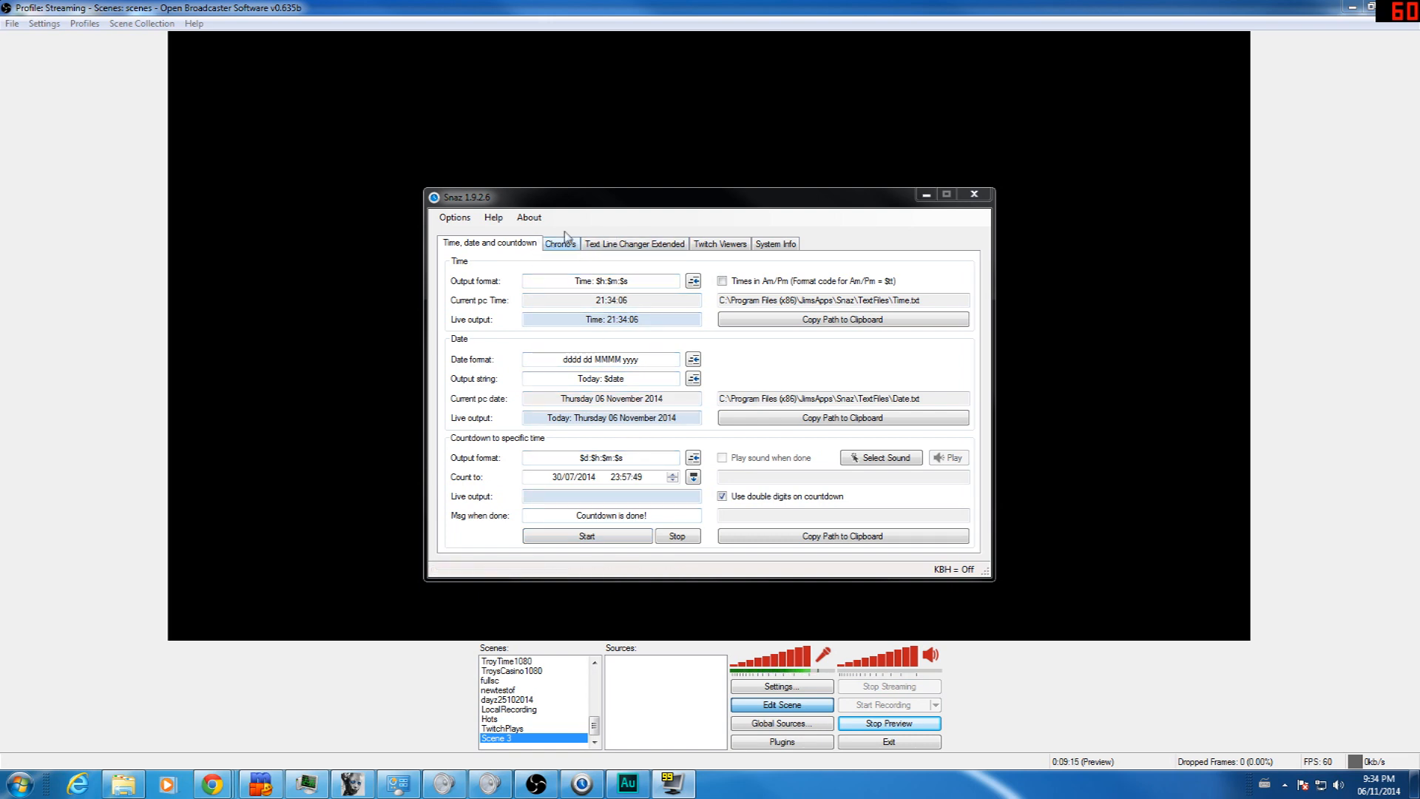
Start the three-minute Chrono Down countdown in Snaz.
{"action": "left_click", "coordinate": [559, 242]}
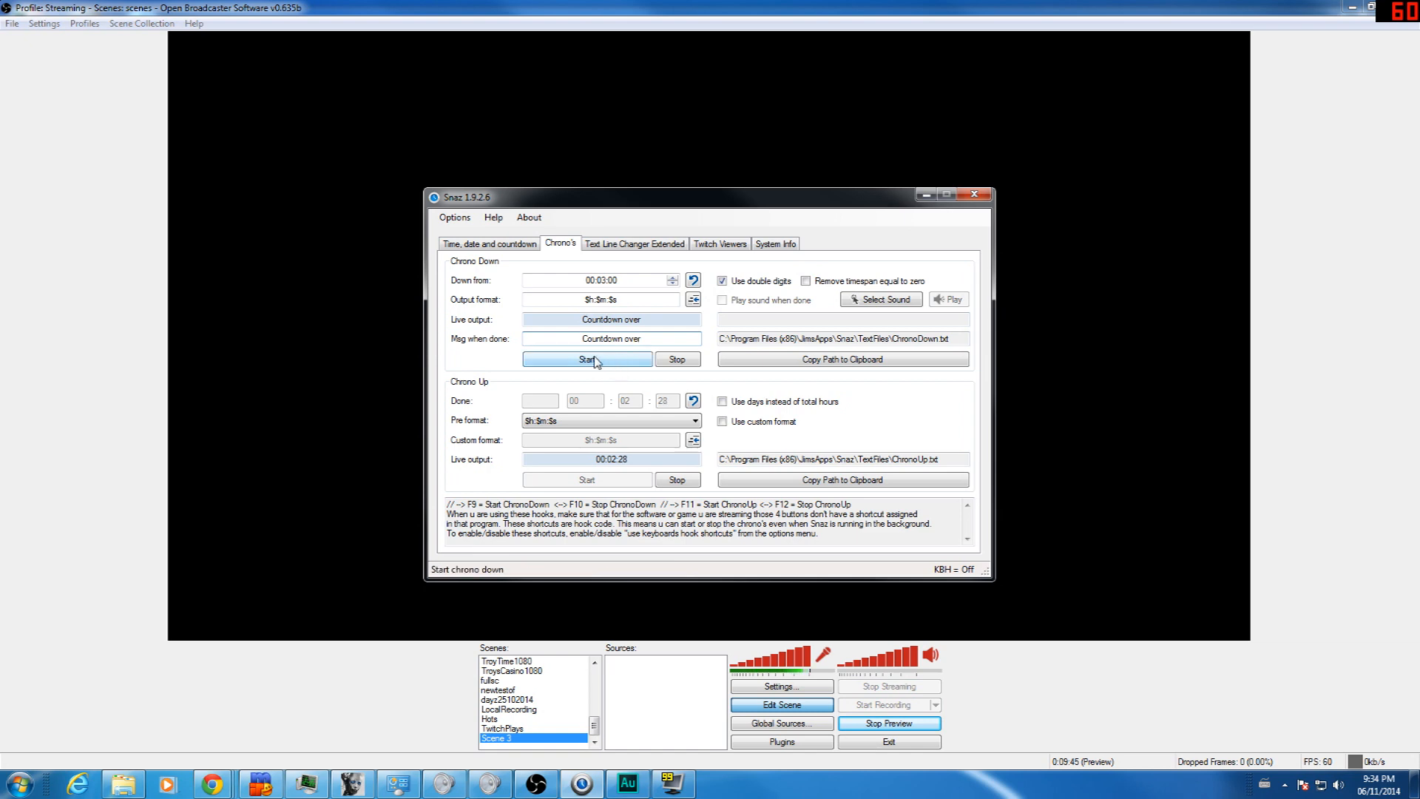
{"action": "left_click", "coordinate": [586, 358]}
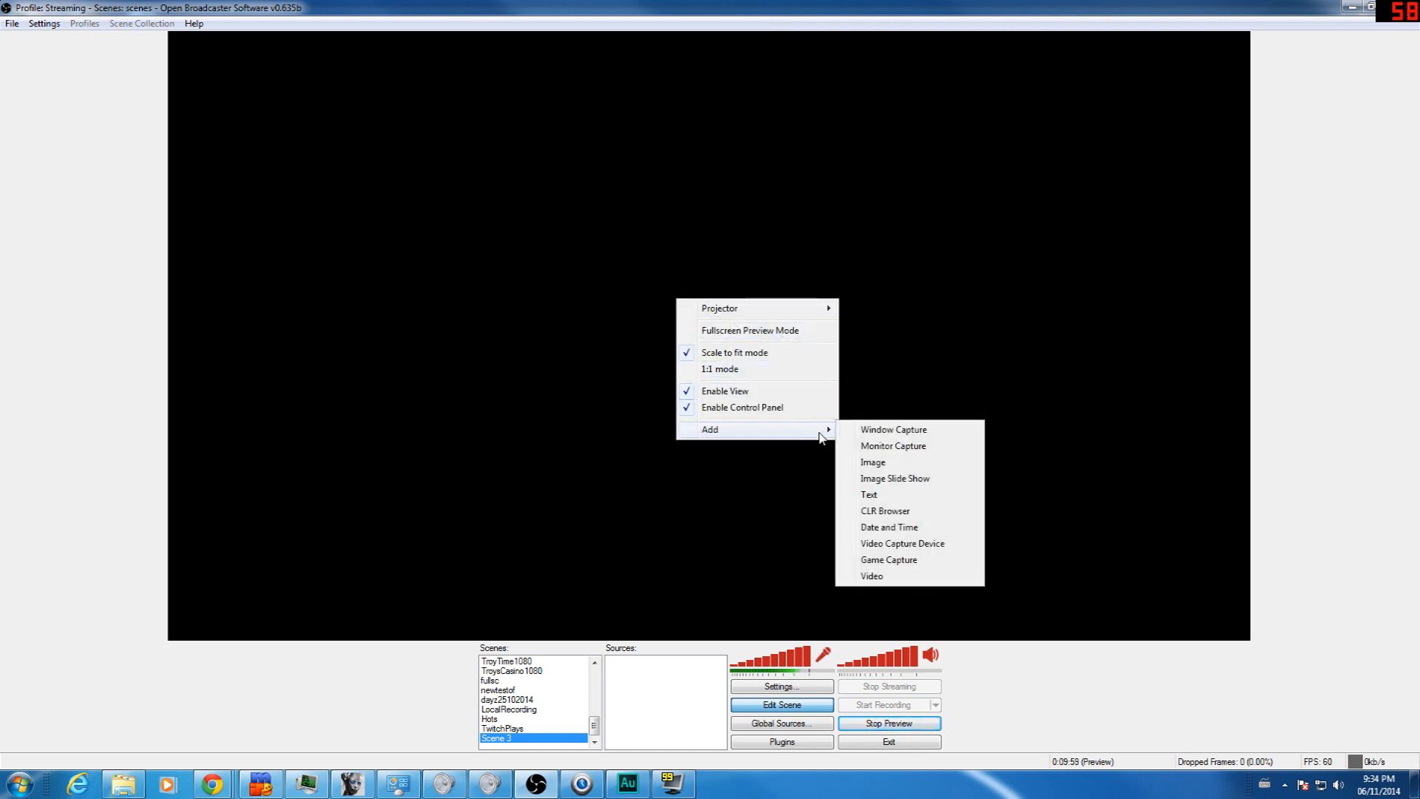
{"action": "mouse_move", "coordinate": [899, 498]}
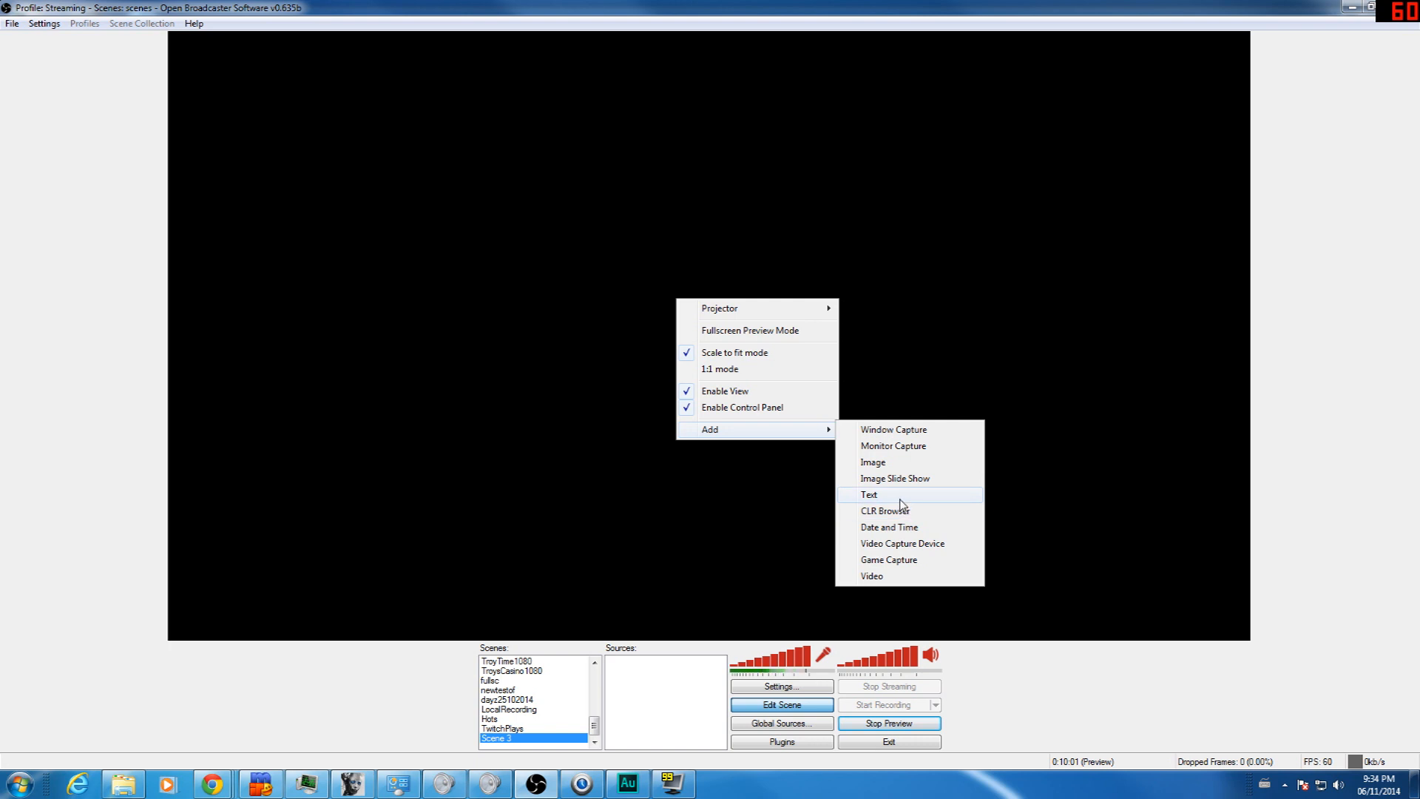
Add a text source reading Snaz's ChronoDown.txt countdown file.
{"action": "left_click", "coordinate": [870, 494]}
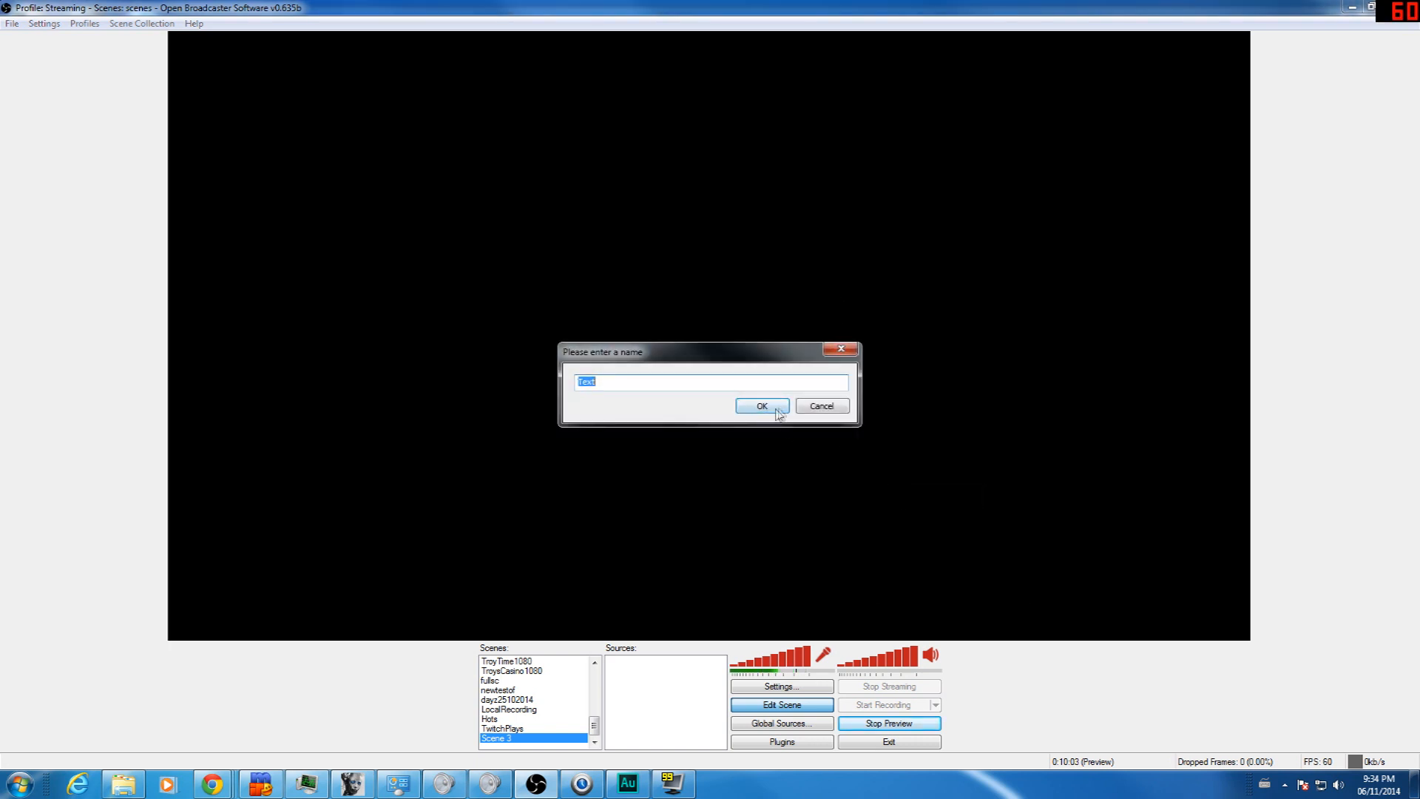
{"action": "left_click", "coordinate": [761, 405]}
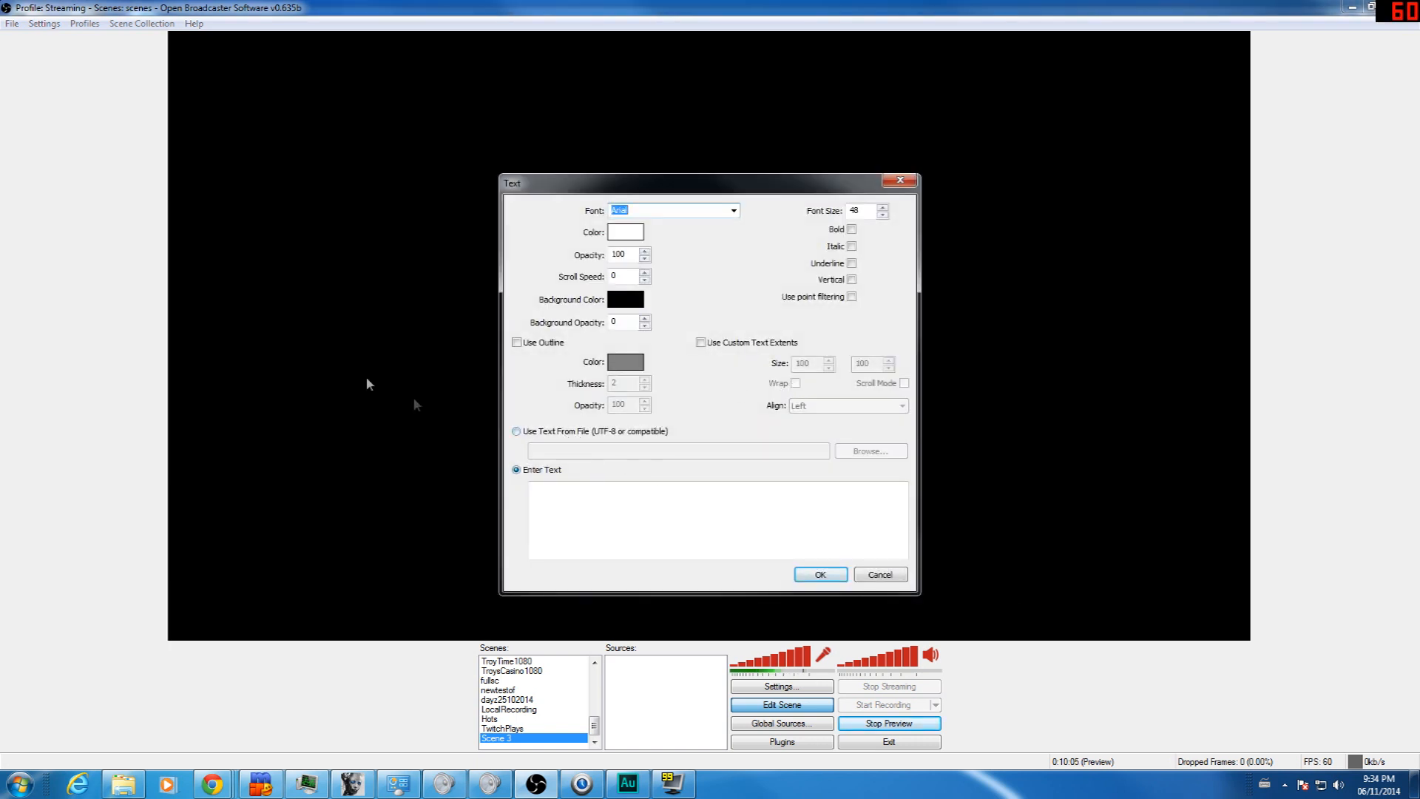
{"action": "left_click", "coordinate": [516, 431]}
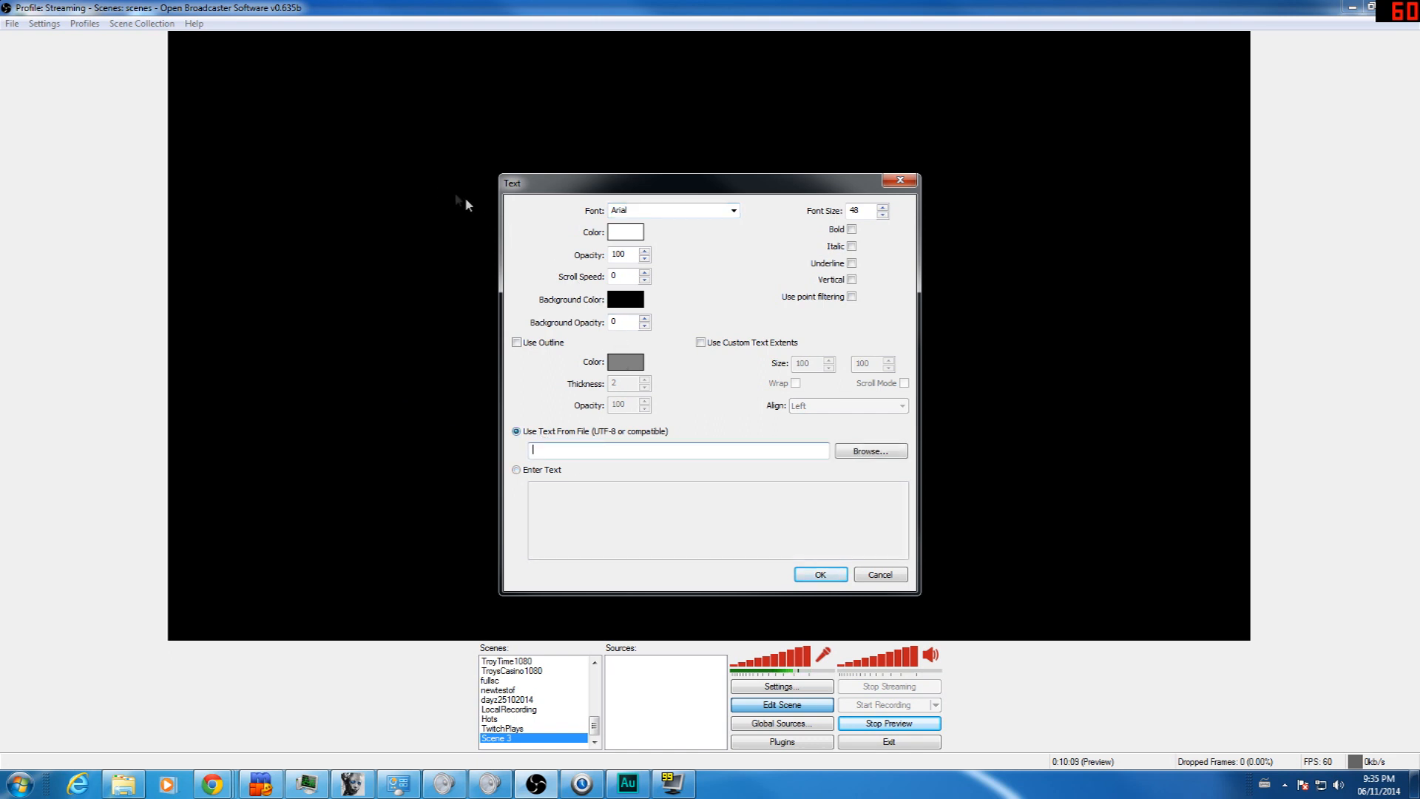
{"action": "mouse_move", "coordinate": [469, 224]}
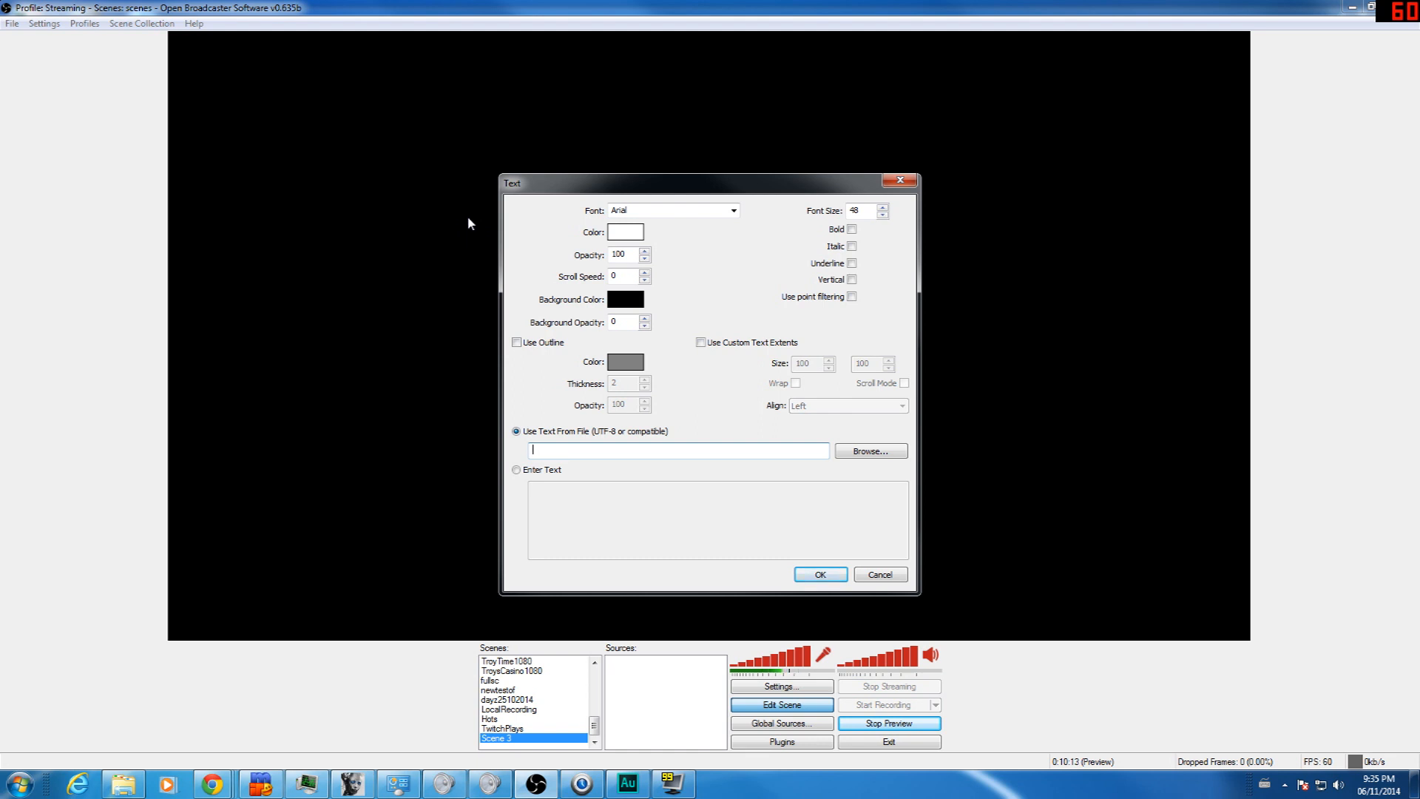
{"action": "type", "text": "C:\\Program Files (x86)\\JimsApps\\Snaz\\TextFiles\\ChronoDown.txt"}
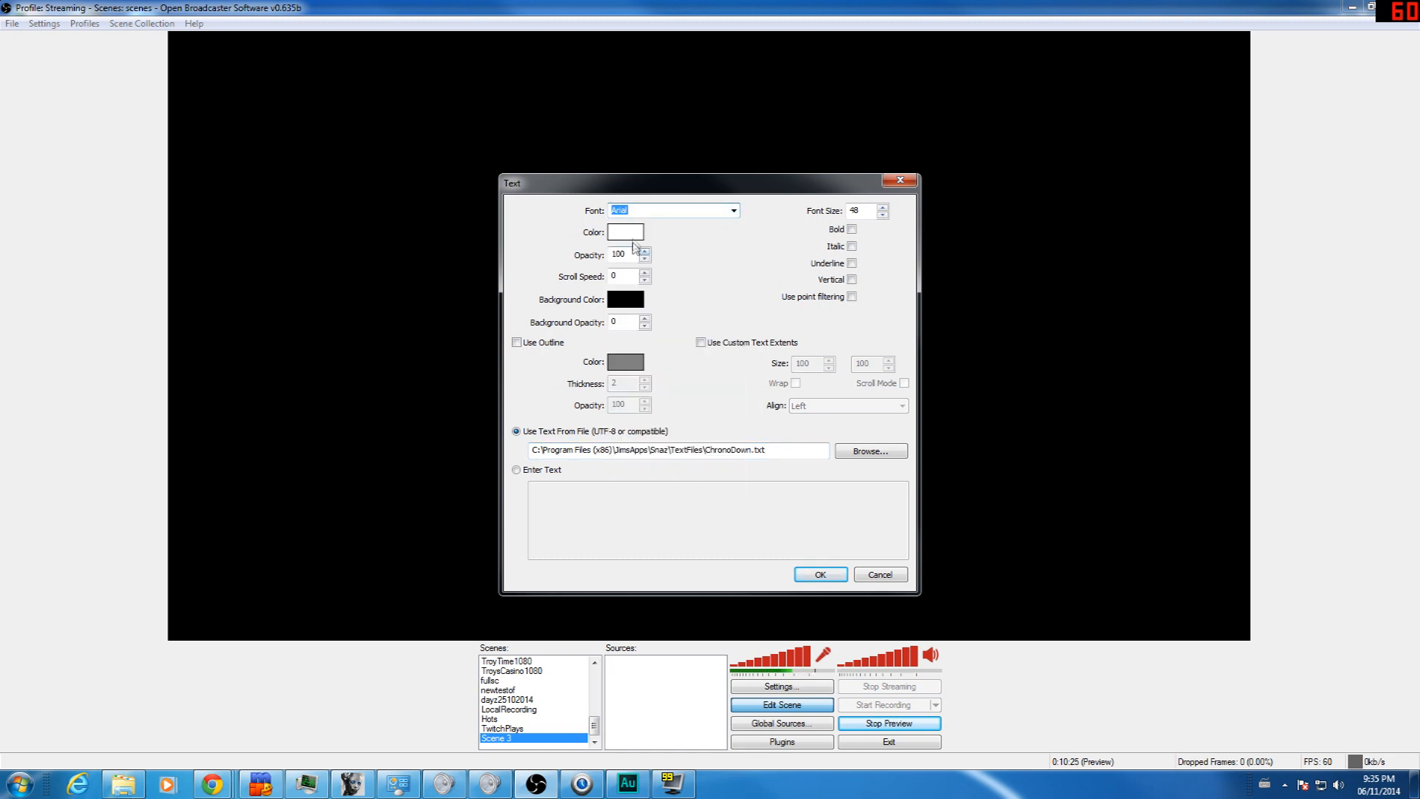
Make the countdown text red, enlarge it and place it at the top-left of the preview.
{"action": "left_click", "coordinate": [625, 232]}
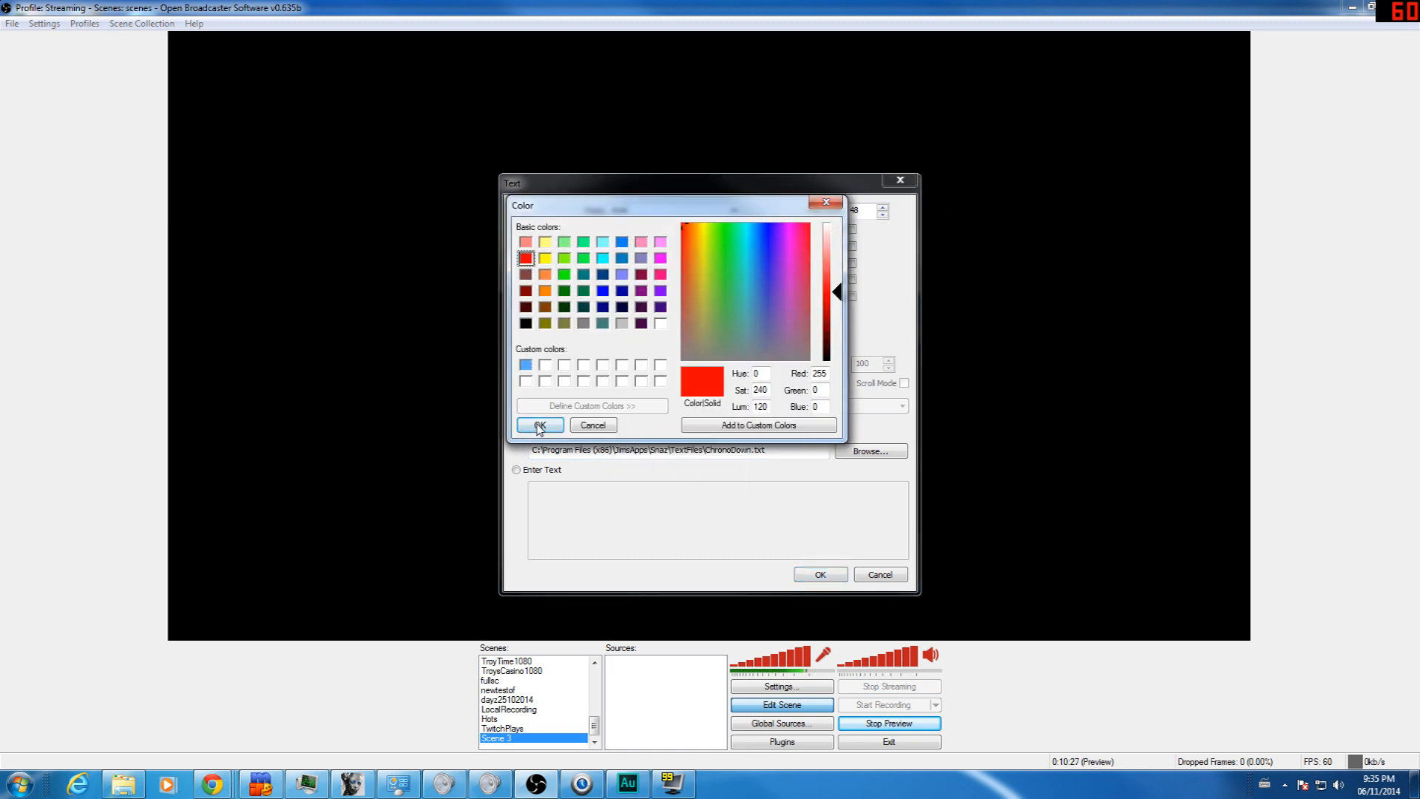
{"action": "left_click", "coordinate": [538, 426]}
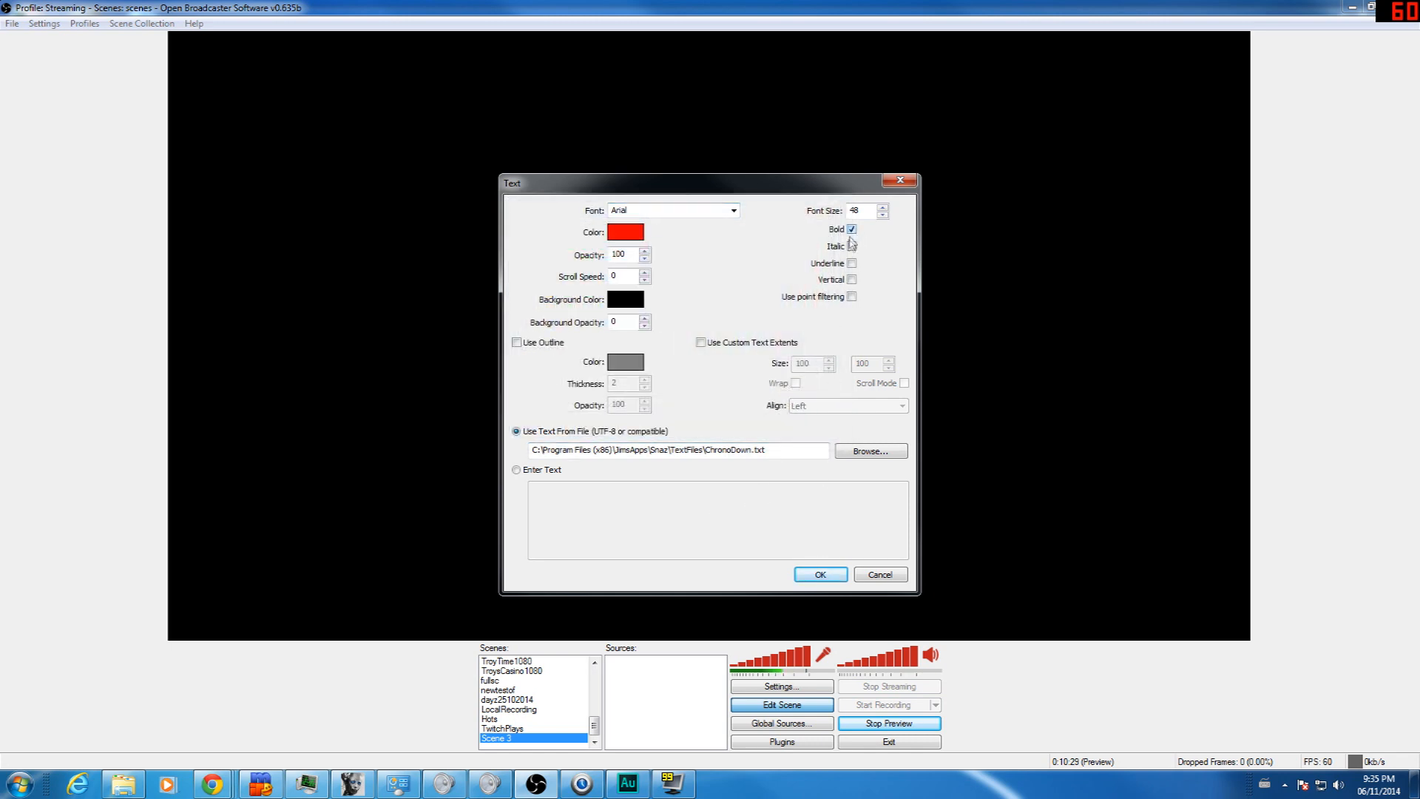
{"action": "left_click", "coordinate": [818, 574]}
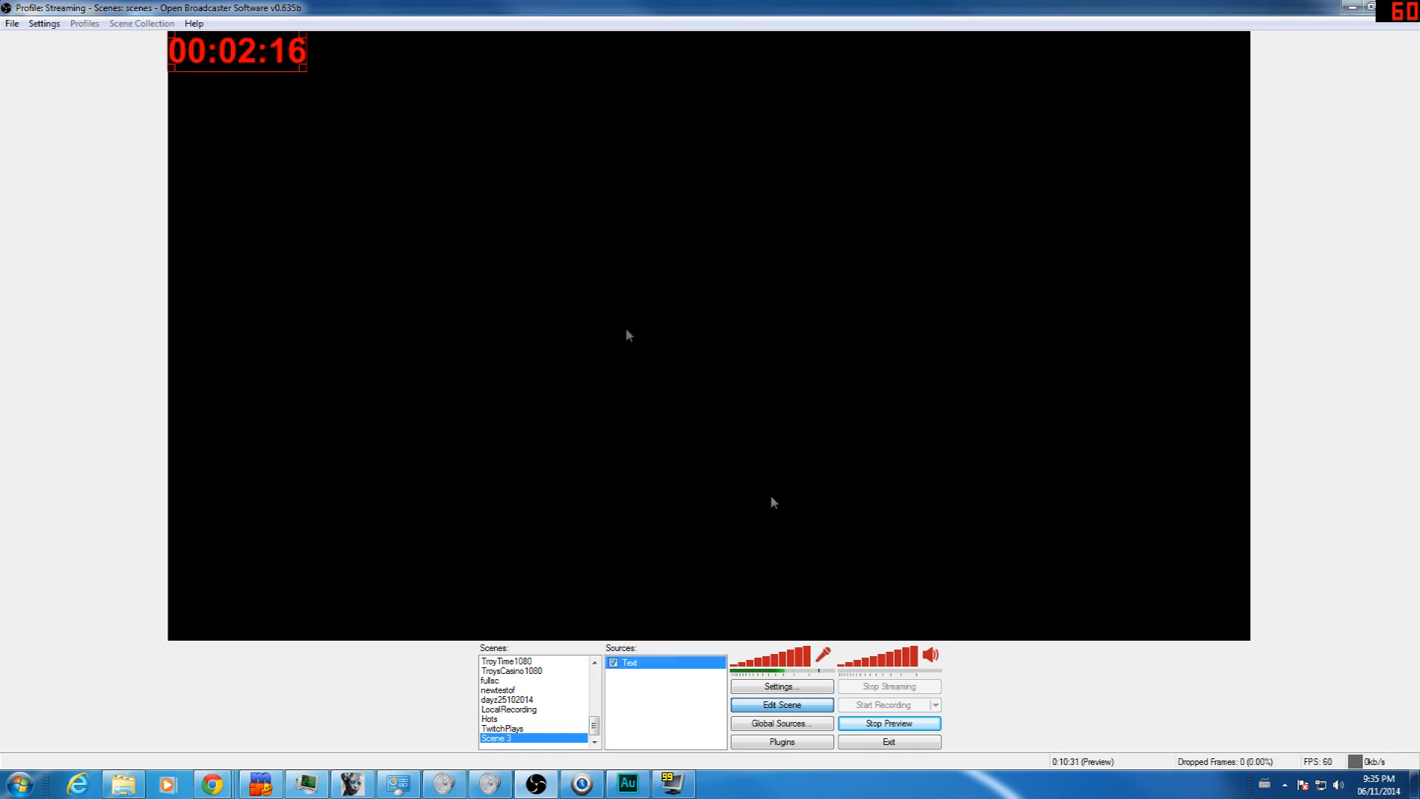
{"action": "left_click_drag", "start_coordinate": [237, 51], "coordinate": [605, 204]}
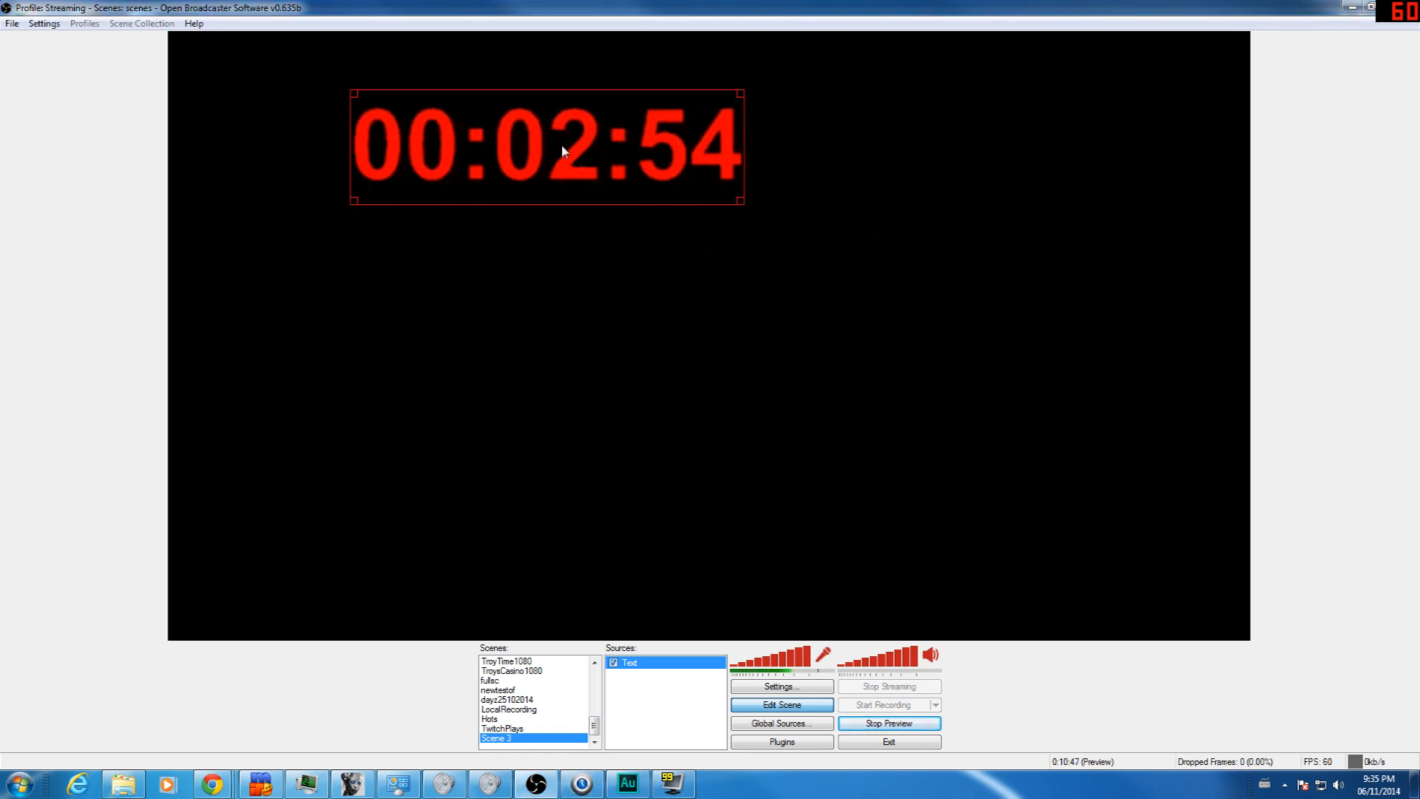
{"action": "left_click_drag", "start_coordinate": [546, 146], "coordinate": [363, 86]}
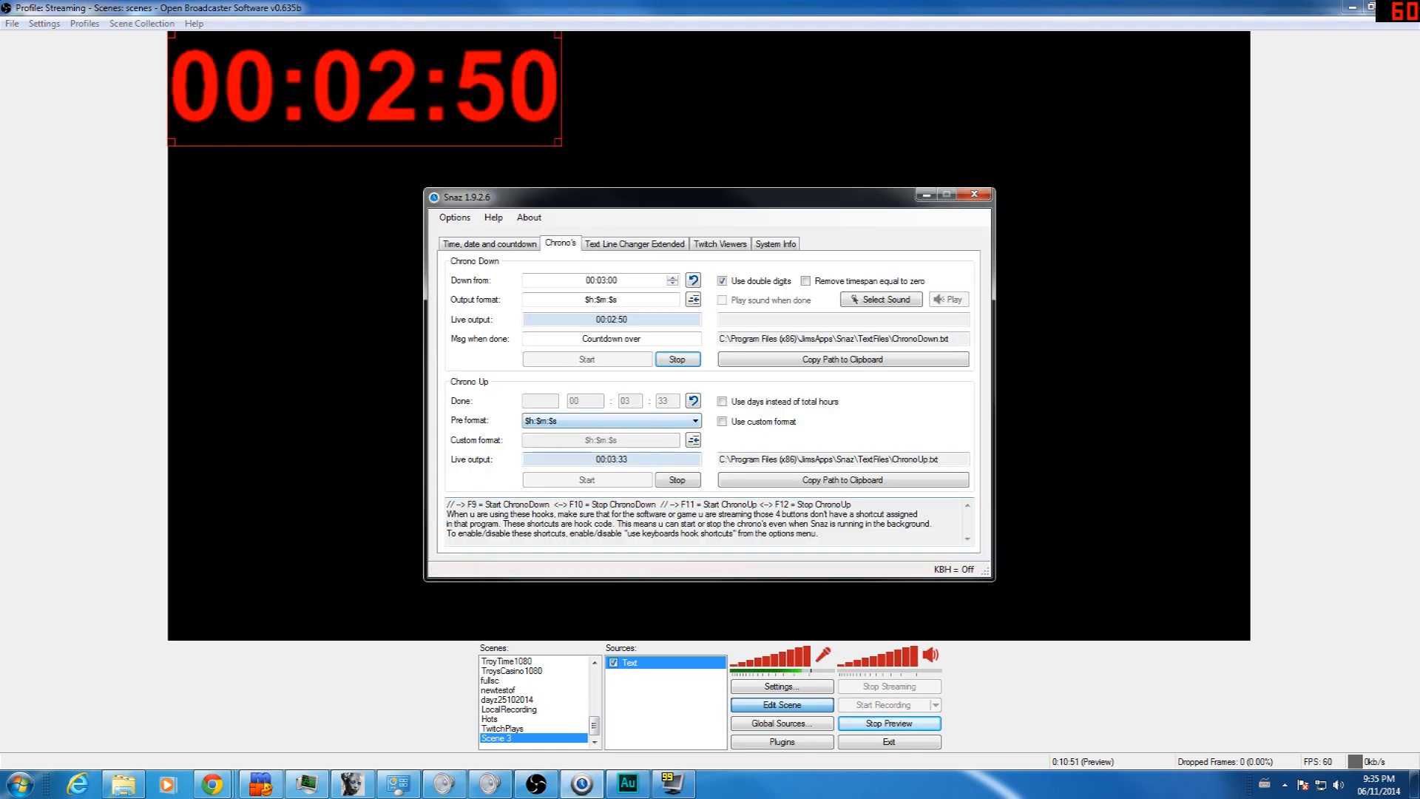
Reset and restart Chrono Up, then add a Text 2 source reading ChronoUp.txt.
{"action": "left_click", "coordinate": [677, 479]}
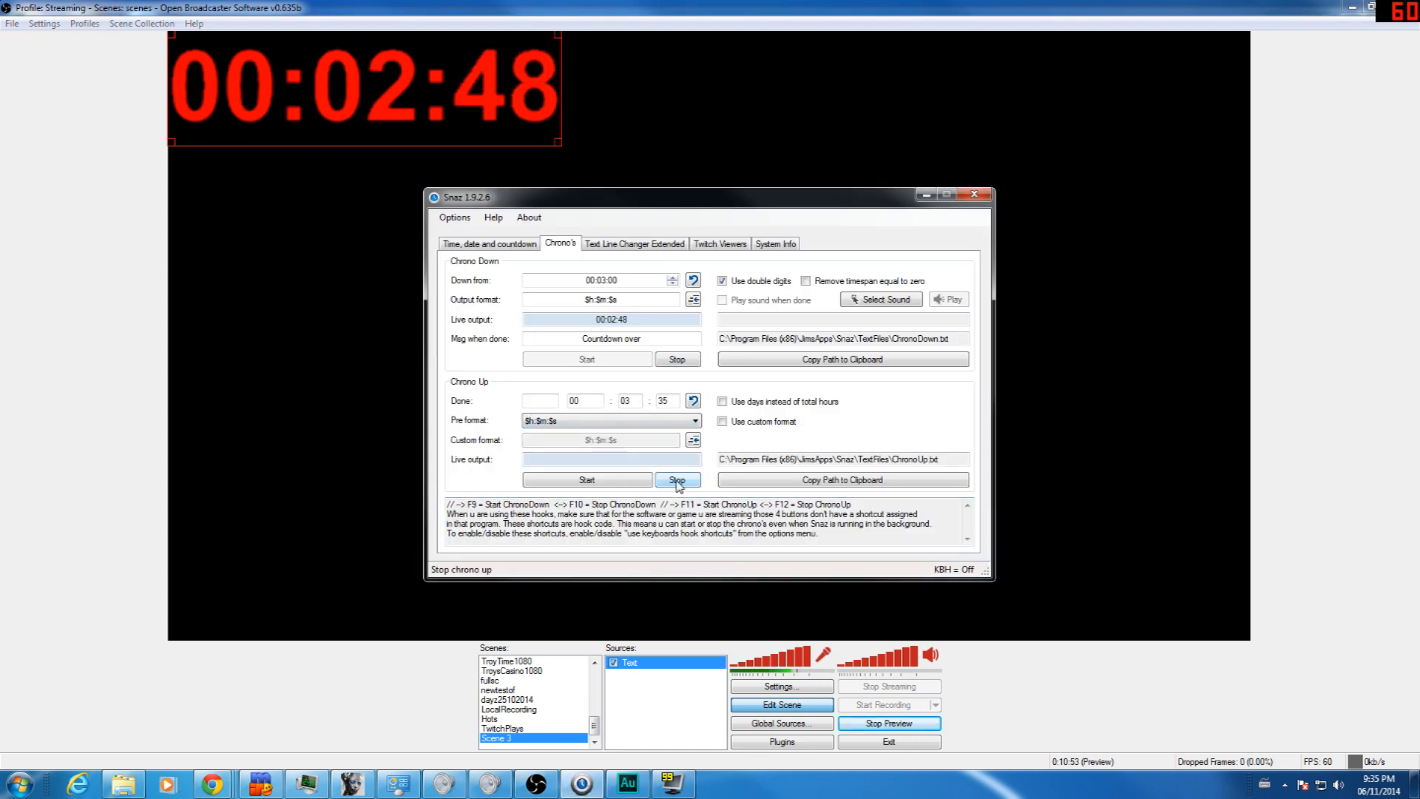
{"action": "left_click", "coordinate": [692, 401]}
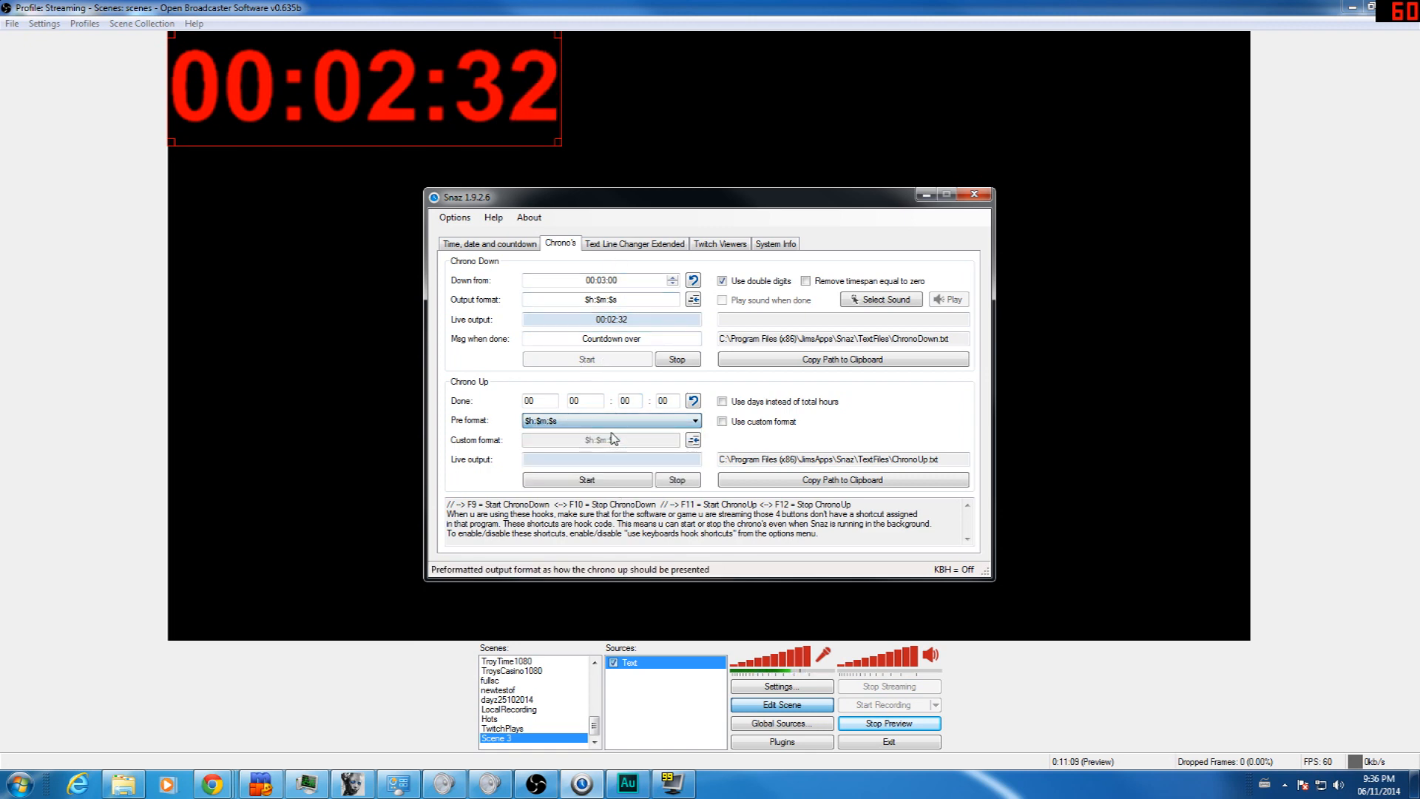
{"action": "left_click", "coordinate": [585, 479]}
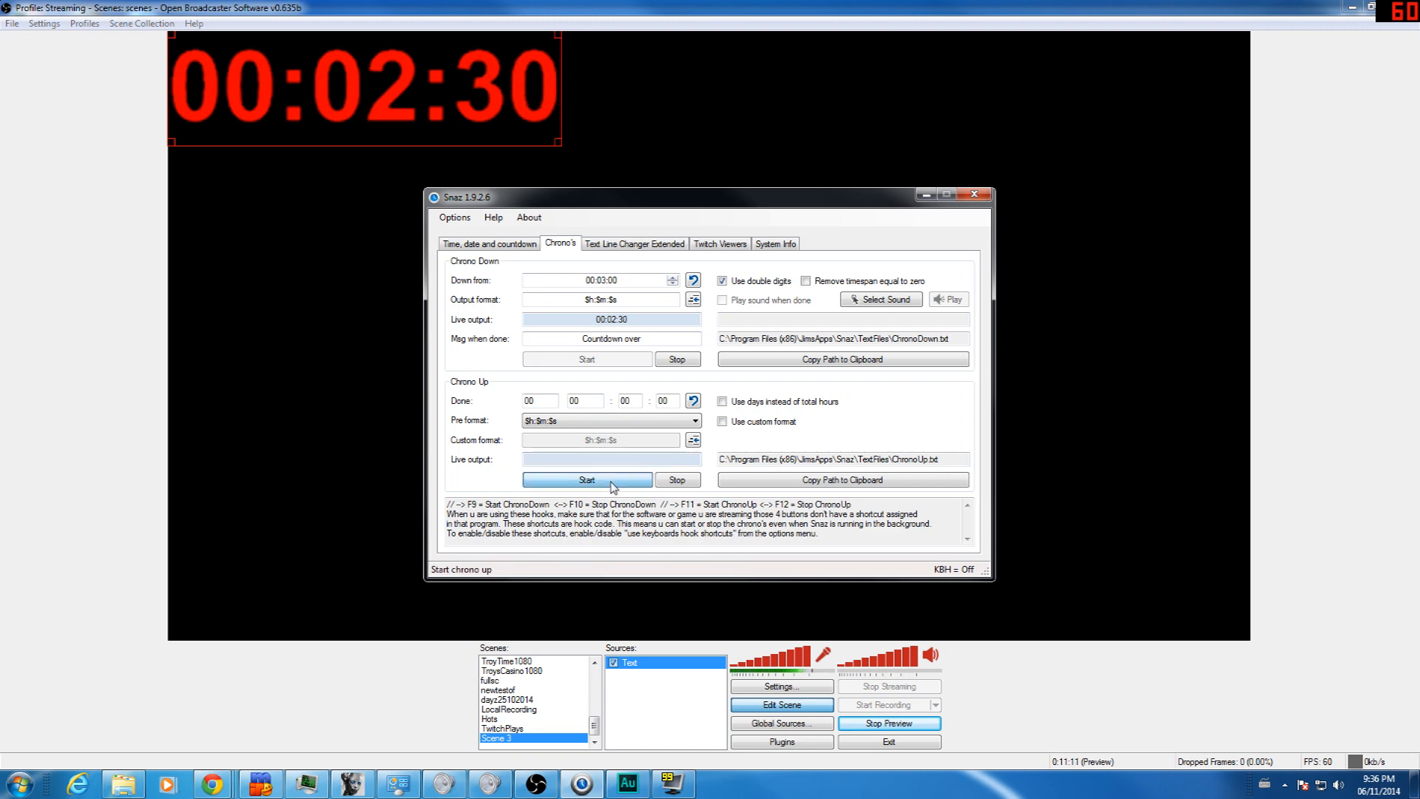
{"action": "left_click", "coordinate": [586, 479]}
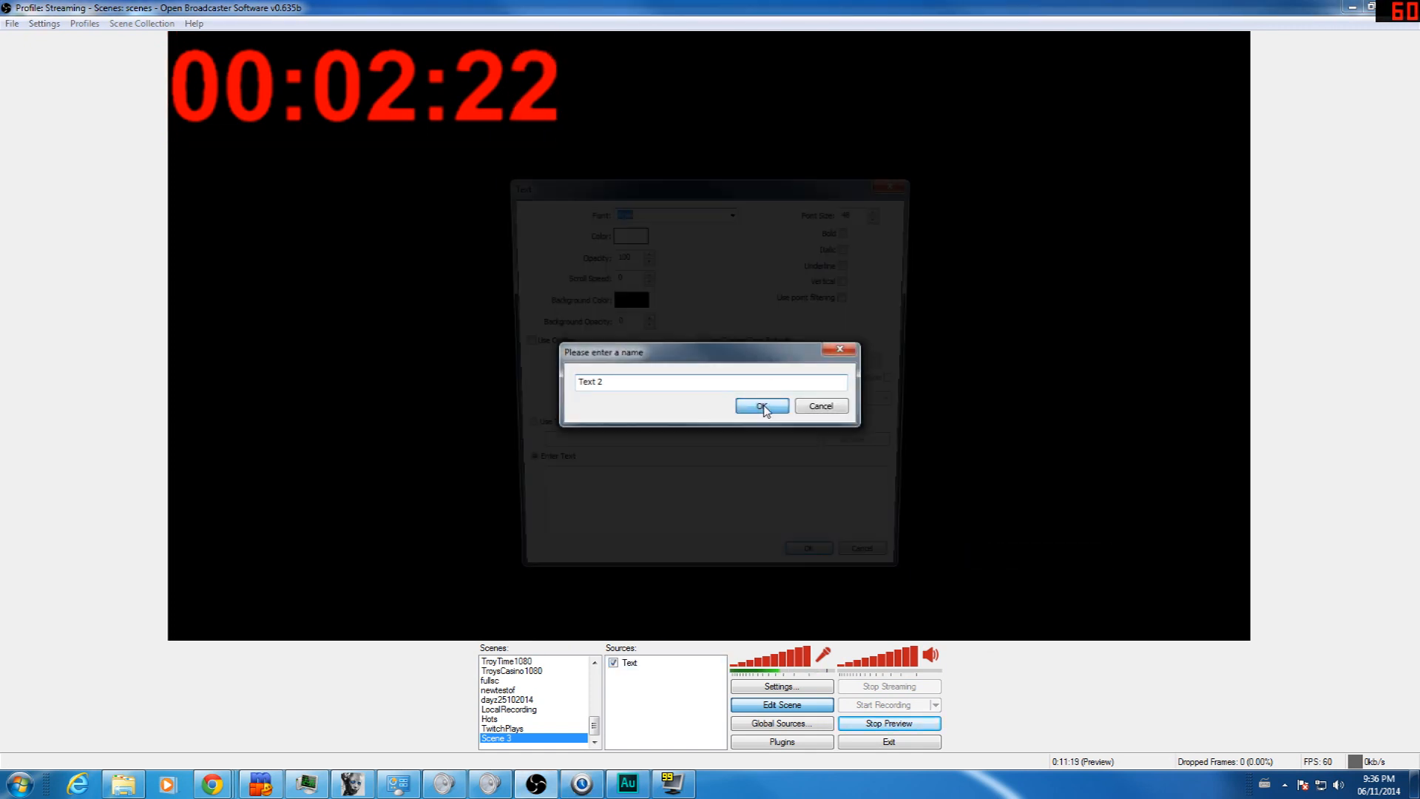
{"action": "left_click", "coordinate": [760, 406]}
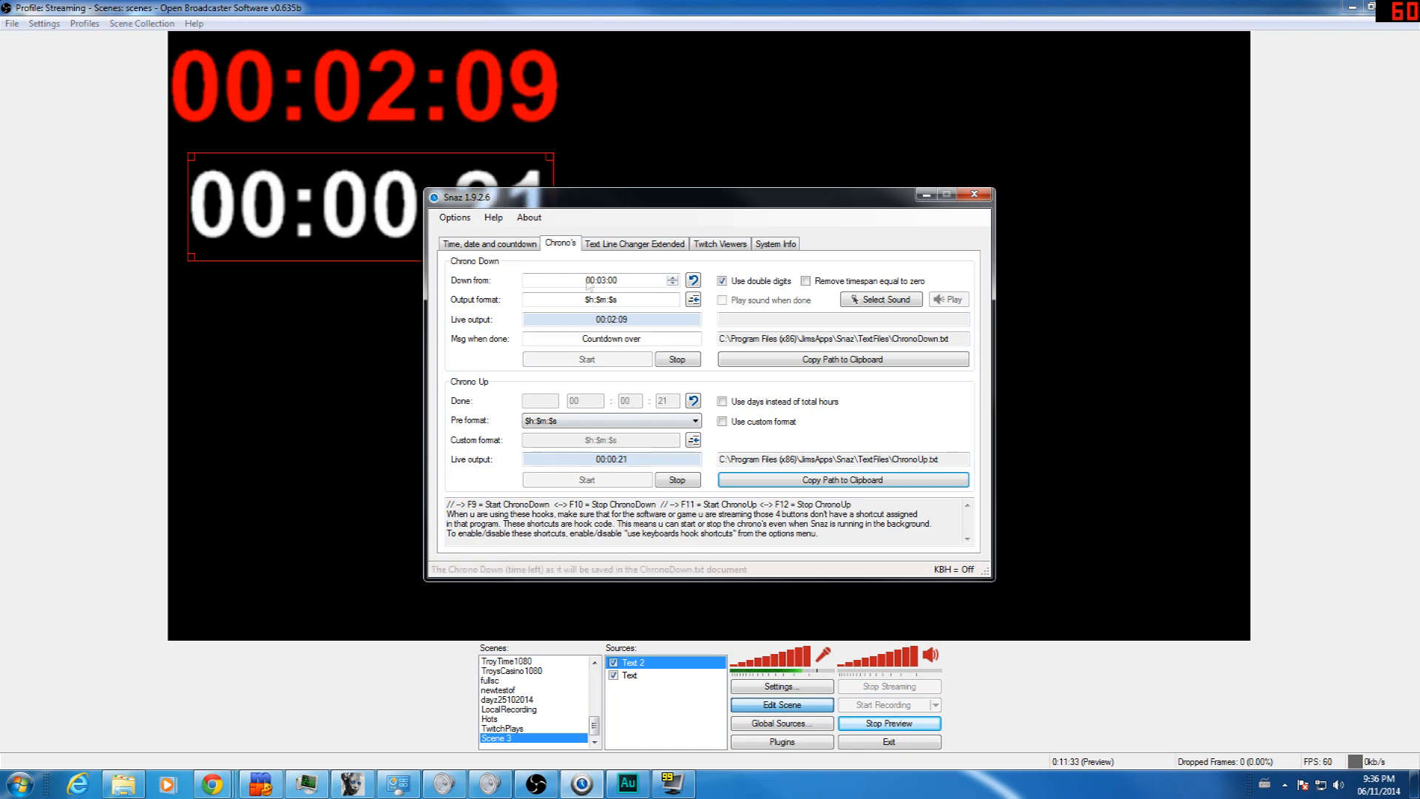
Add a Text 3 source reading Snaz's Time.txt current-time file.
{"action": "left_click", "coordinate": [490, 242]}
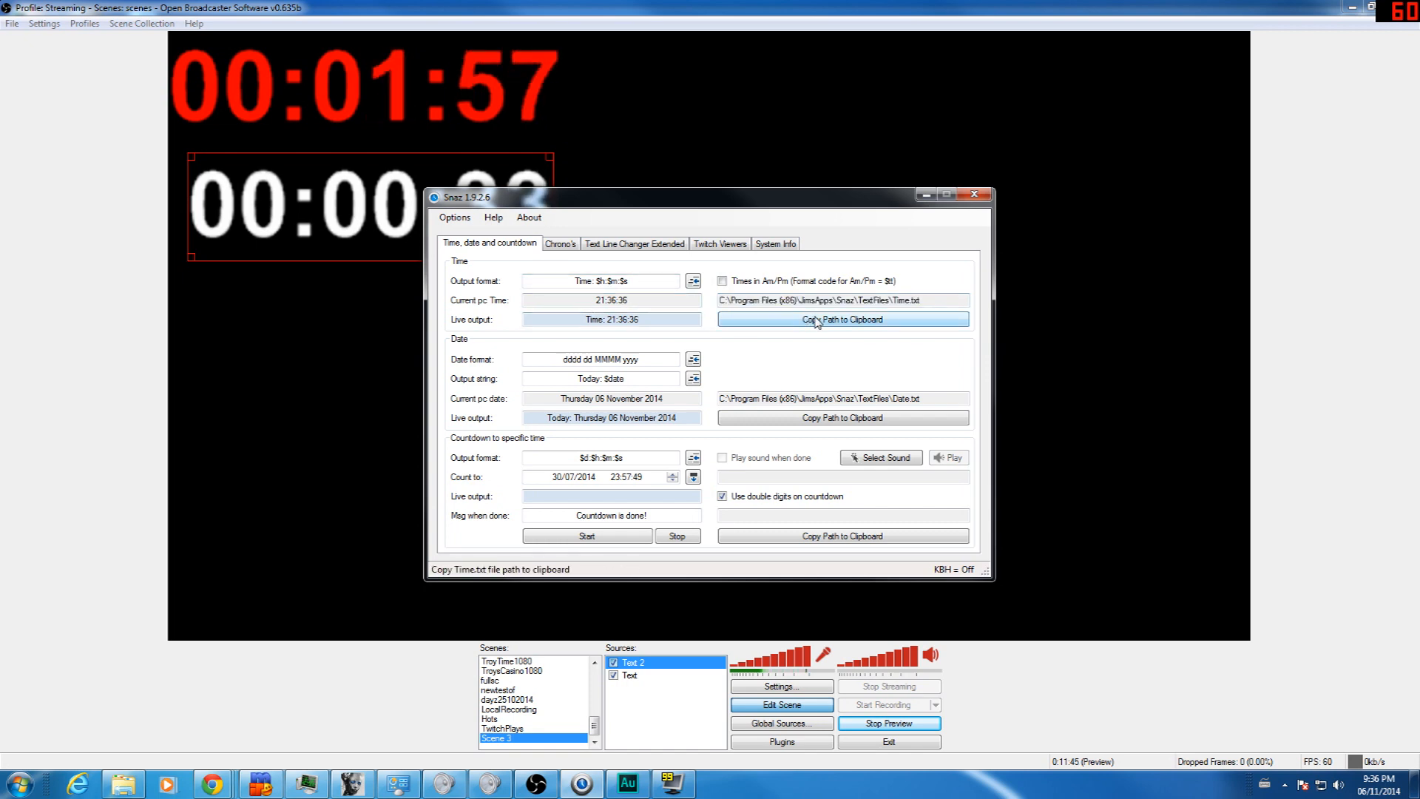
{"action": "right_click", "coordinate": [818, 301]}
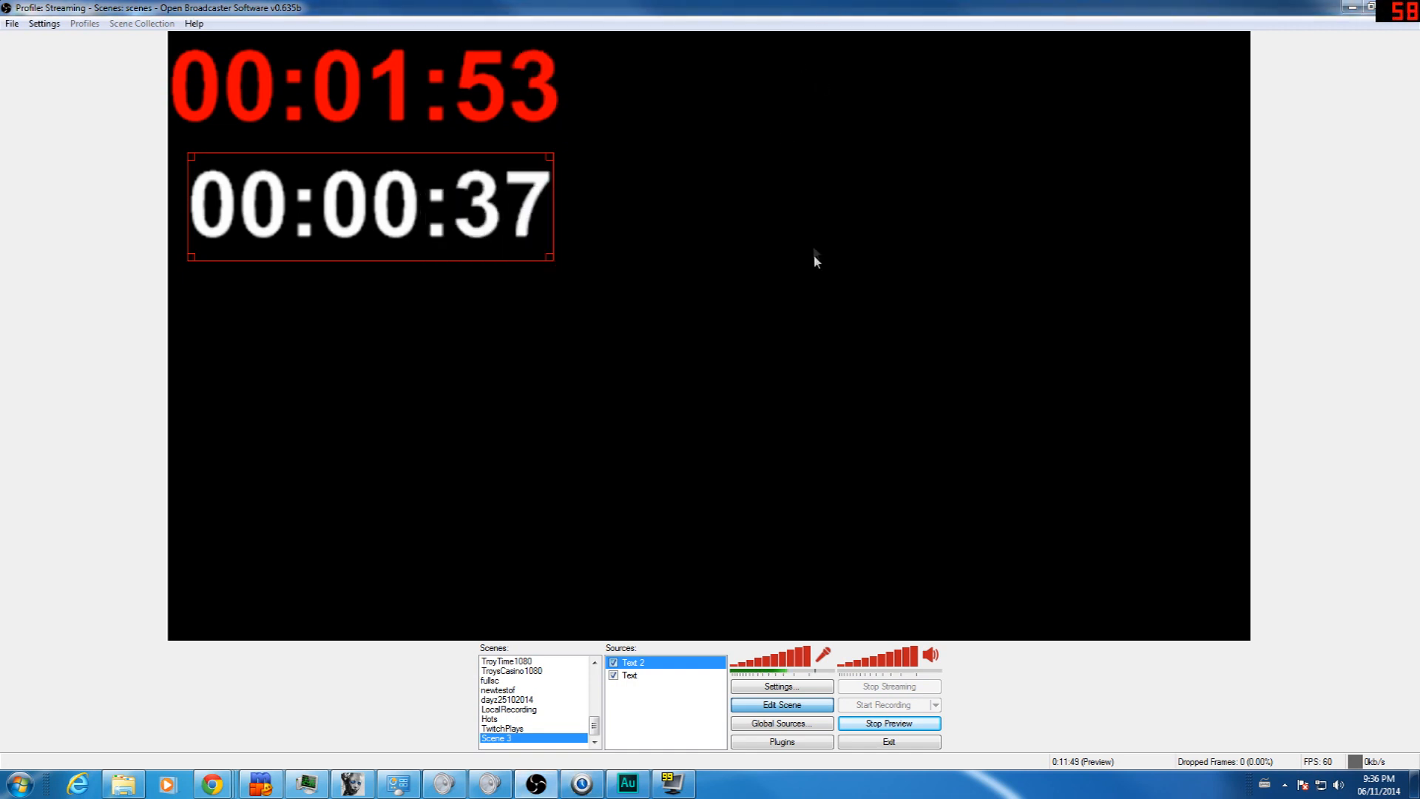
{"action": "right_click", "coordinate": [815, 257]}
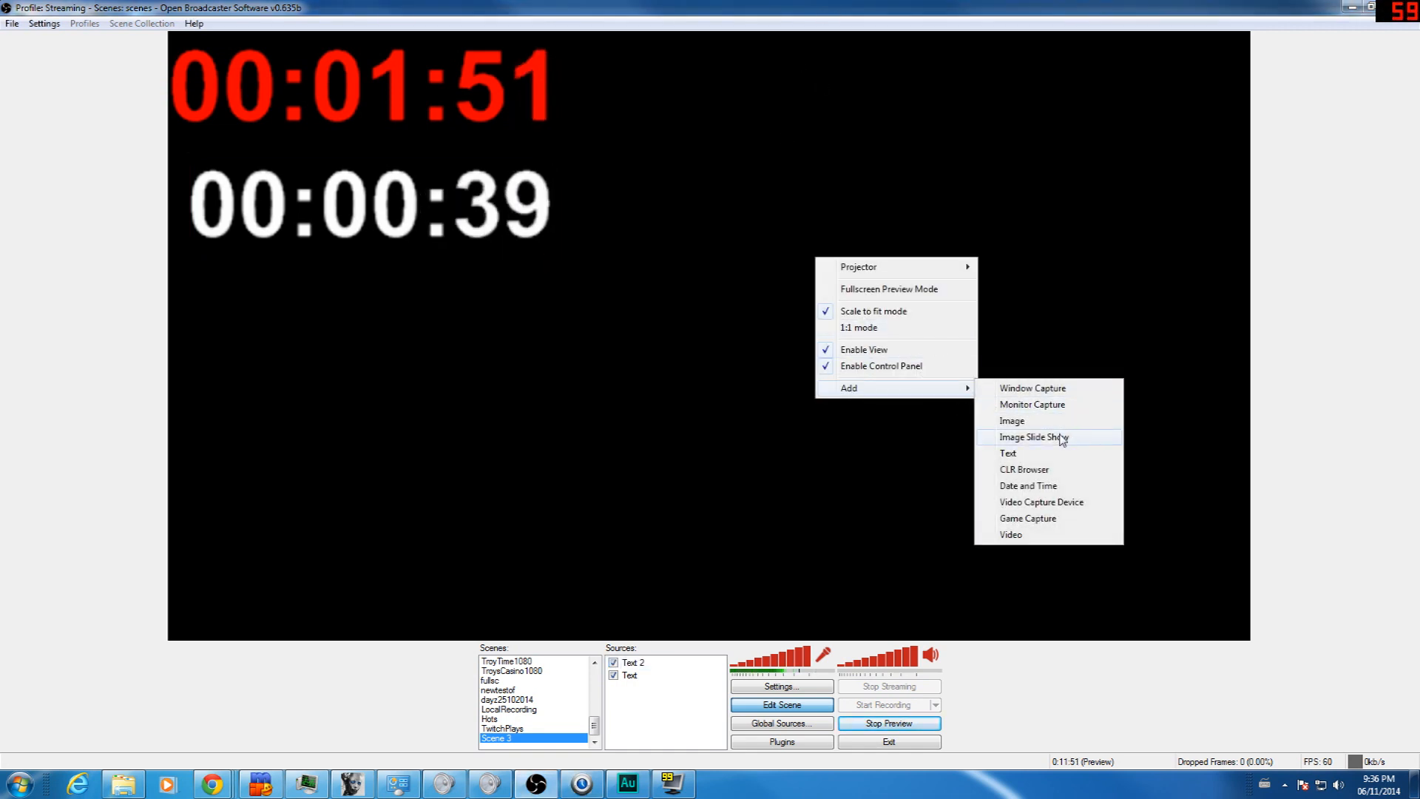
{"action": "left_click", "coordinate": [1008, 452]}
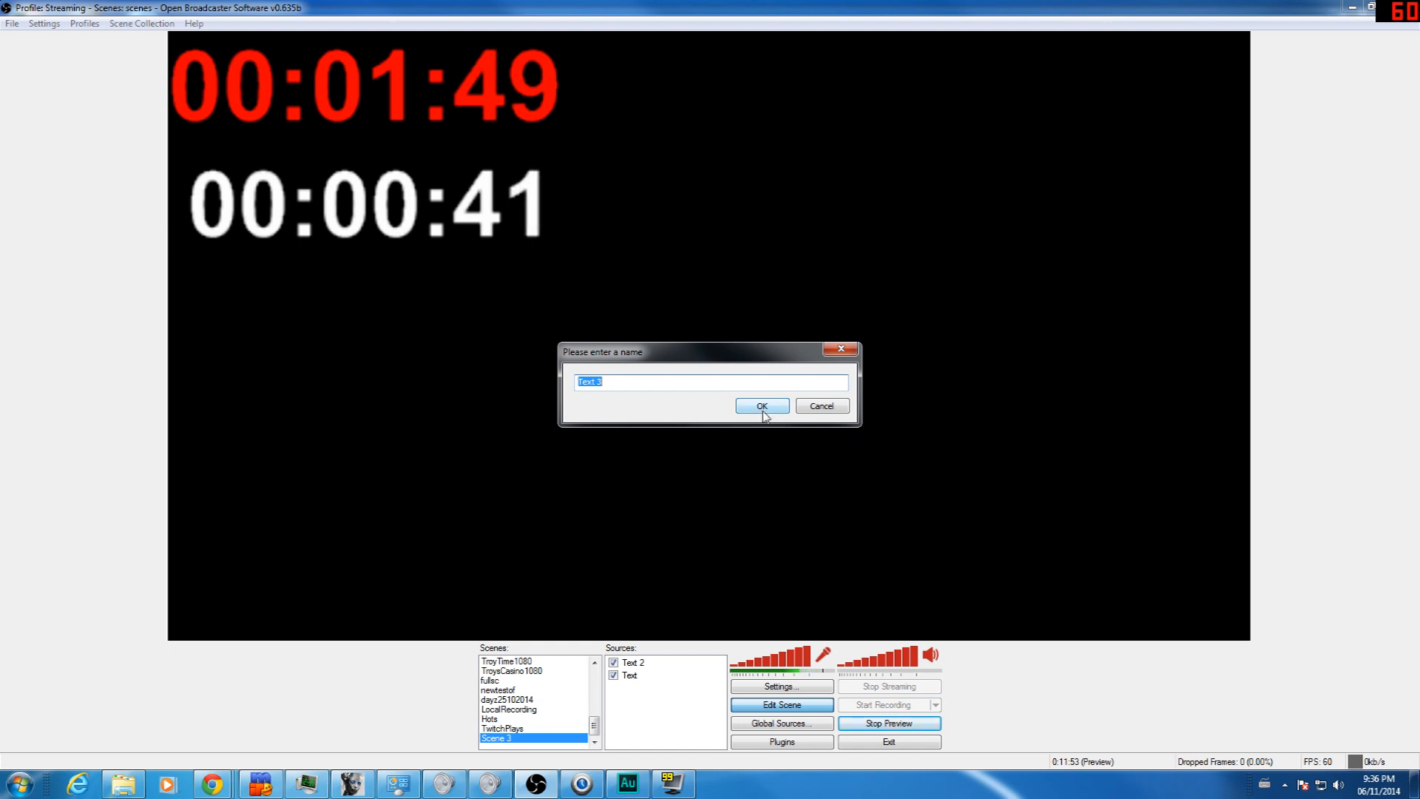
{"action": "left_click", "coordinate": [761, 405]}
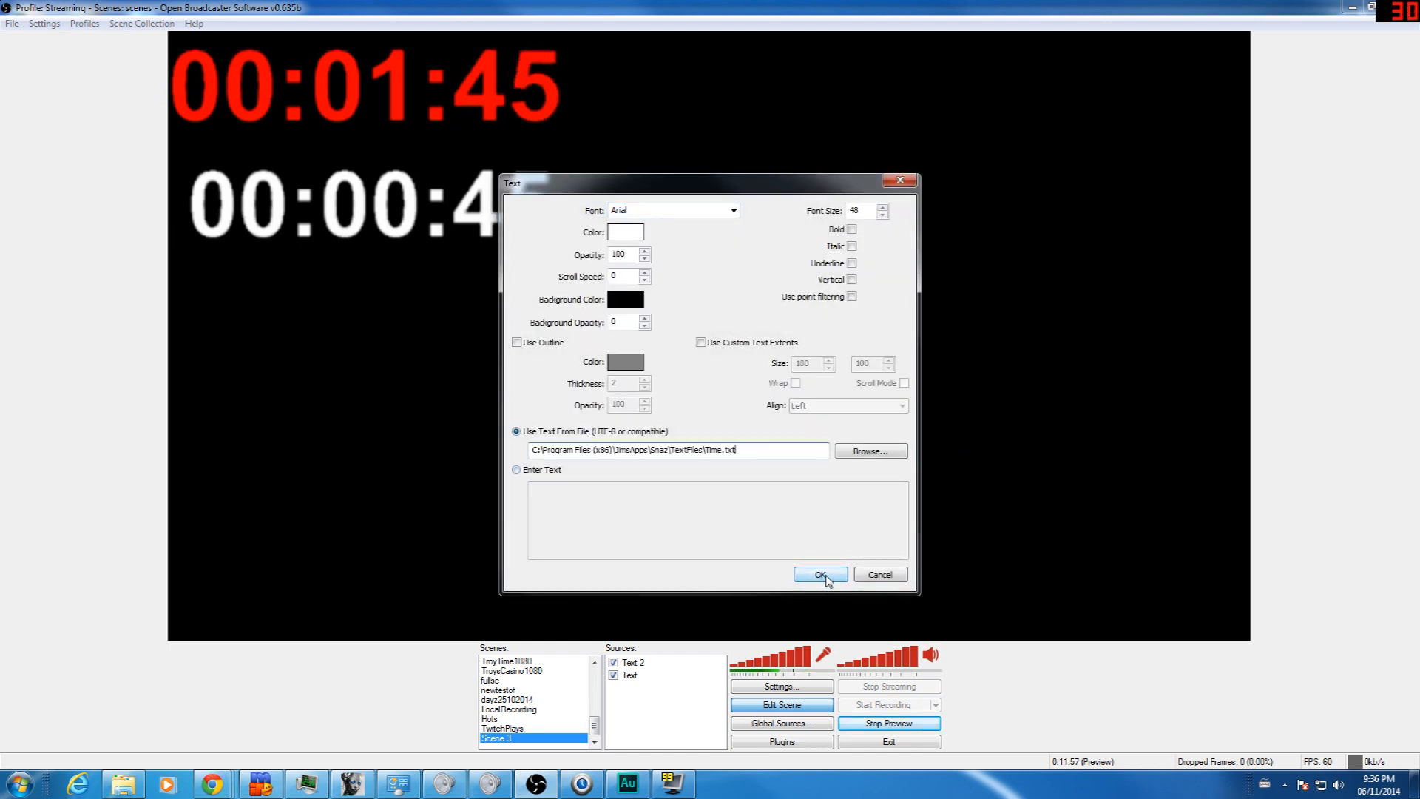
{"action": "left_click", "coordinate": [818, 574]}
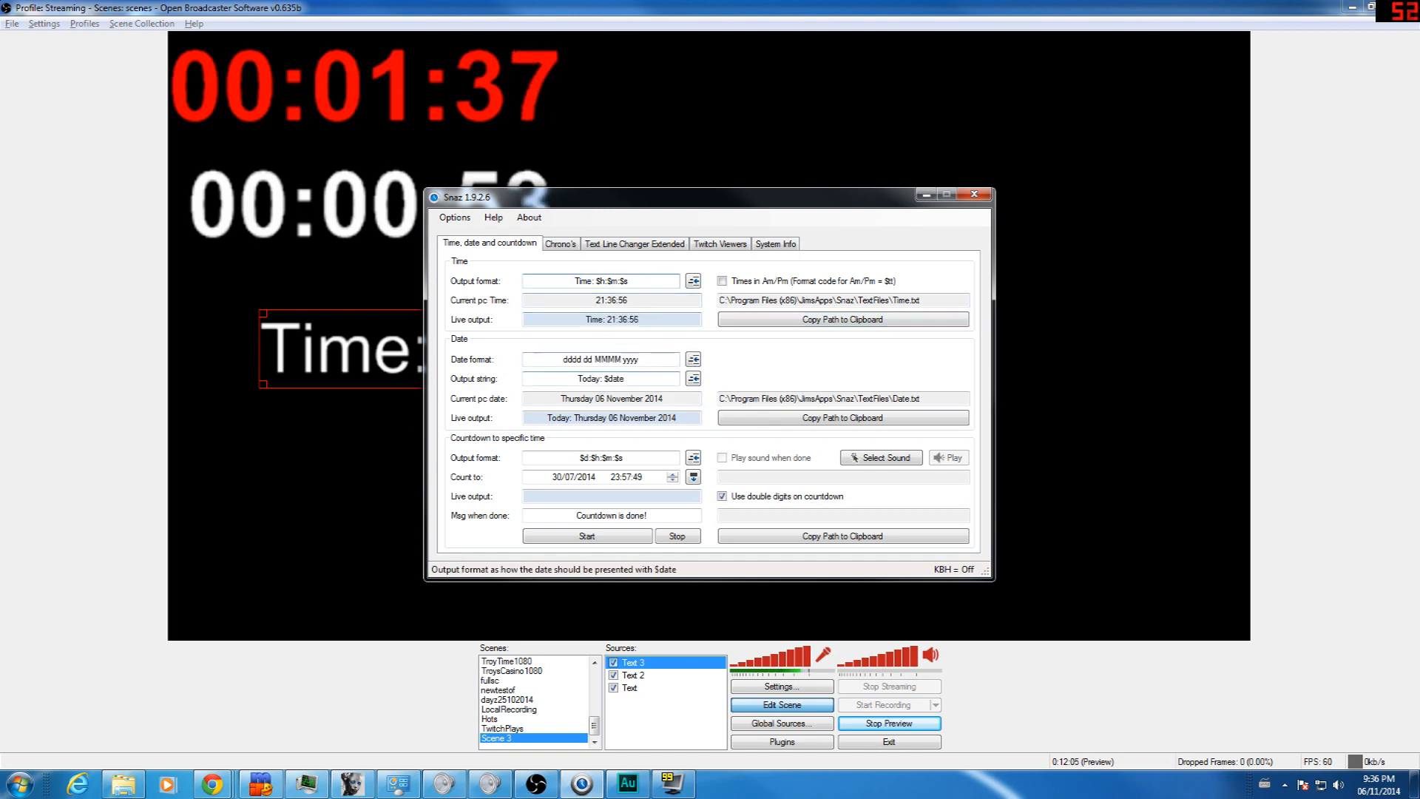
Add a Text 4 source reading Date.txt, showing Thursday 06 November 2014.
{"action": "triple_click", "coordinate": [599, 377]}
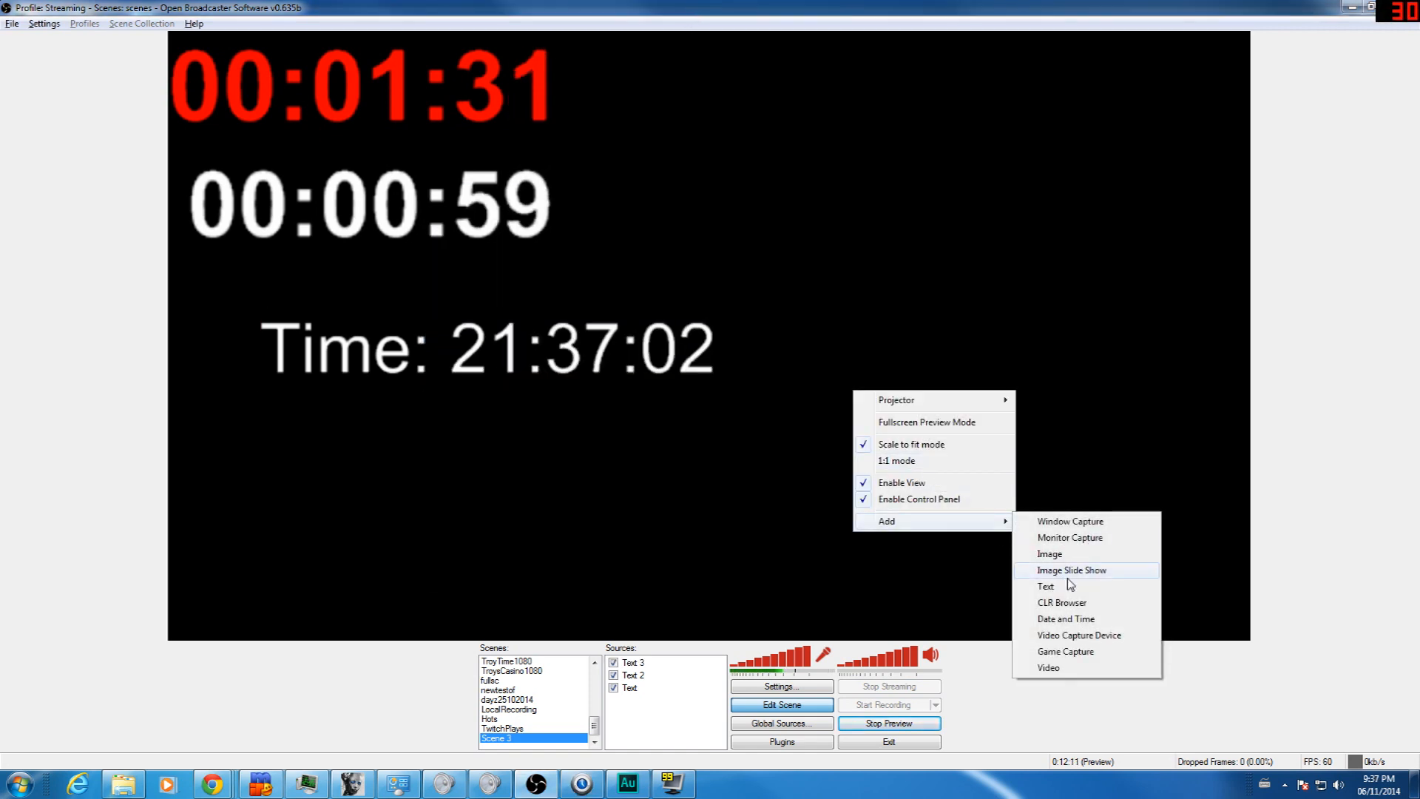
{"action": "left_click", "coordinate": [1046, 586]}
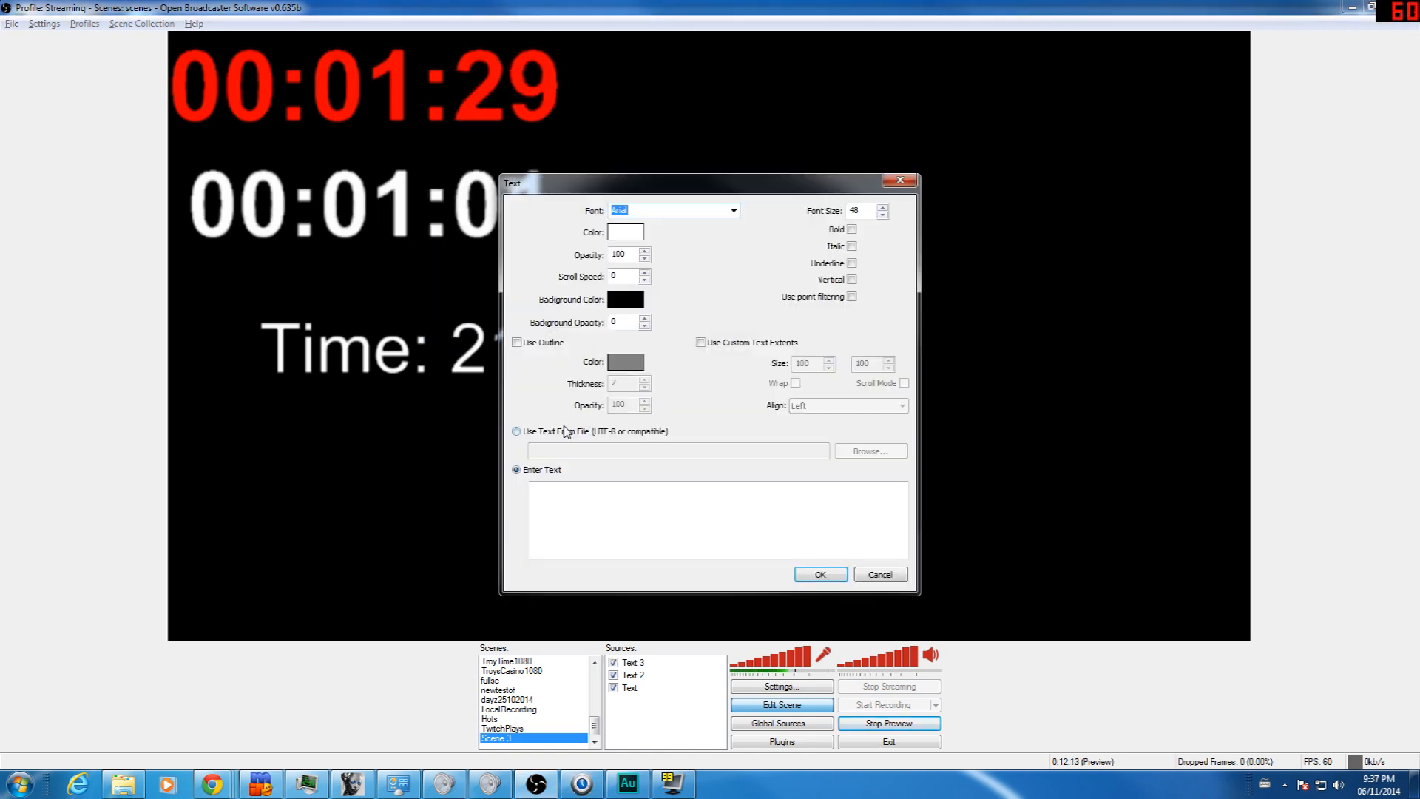
{"action": "left_click", "coordinate": [517, 431]}
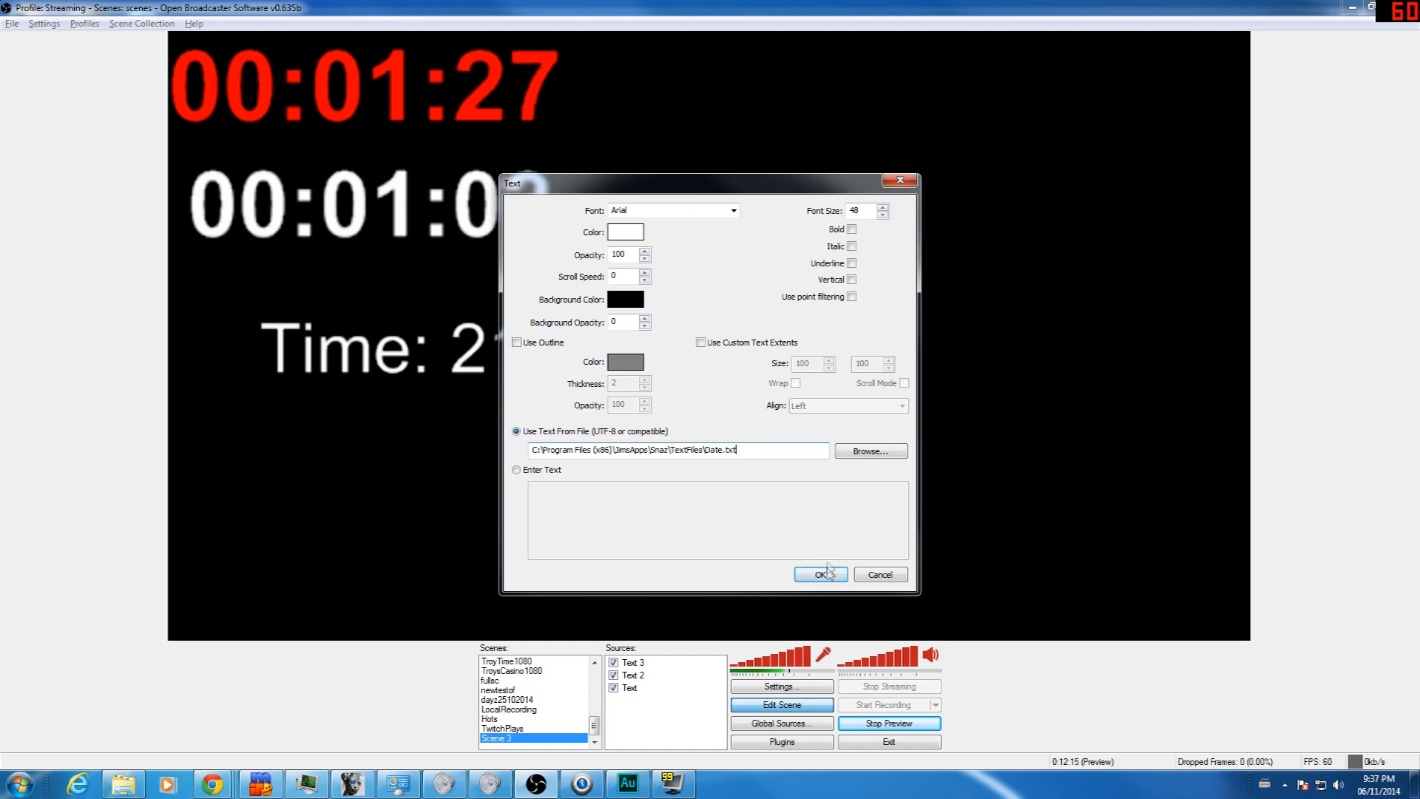
{"action": "left_click", "coordinate": [816, 574]}
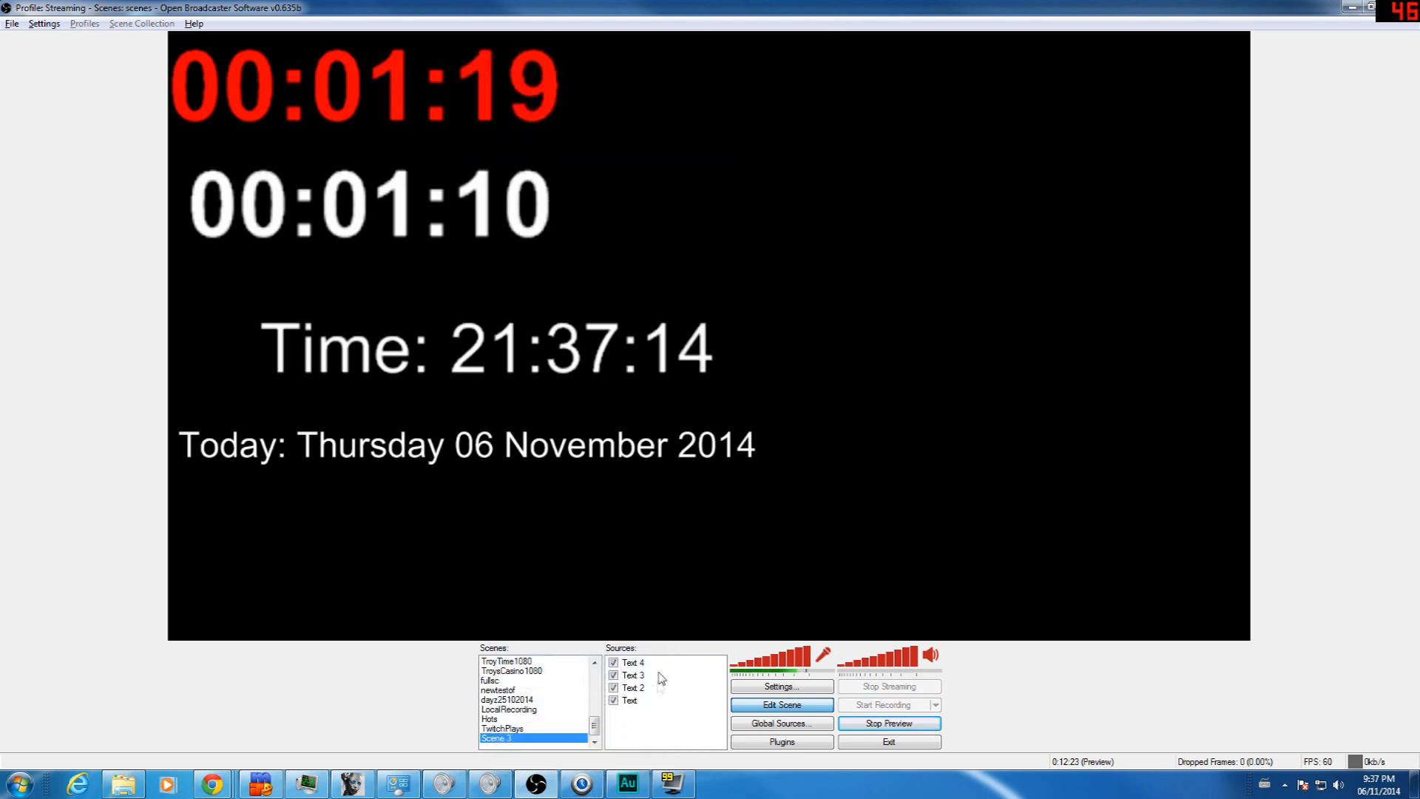
{"action": "mouse_move", "coordinate": [595, 568]}
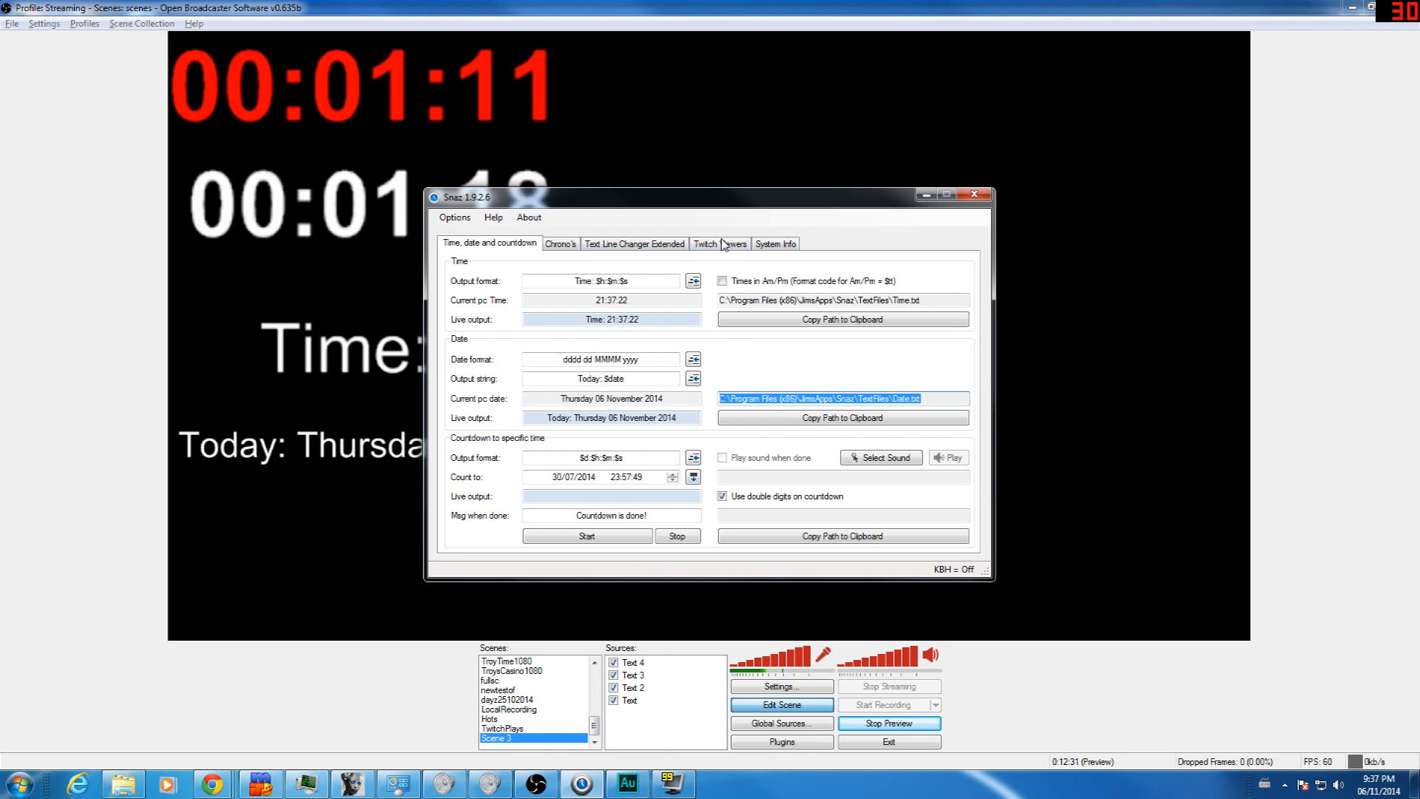
Add a fifth text source reading TwitchViewerCount.txt, then move to the line changer settings.
{"action": "left_click", "coordinate": [719, 243]}
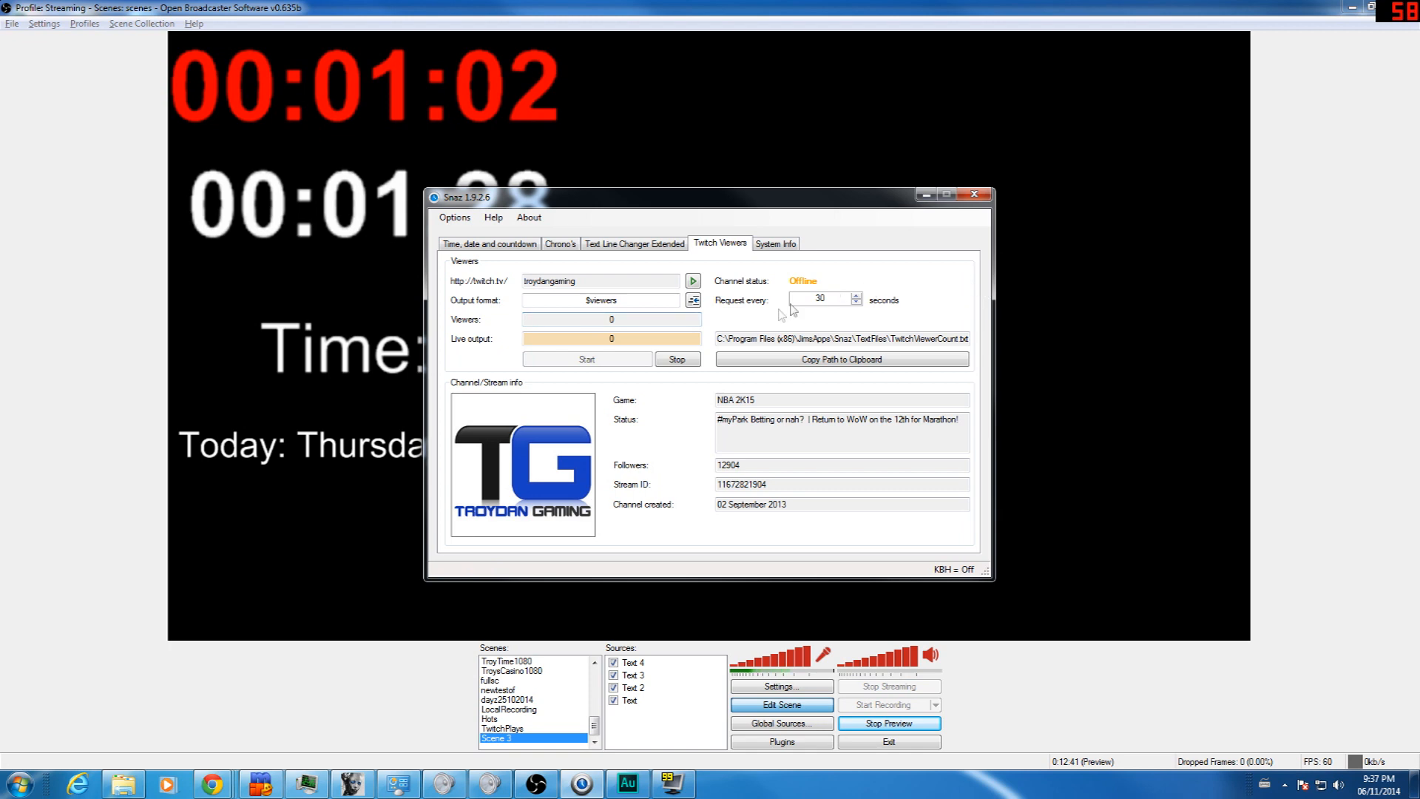
{"action": "left_click", "coordinate": [857, 303]}
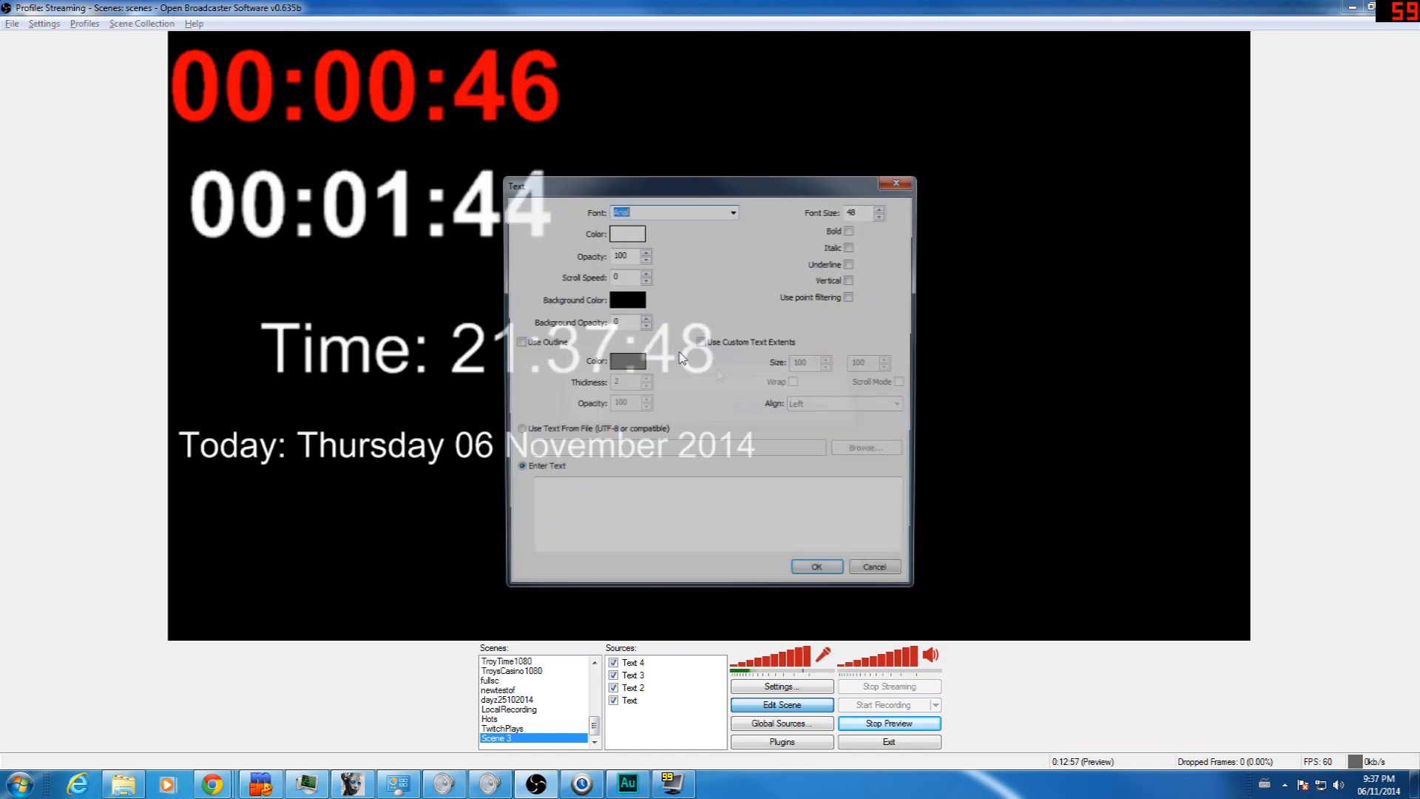
{"action": "left_click", "coordinate": [516, 430]}
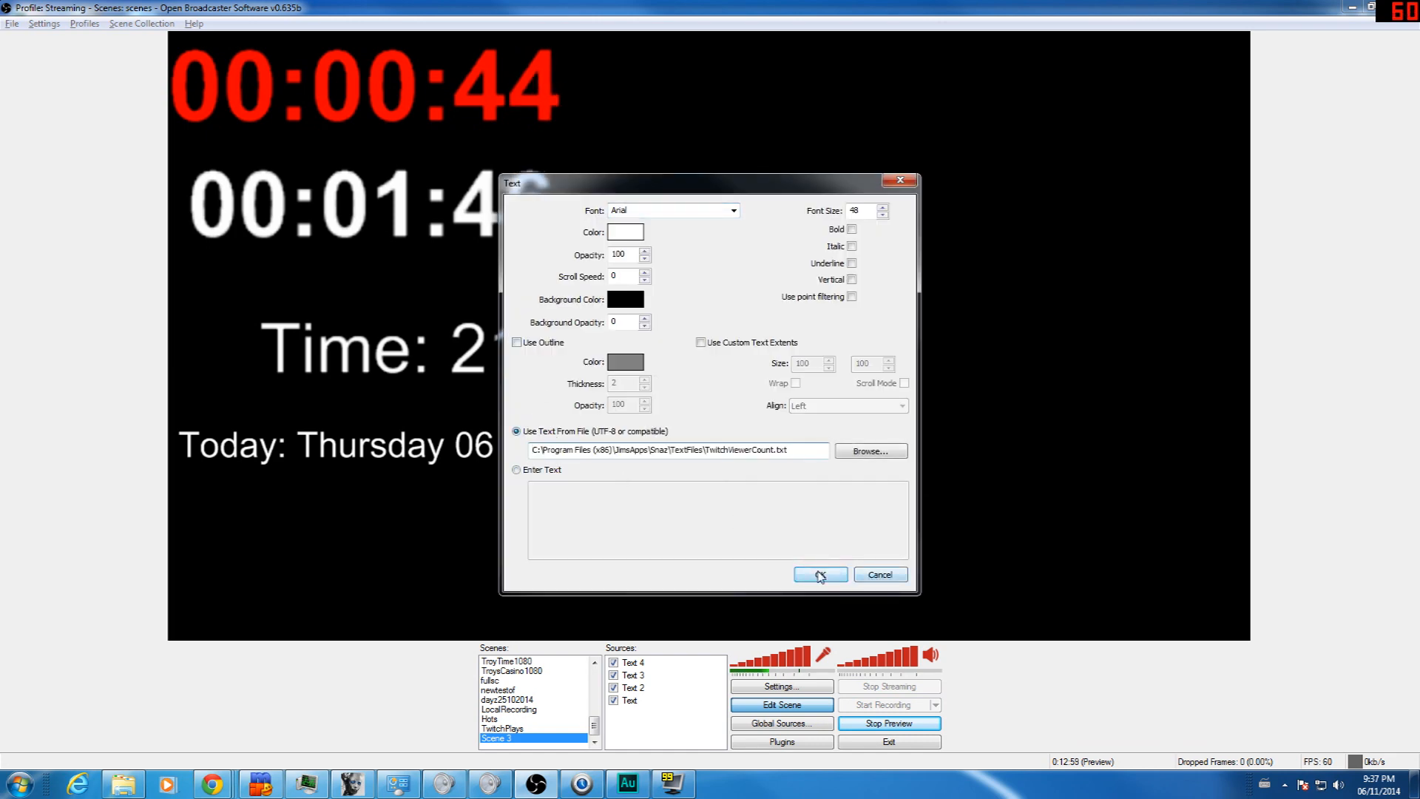
{"action": "left_click", "coordinate": [818, 574]}
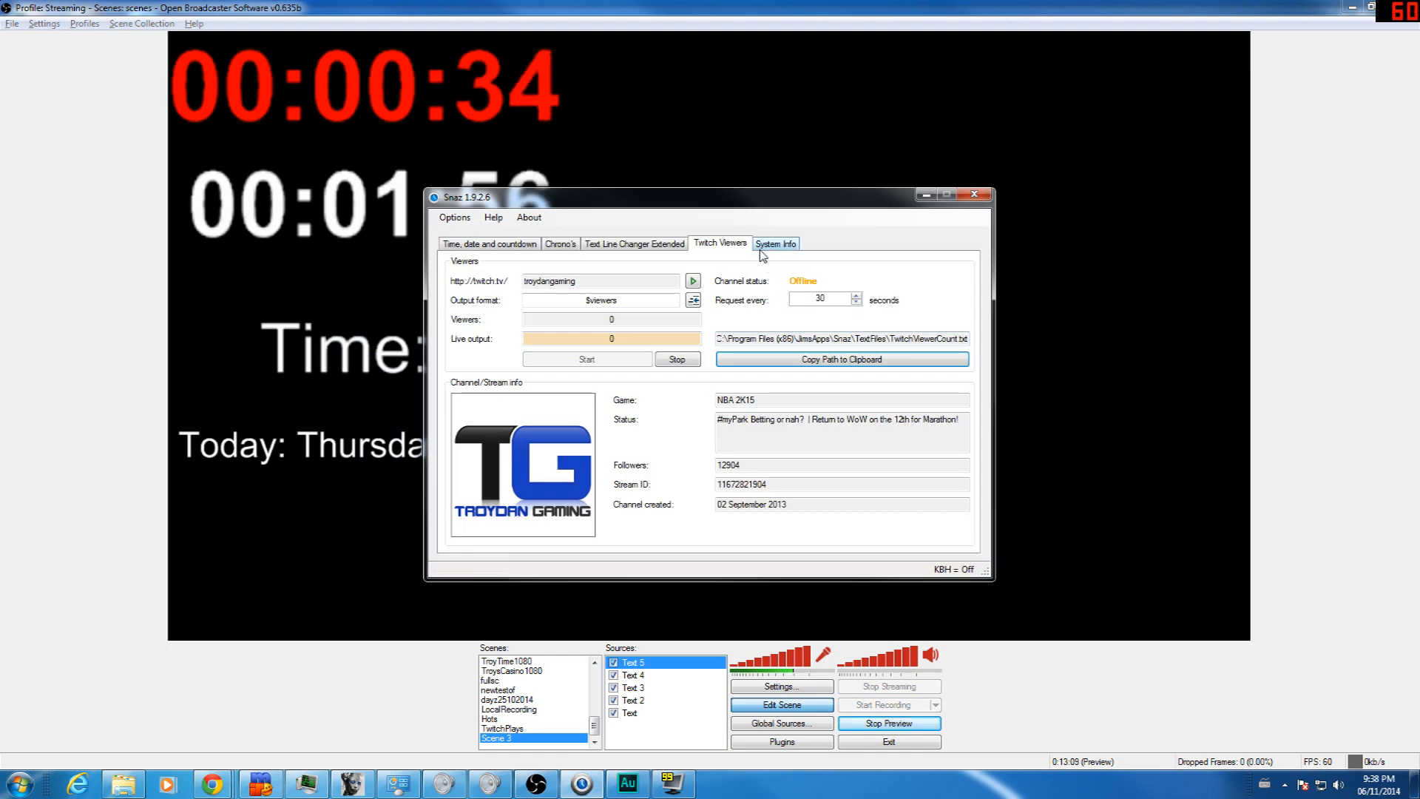
{"action": "left_click", "coordinate": [635, 242]}
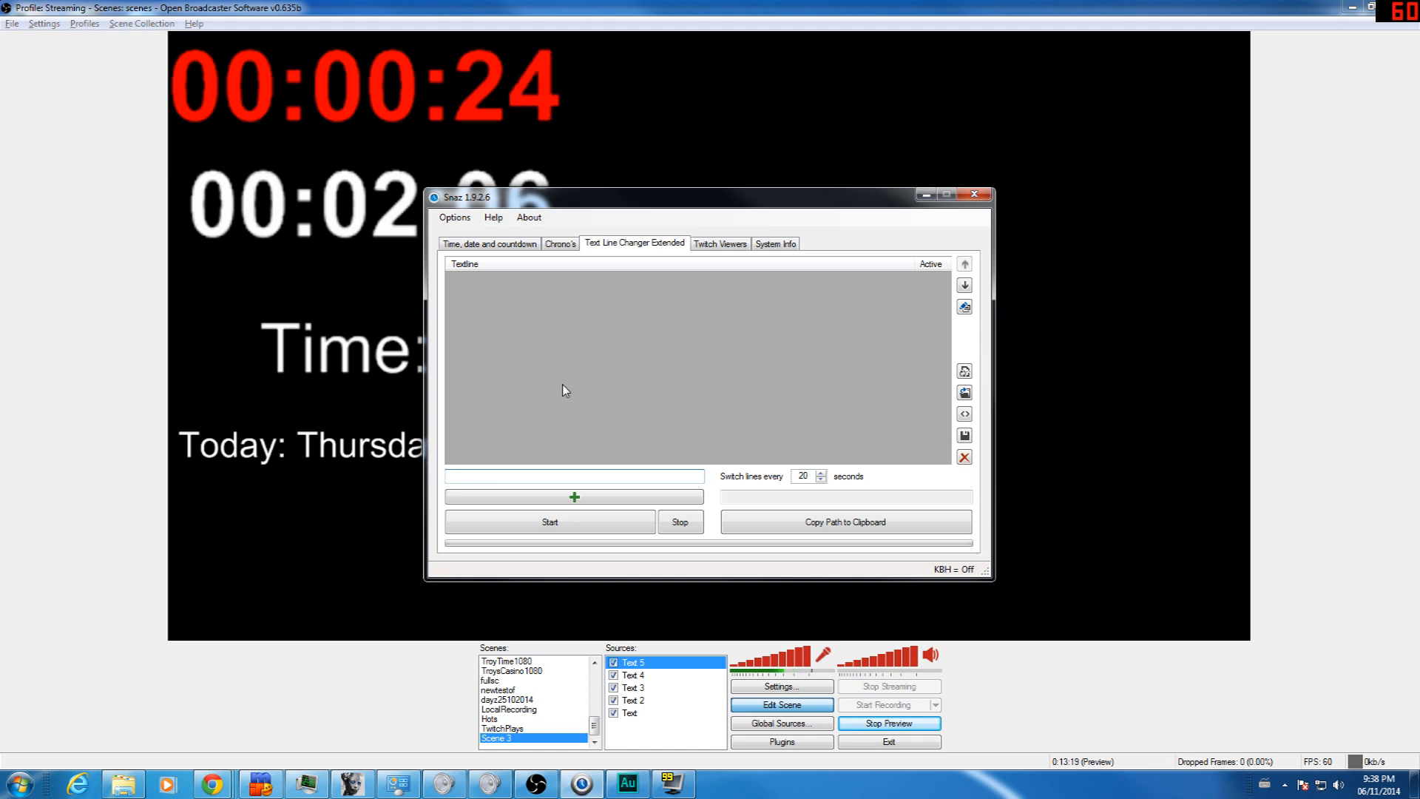
Add rotating lines Line 1 and Line 2 switching every 5 seconds and start them.
{"action": "type", "text": "Line 1"}
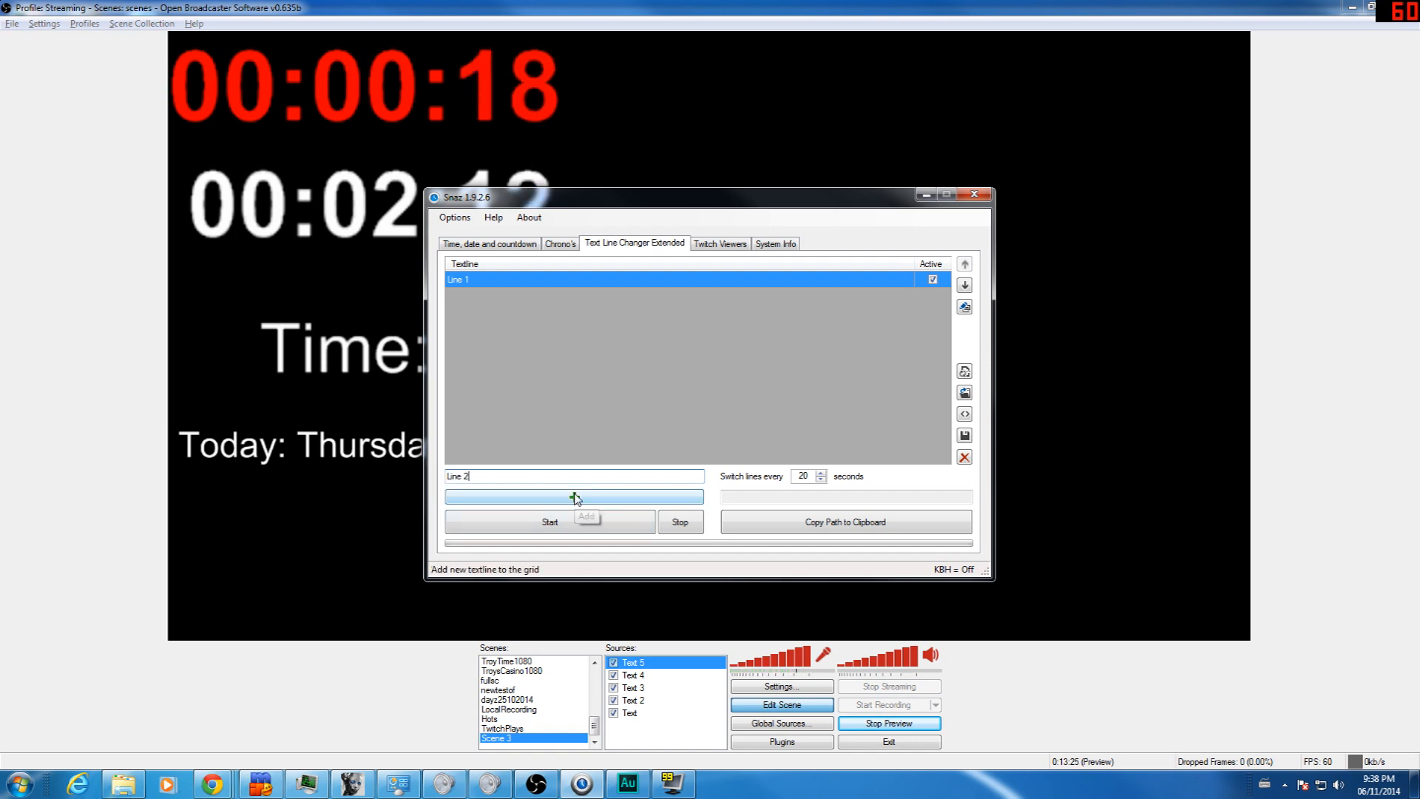
{"action": "left_click", "coordinate": [574, 497]}
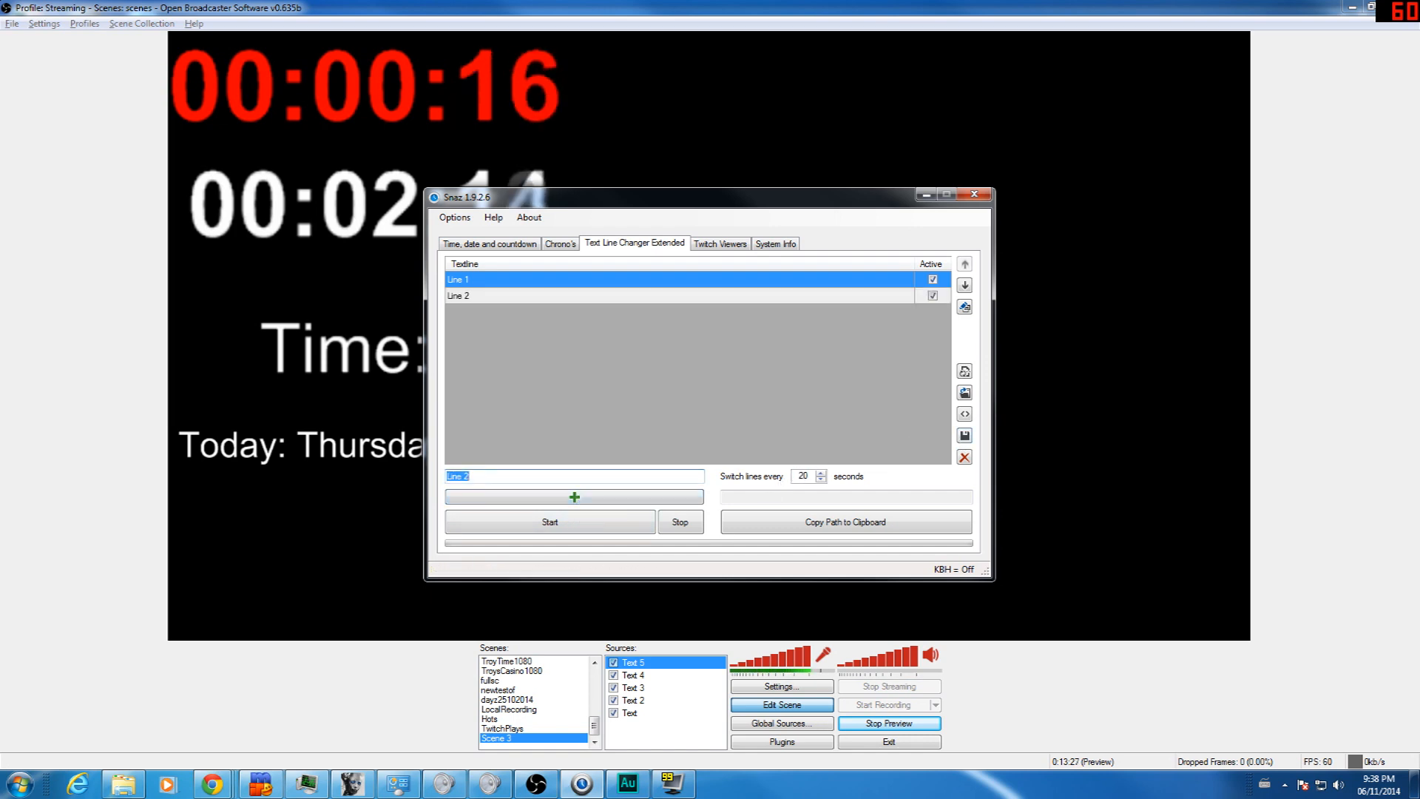
{"action": "left_click", "coordinate": [551, 522]}
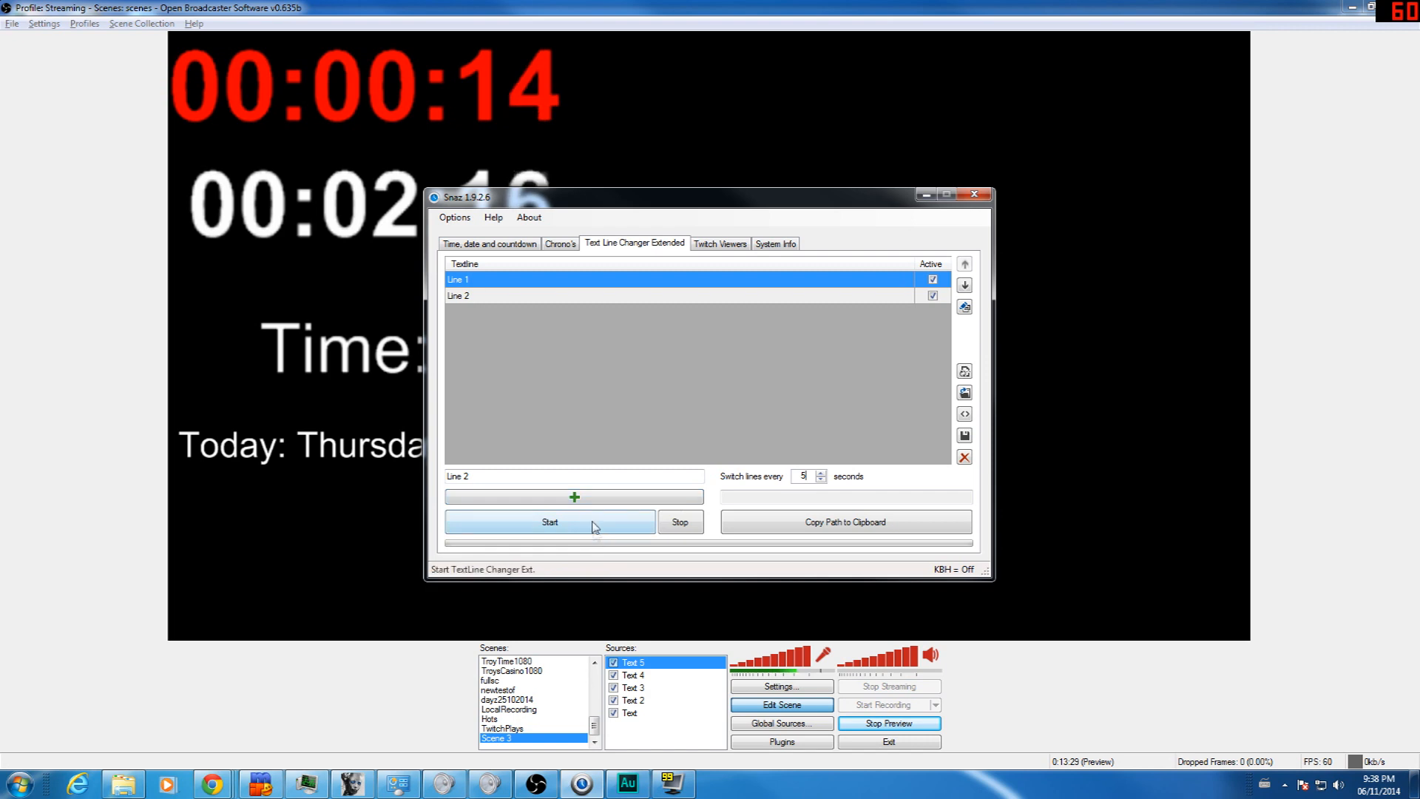
{"action": "left_click", "coordinate": [549, 522]}
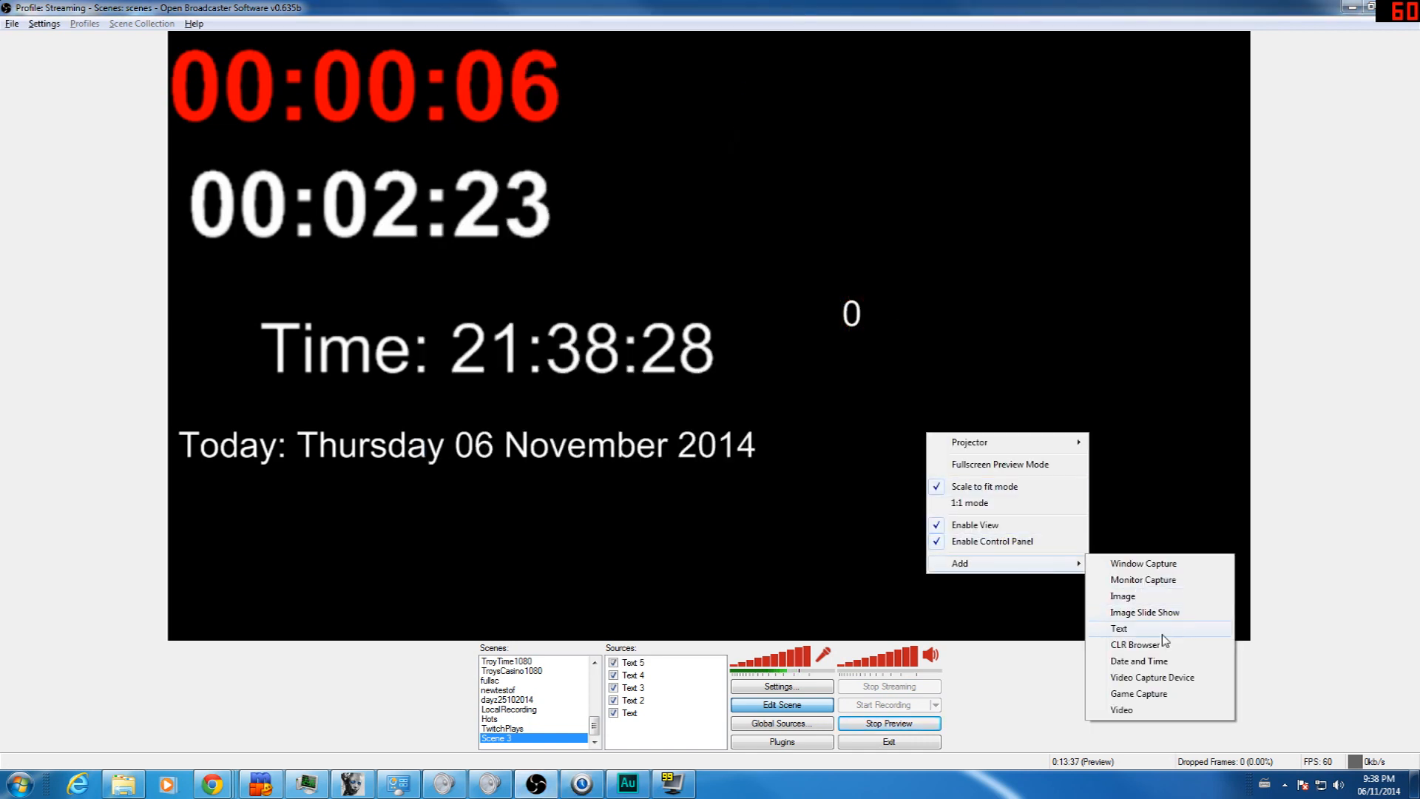
{"action": "left_click", "coordinate": [1119, 627]}
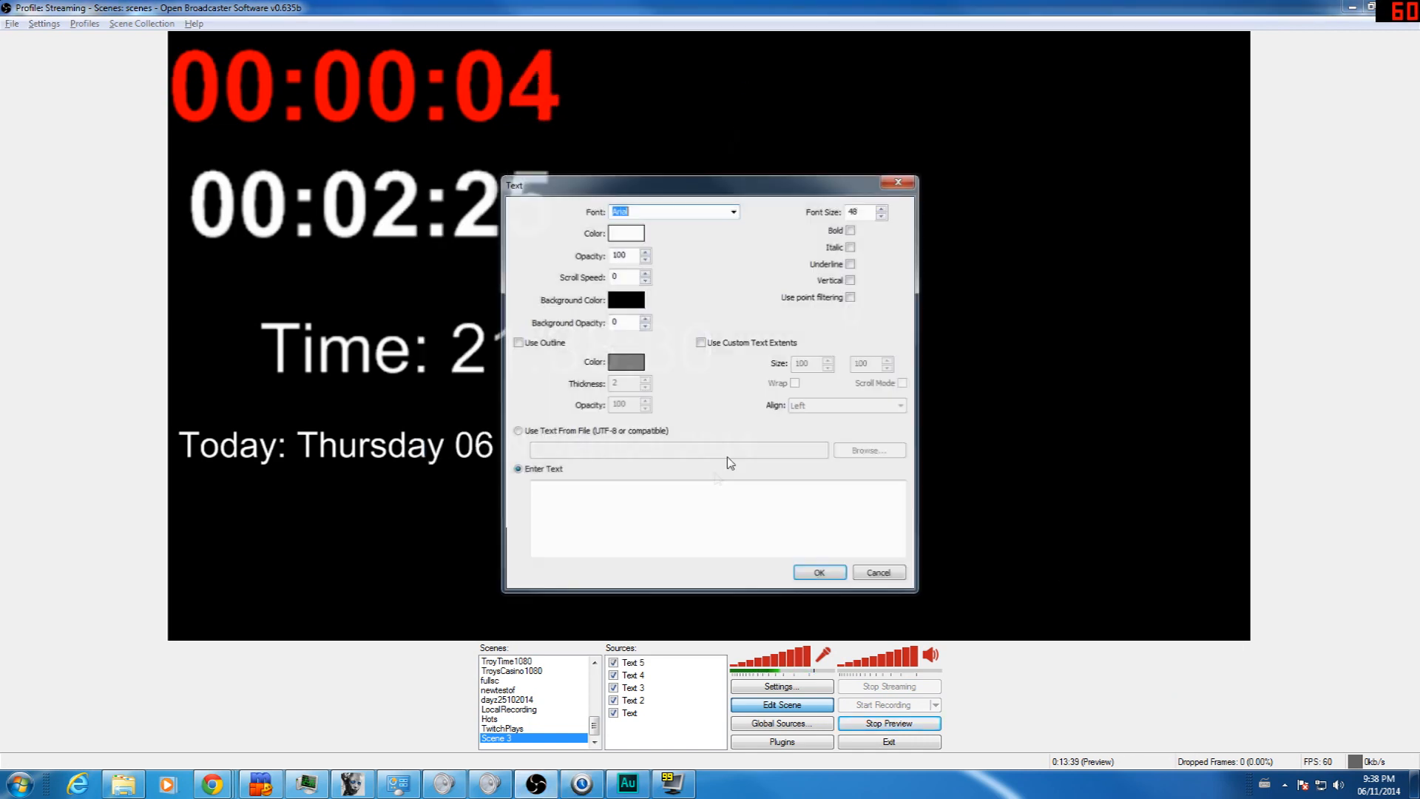
Point the sixth text source at LineChangerExt.txt and return to Snaz.
{"action": "left_click", "coordinate": [517, 430]}
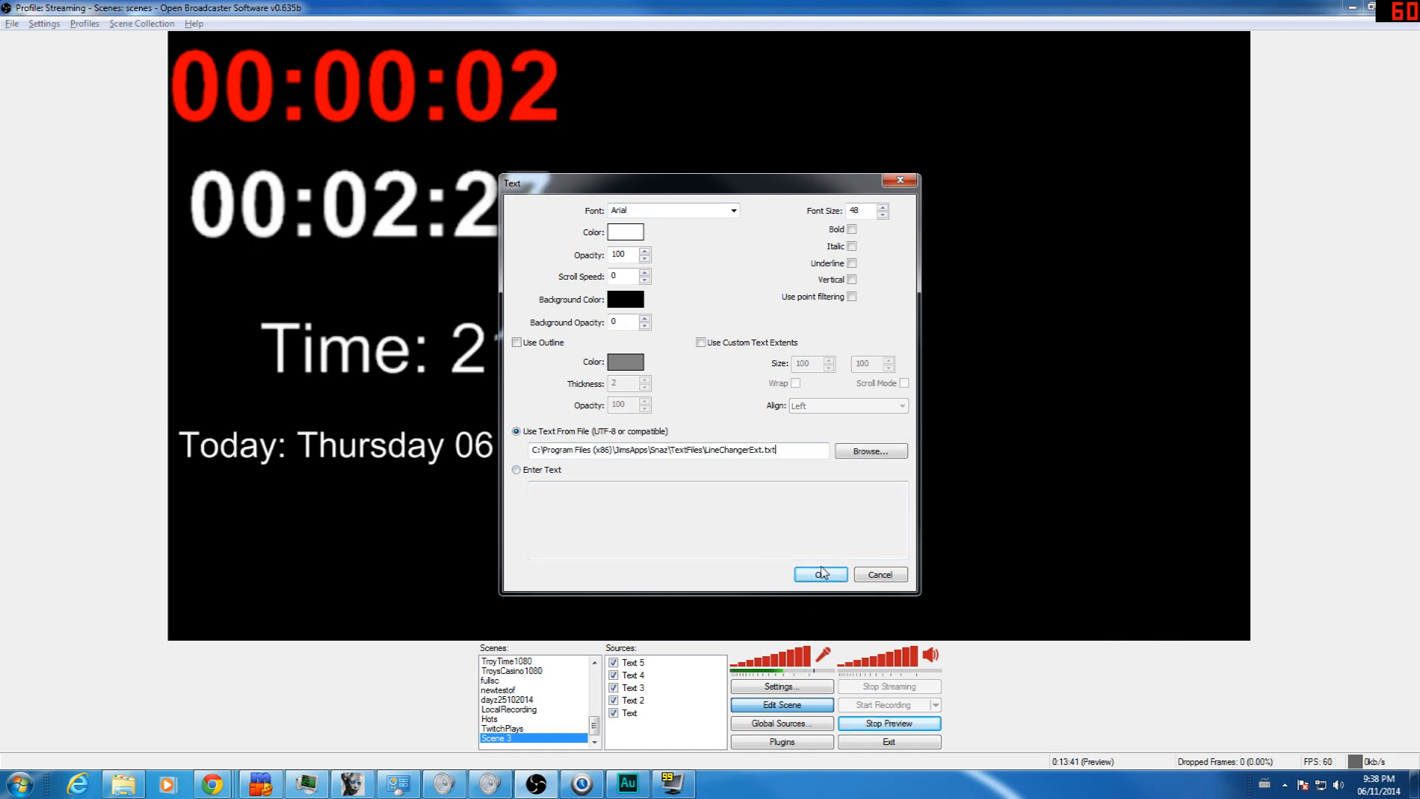
{"action": "left_click", "coordinate": [818, 574]}
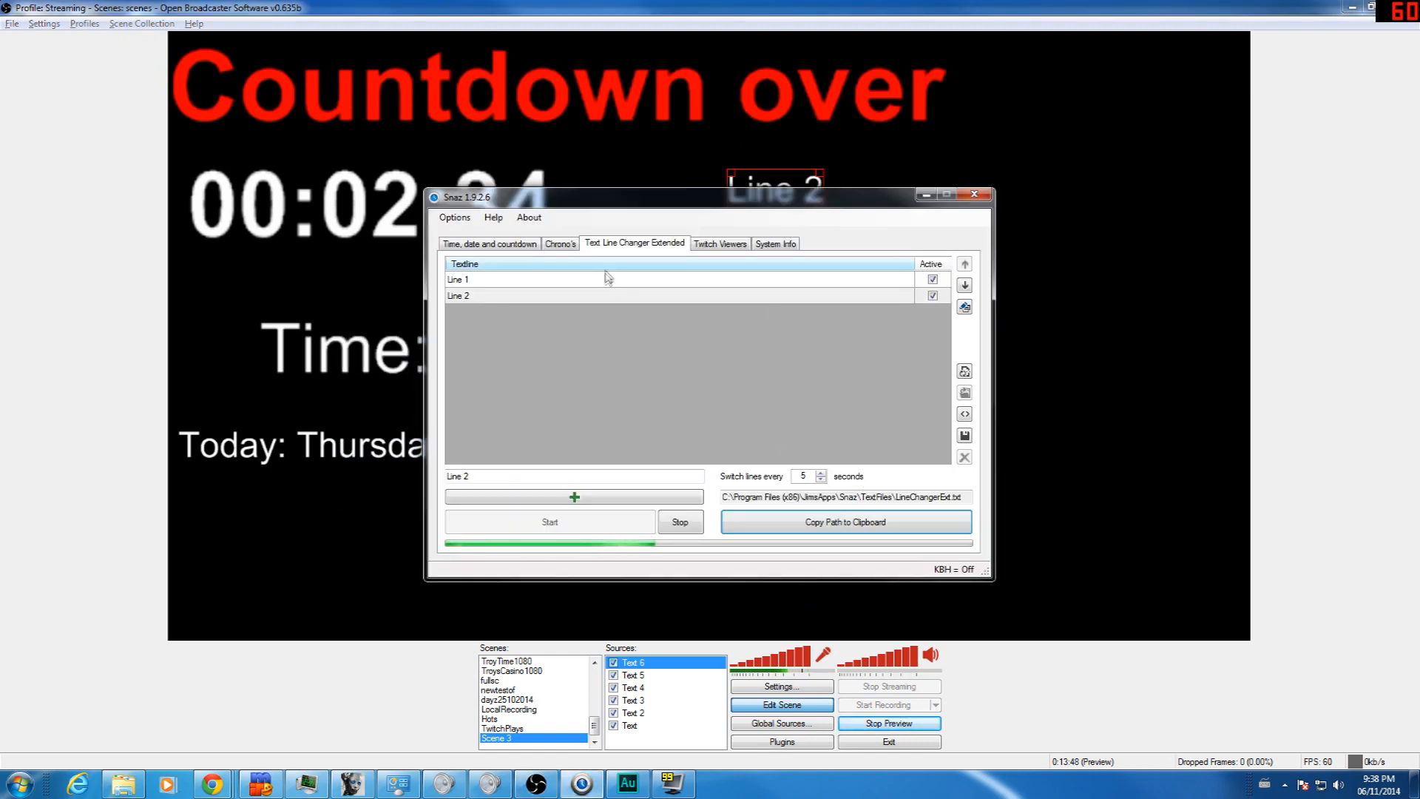
{"action": "left_click", "coordinate": [973, 196]}
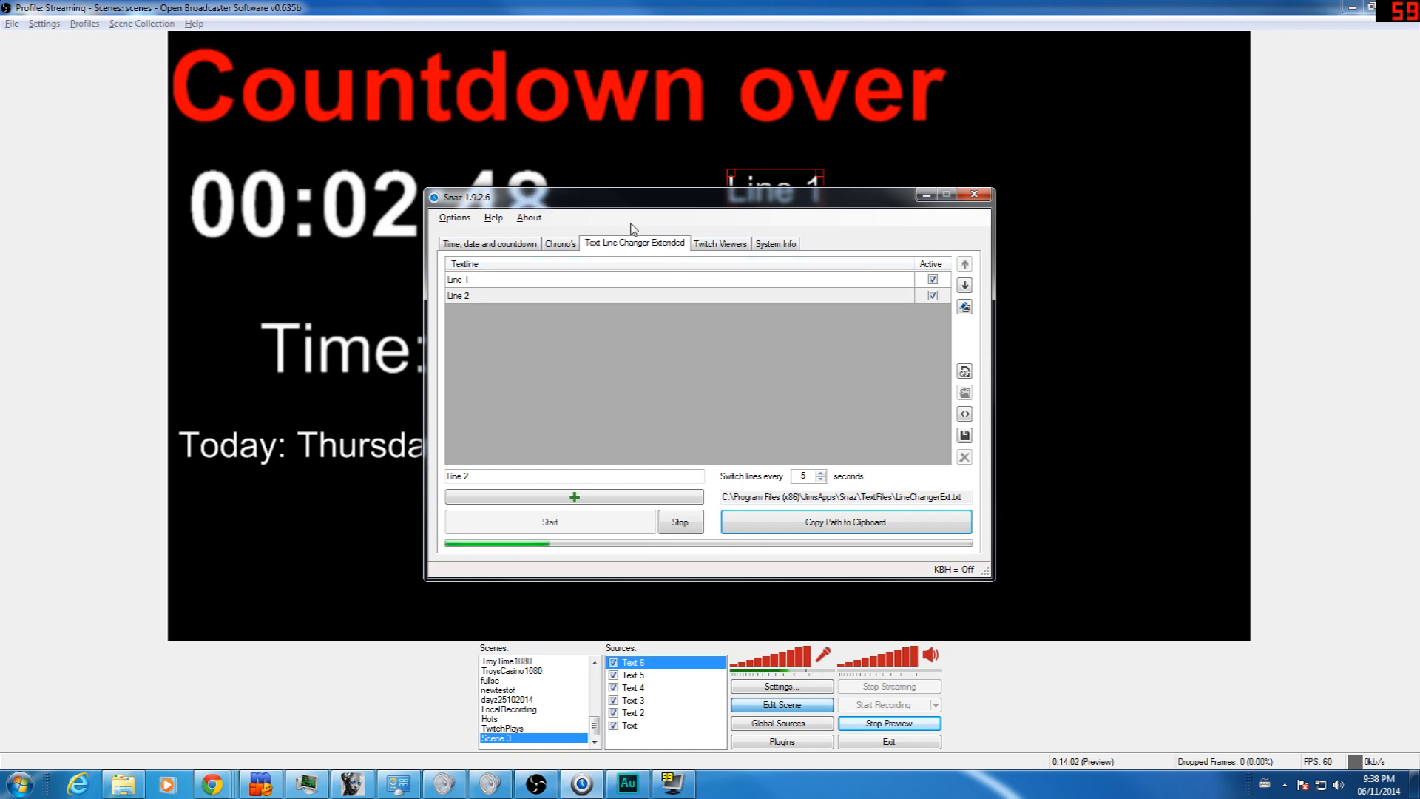
{"action": "mouse_move", "coordinate": [562, 262]}
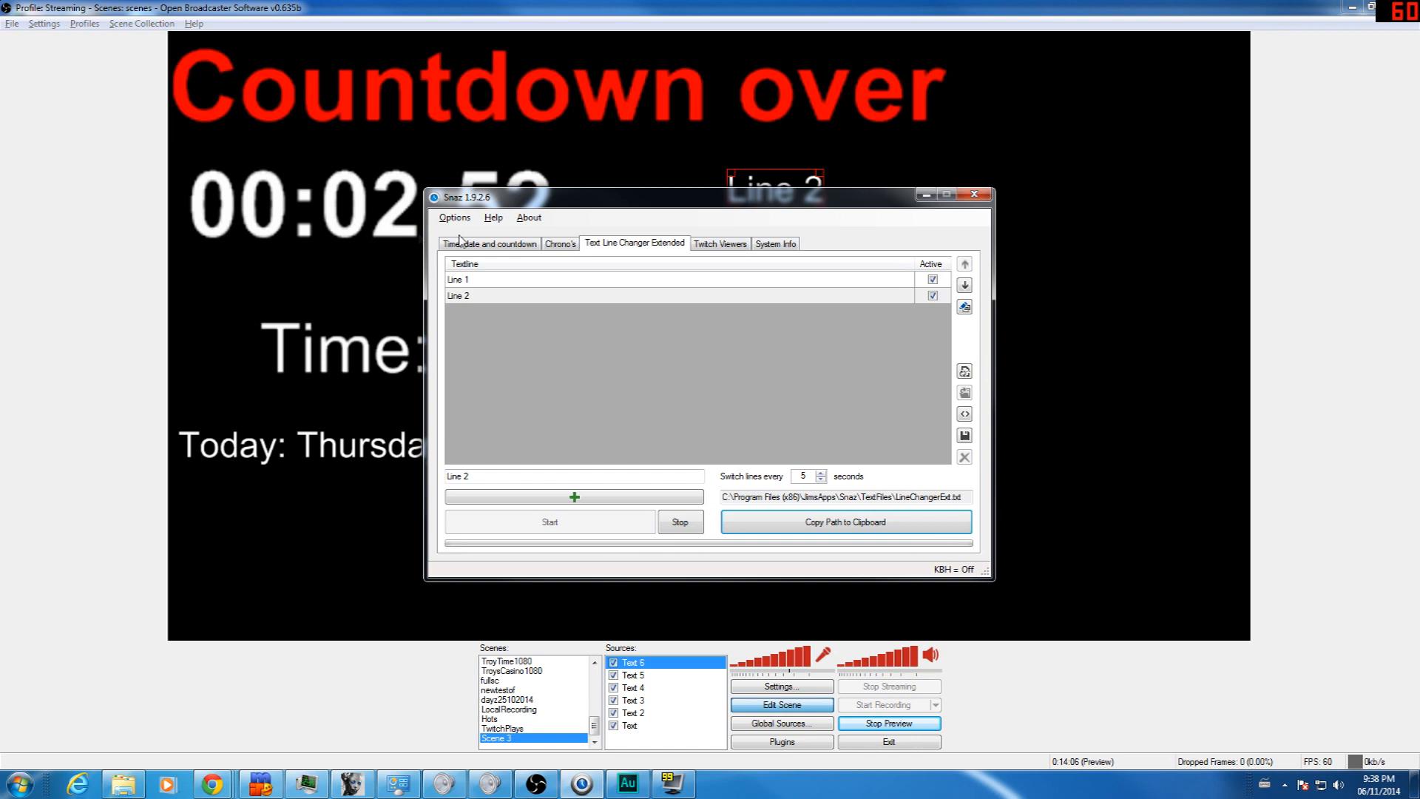
Add a text source reading Countdown.txt for the countdown to 30/11/2014.
{"action": "left_click", "coordinate": [489, 242]}
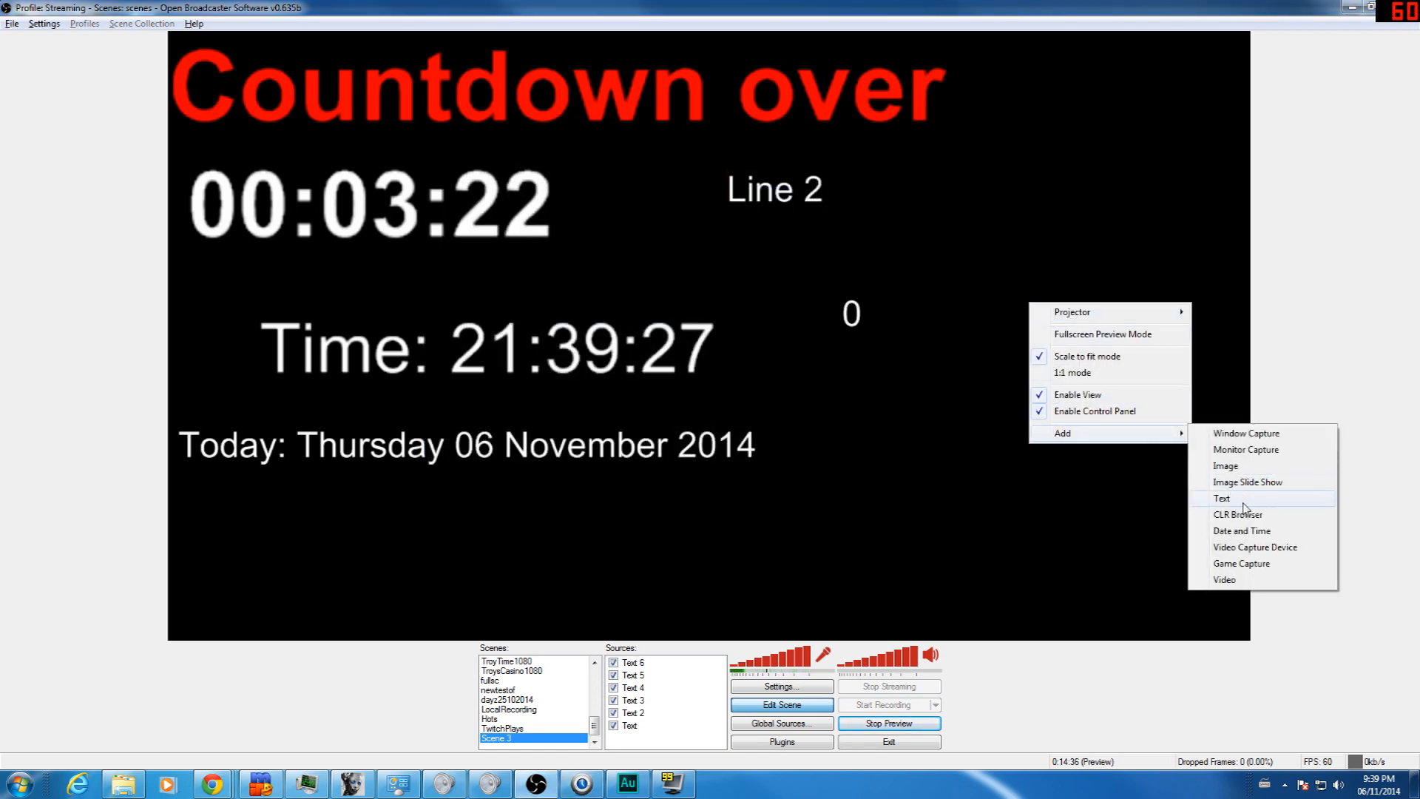
{"action": "left_click", "coordinate": [1222, 498]}
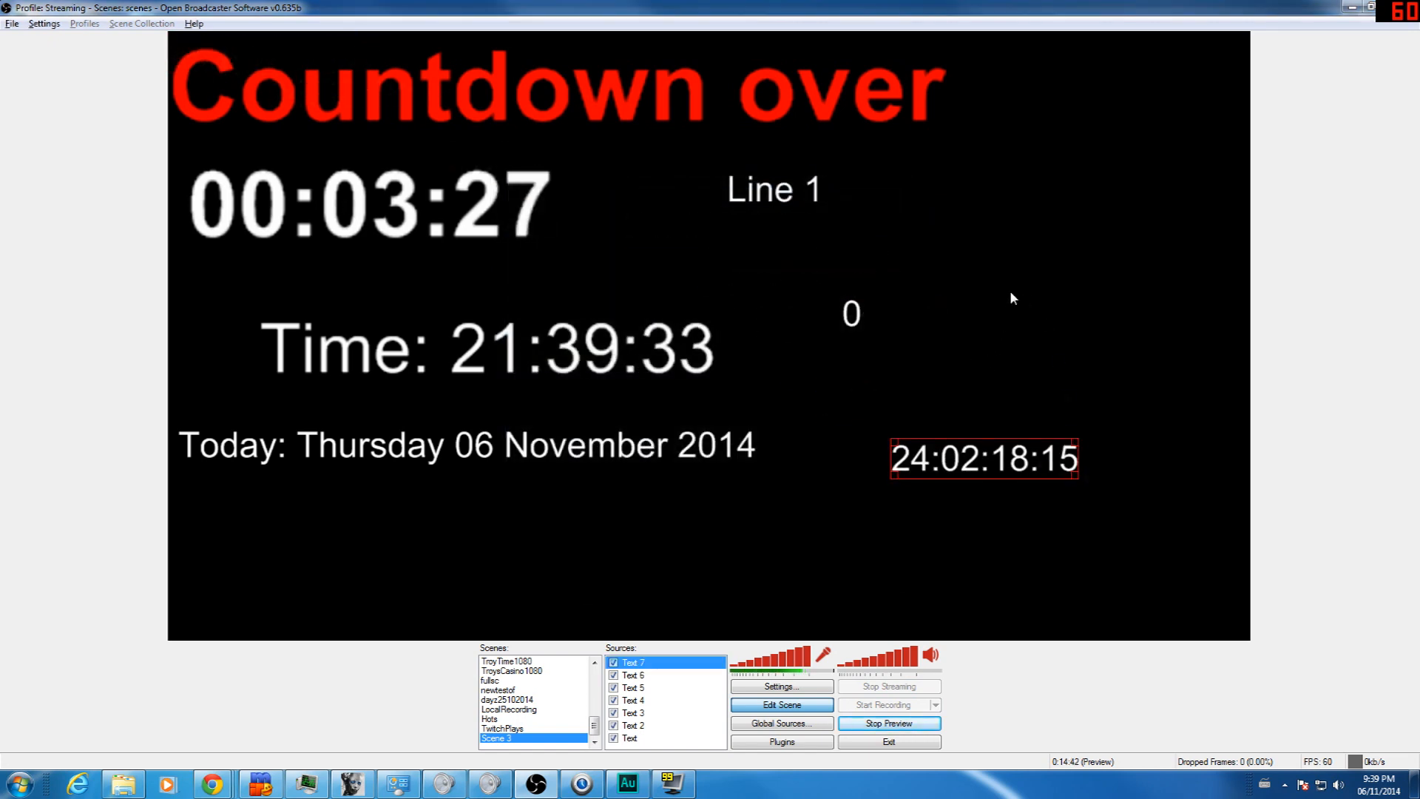
{"action": "mouse_move", "coordinate": [1004, 405]}
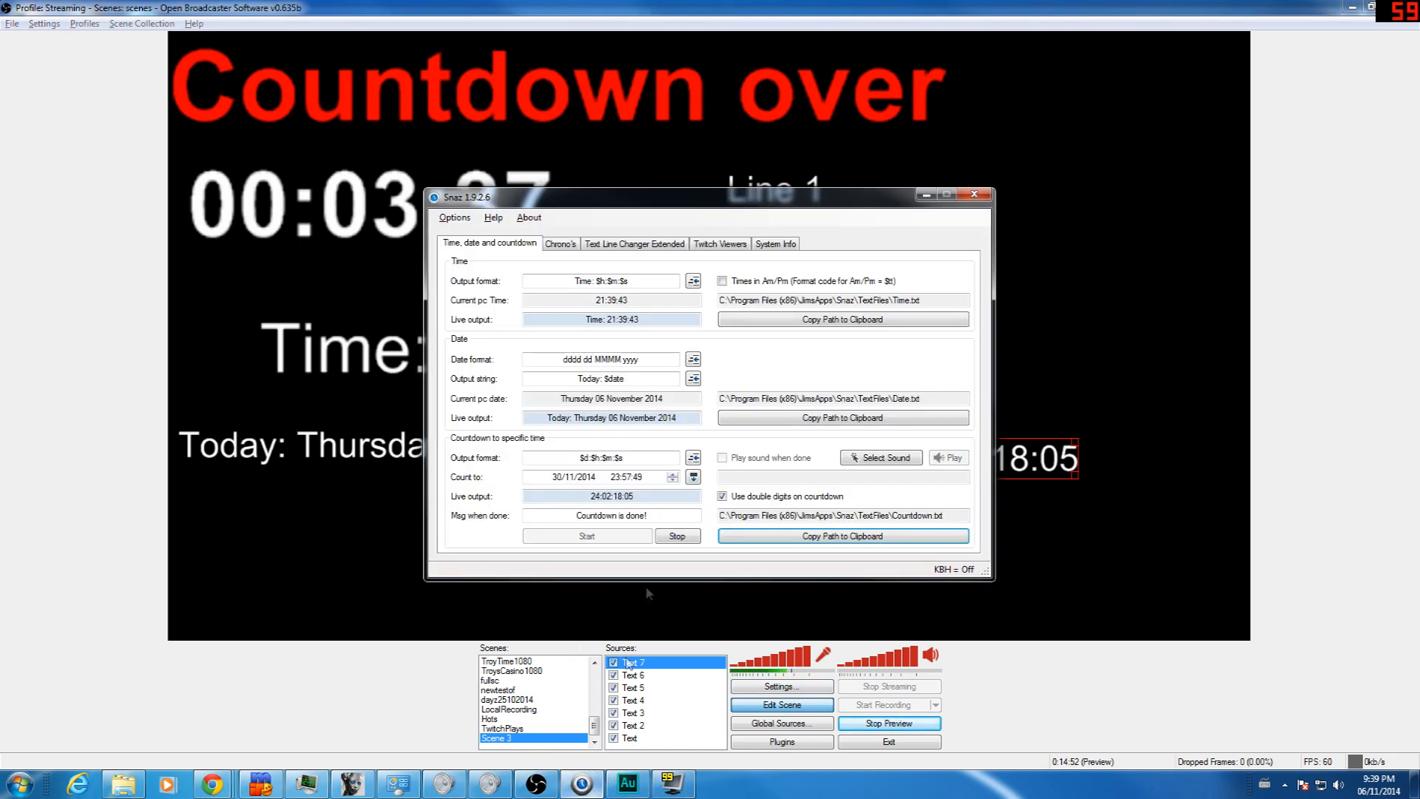
On System Info, add CPU usage and available RAM to the output format.
{"action": "left_click", "coordinate": [559, 242]}
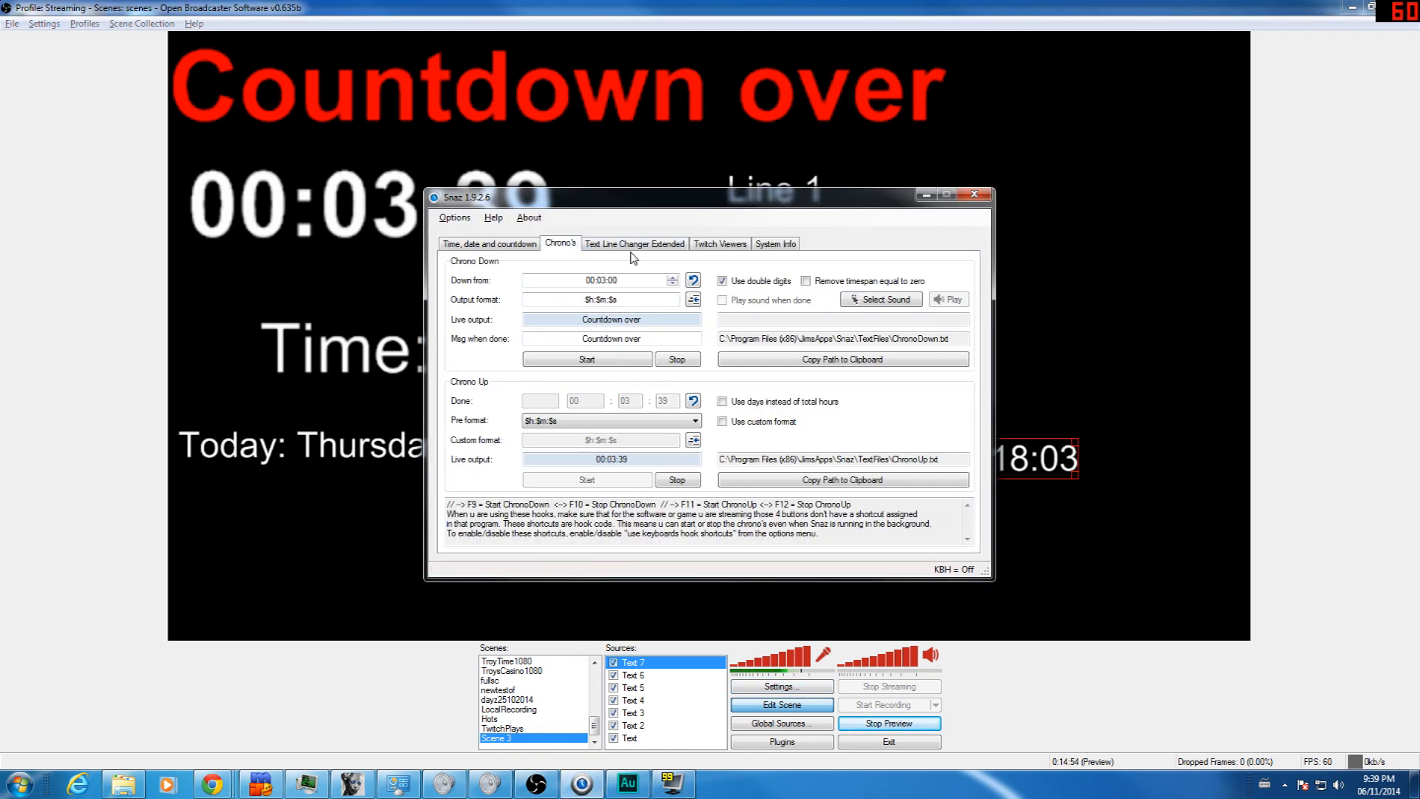
{"action": "left_click", "coordinate": [774, 242]}
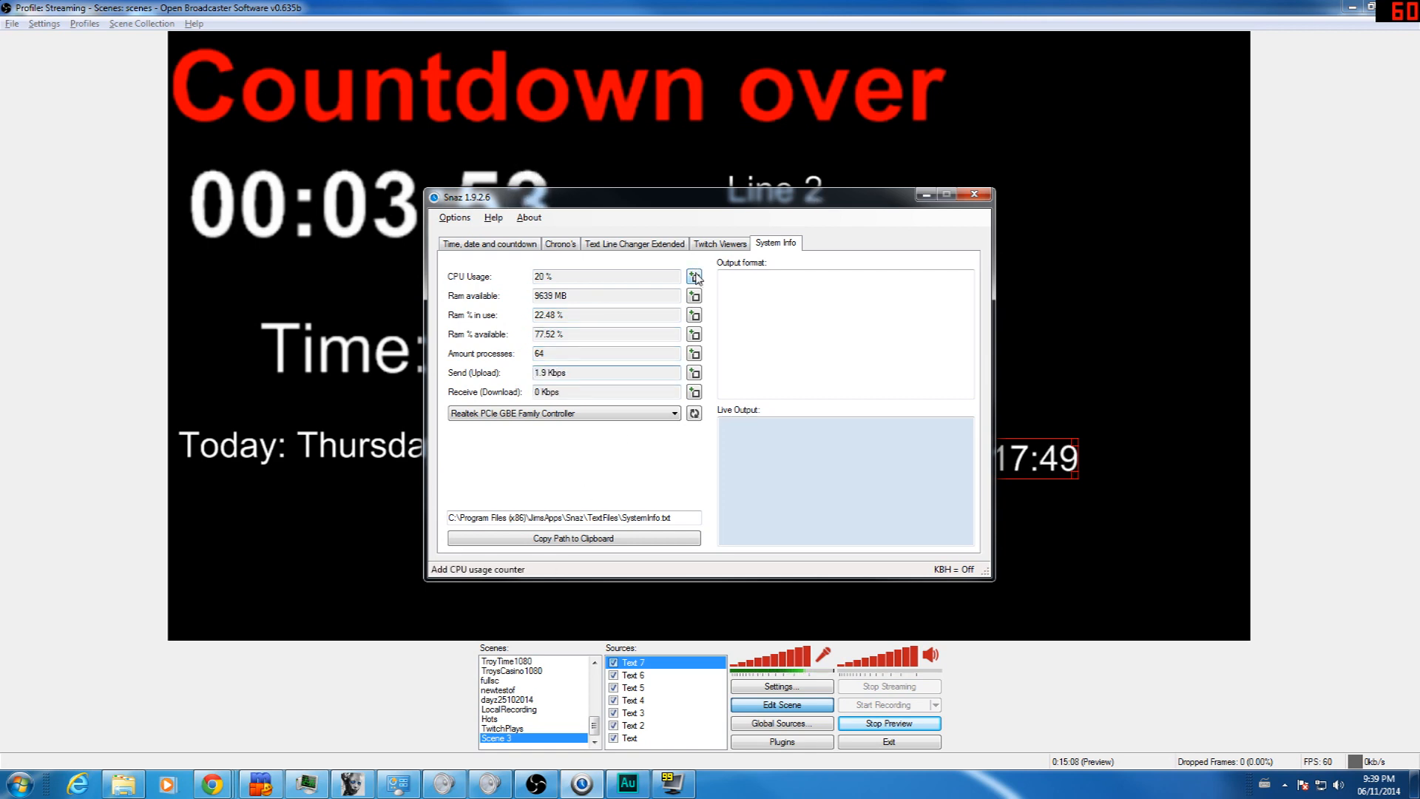
{"action": "left_click", "coordinate": [694, 277]}
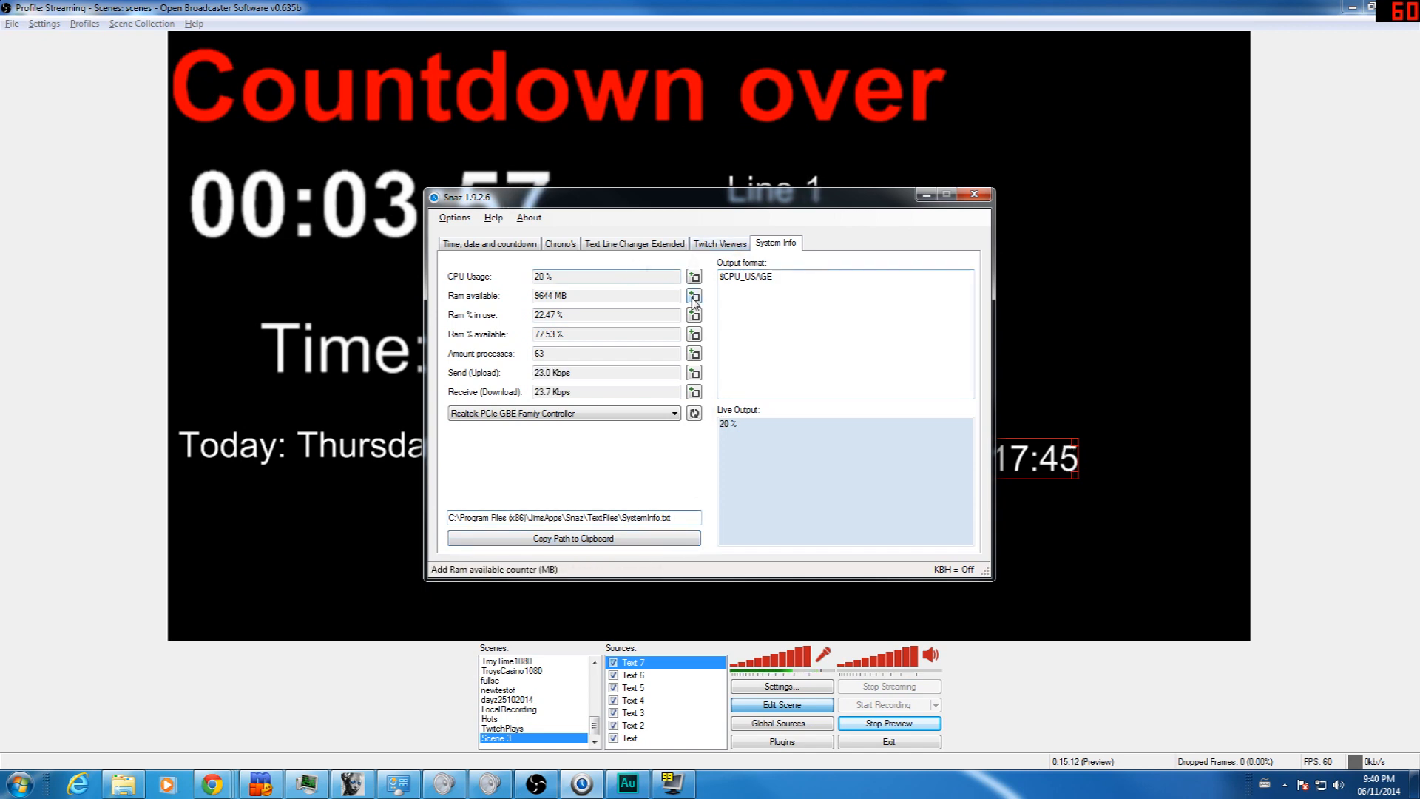
{"action": "left_click", "coordinate": [694, 296]}
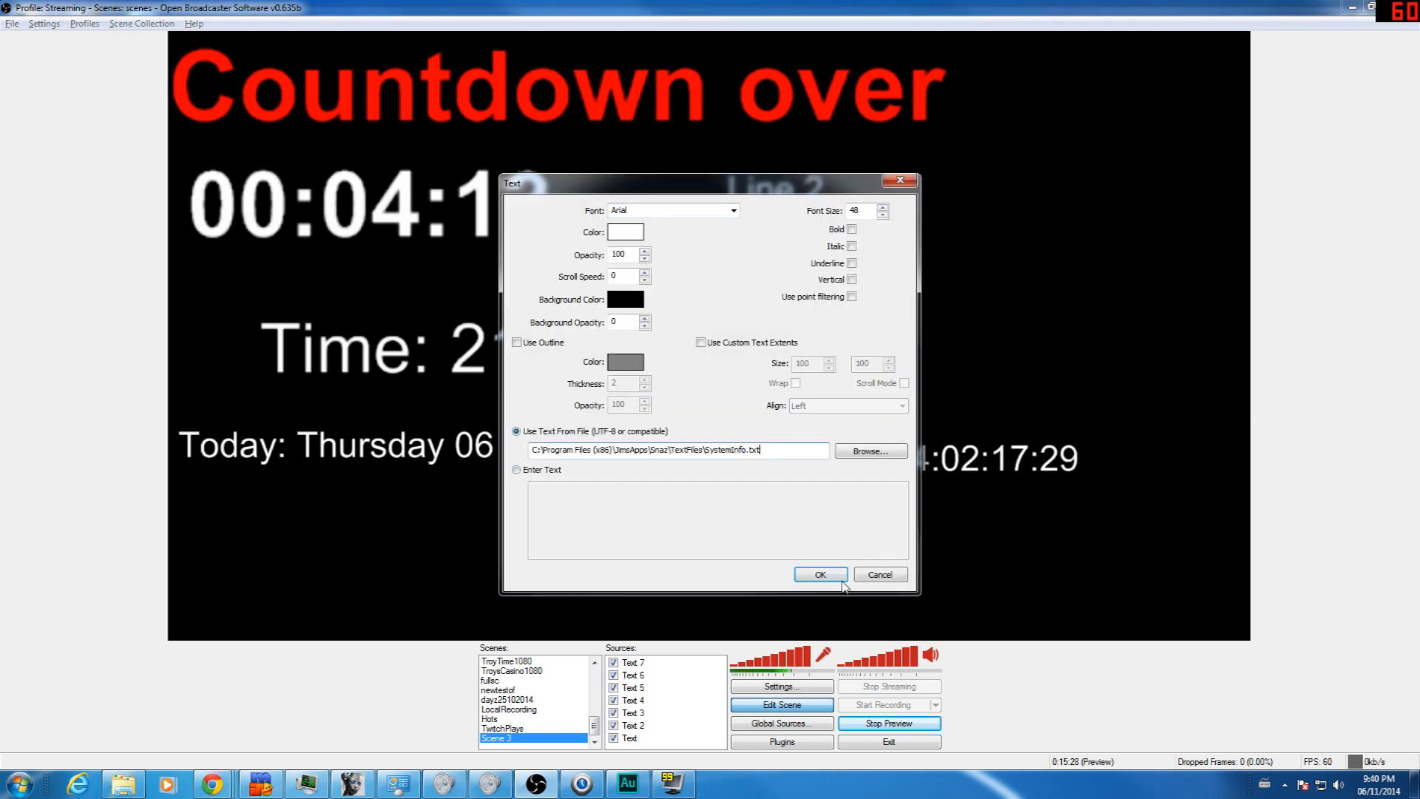
Confirm the SystemInfo text source, then revisit Snaz's Twitch Viewers and Chrono's tabs.
{"action": "left_click", "coordinate": [819, 574]}
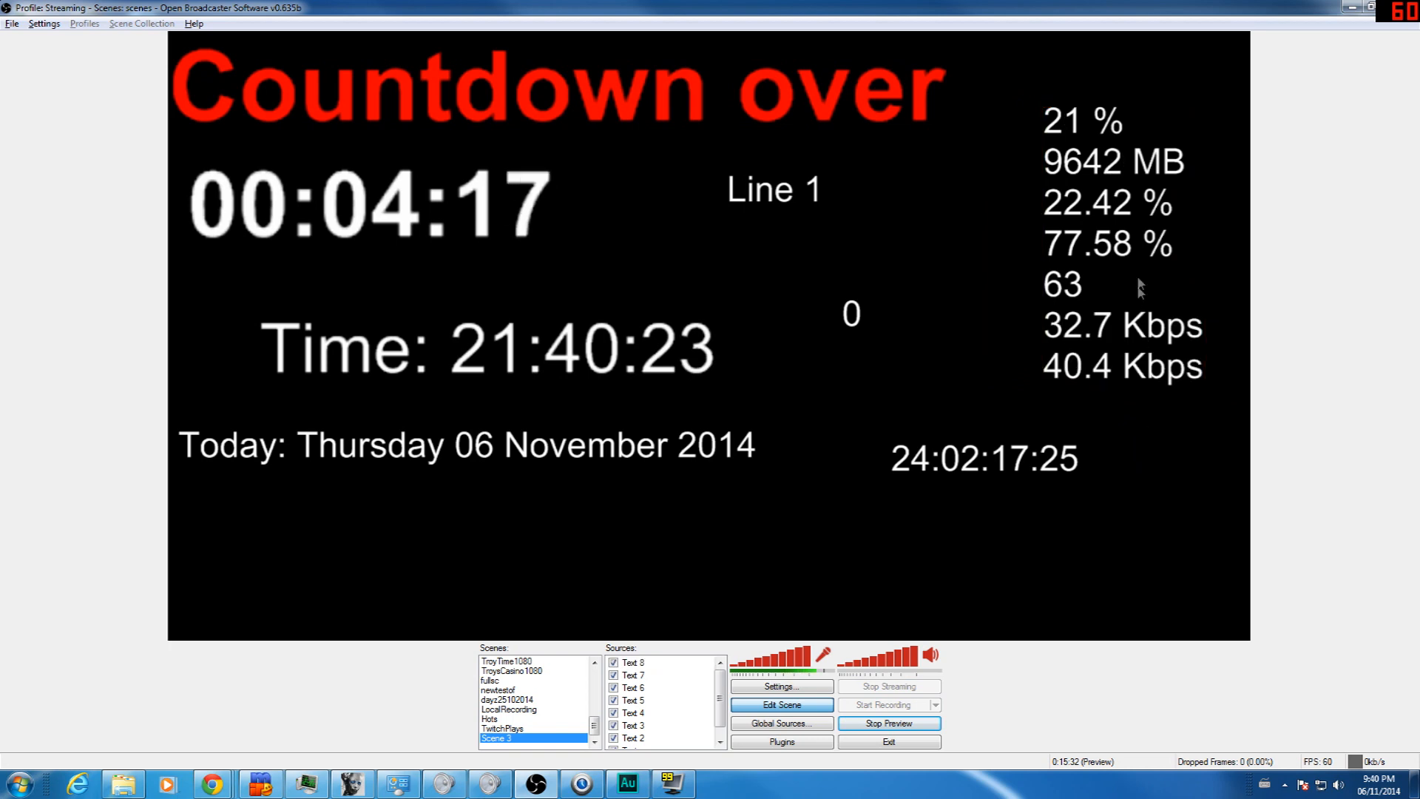
{"action": "mouse_move", "coordinate": [929, 172]}
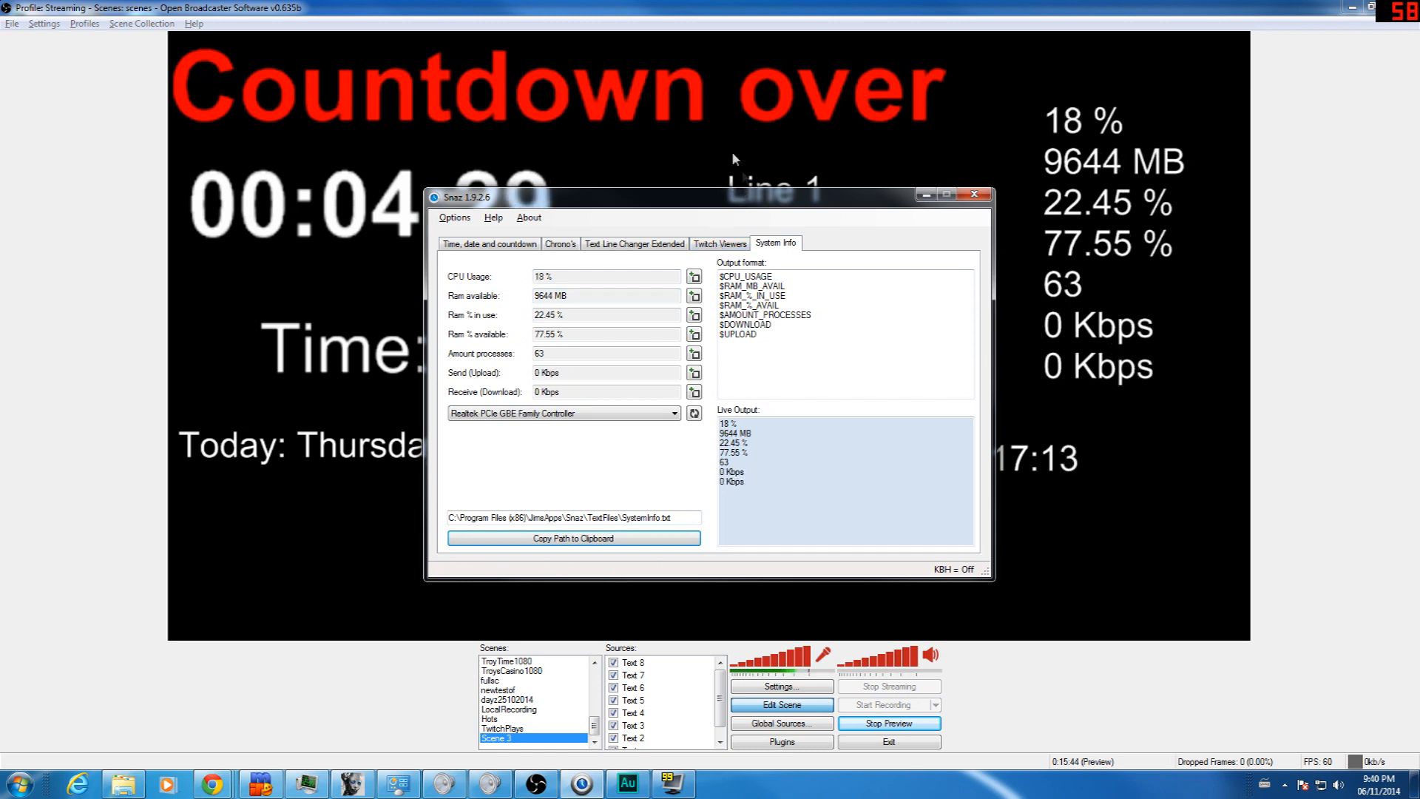
{"action": "left_click", "coordinate": [719, 243]}
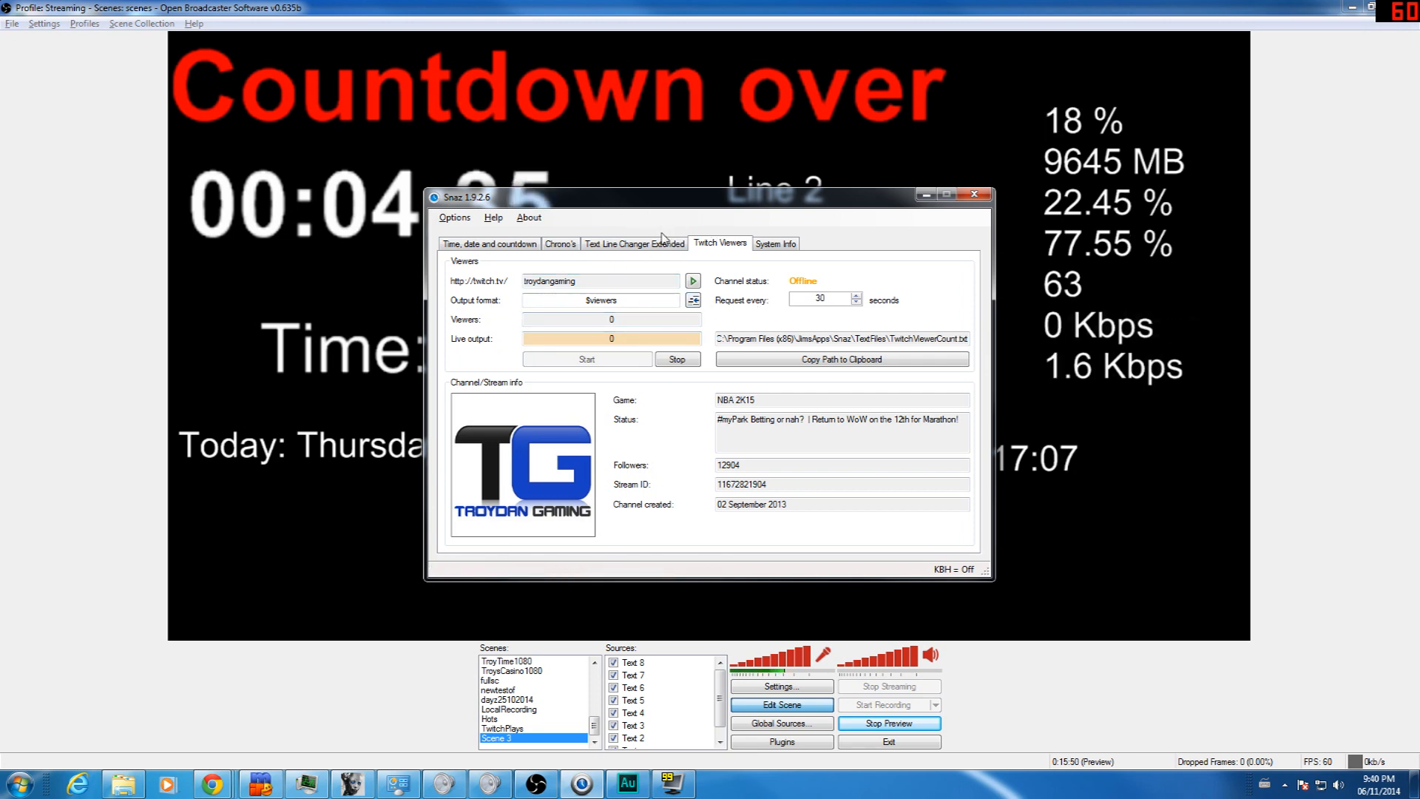
{"action": "left_click", "coordinate": [559, 244]}
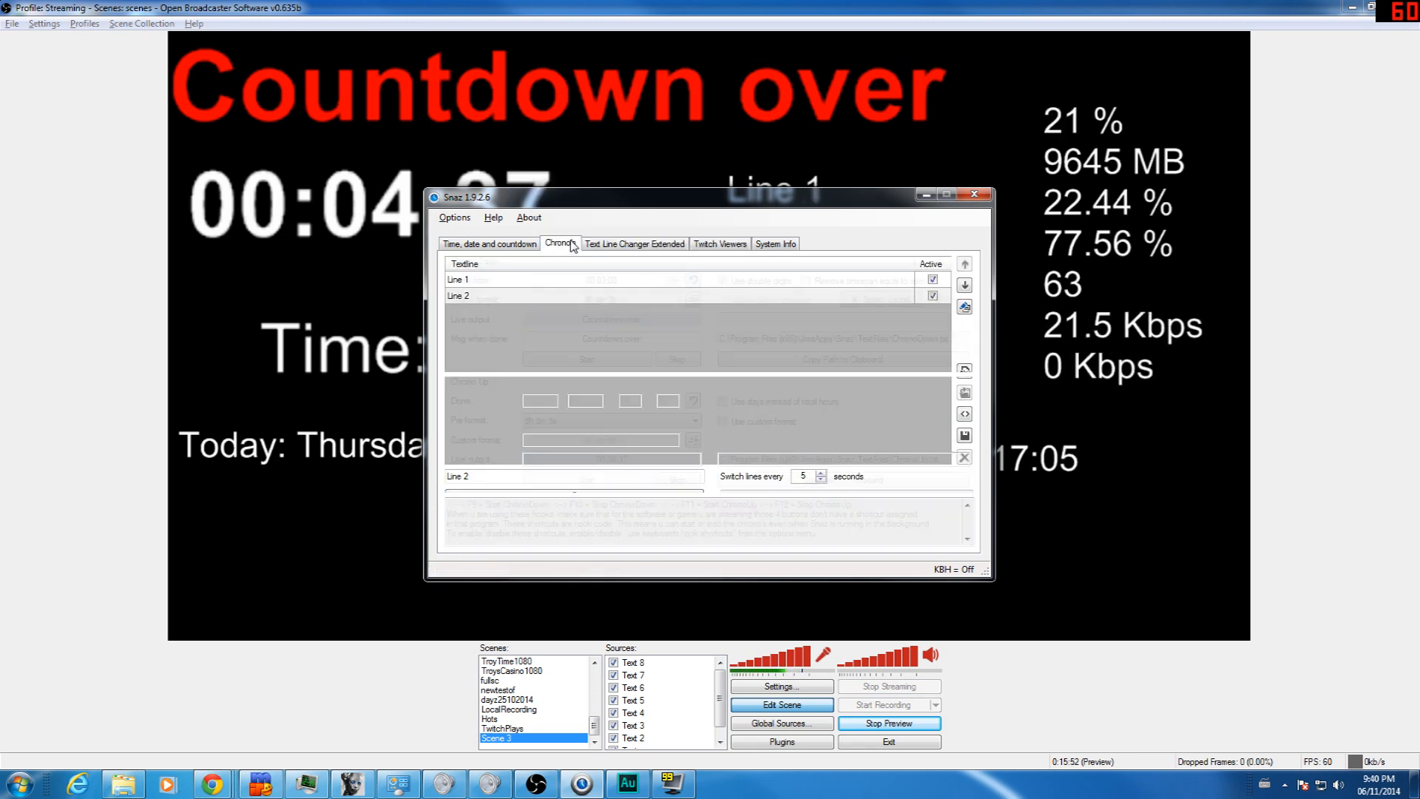
Browse the countdown-done sound chooser from the Time, date and countdown tab, then close it unchanged.
{"action": "left_click", "coordinate": [489, 242]}
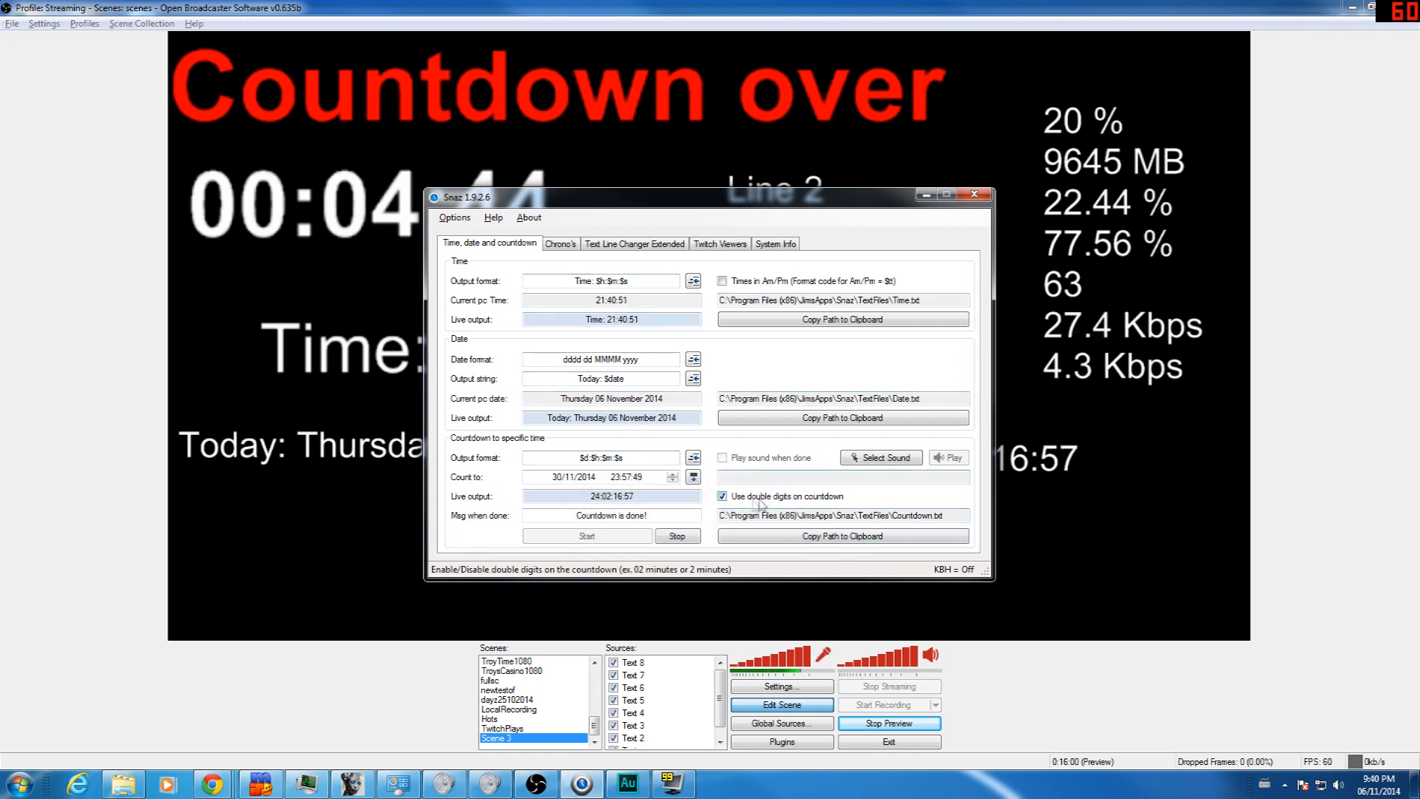
{"action": "left_click", "coordinate": [879, 457]}
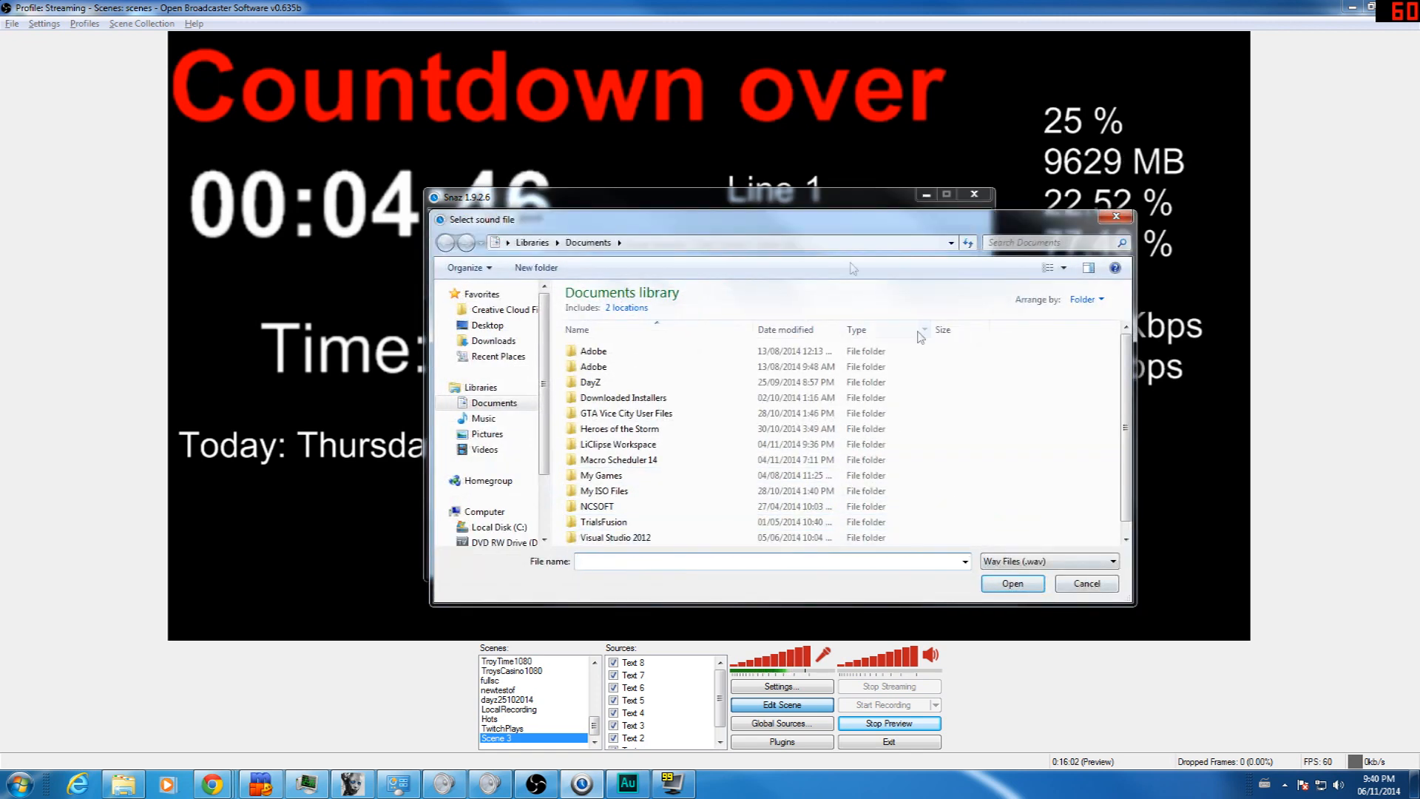
{"action": "left_click", "coordinate": [1084, 583]}
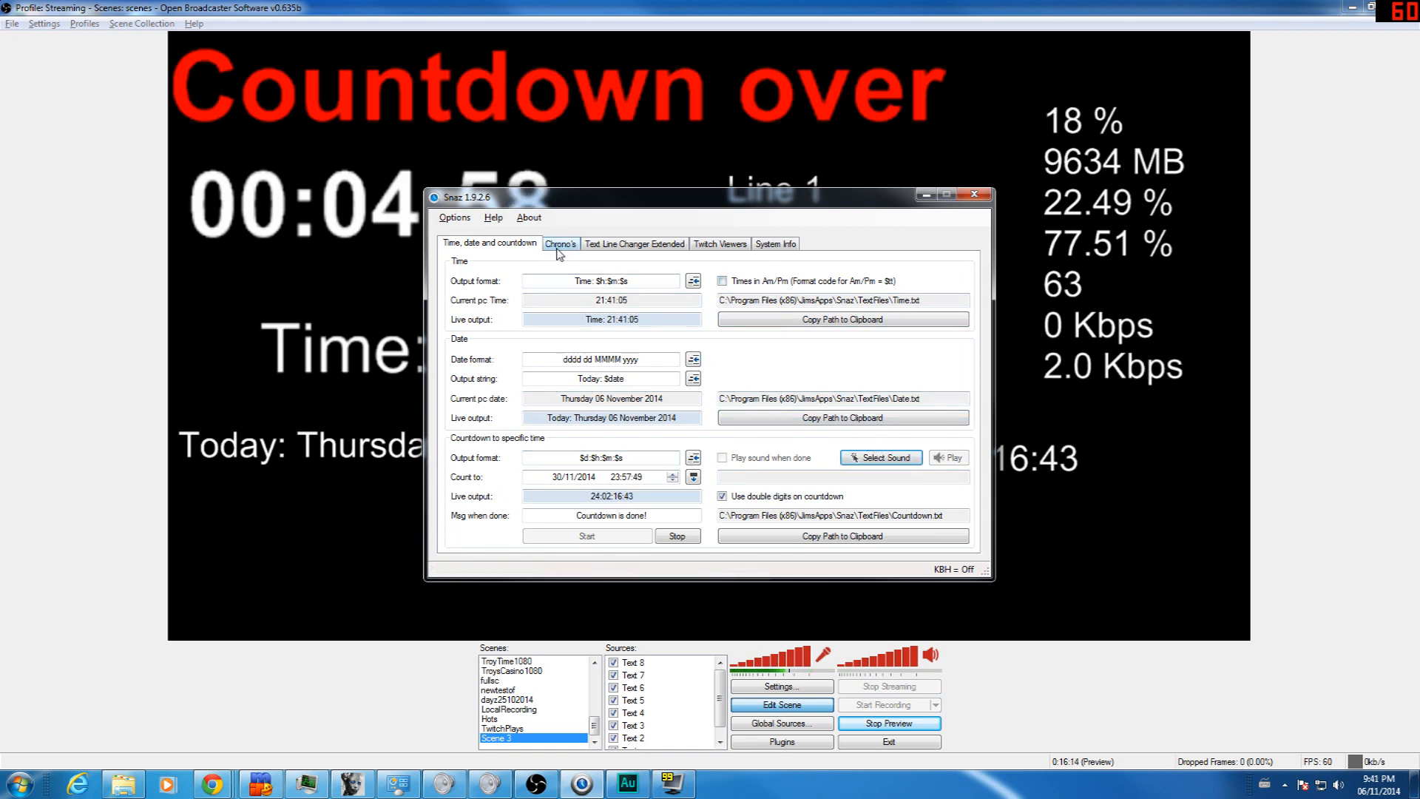
{"action": "left_click", "coordinate": [559, 242]}
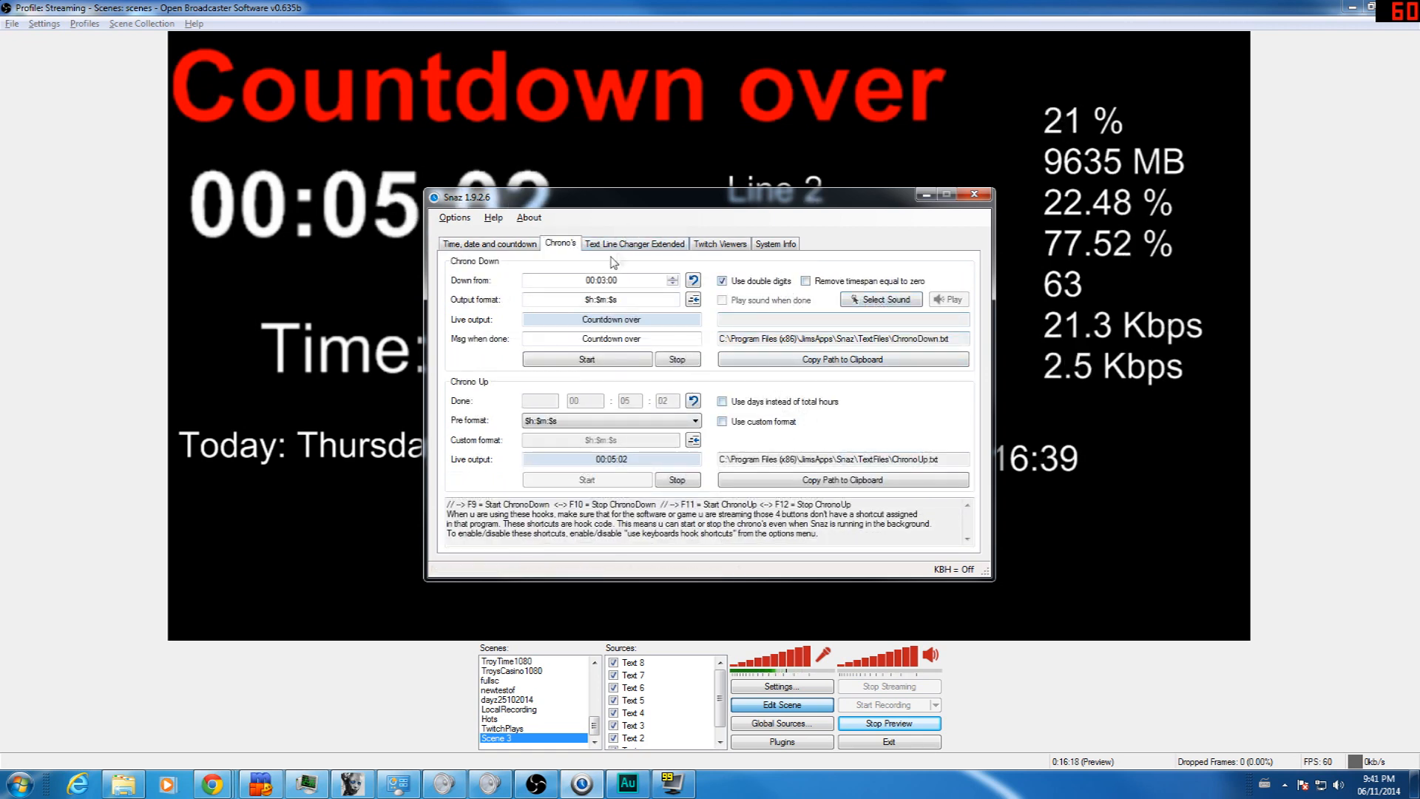
{"action": "left_click", "coordinate": [635, 243]}
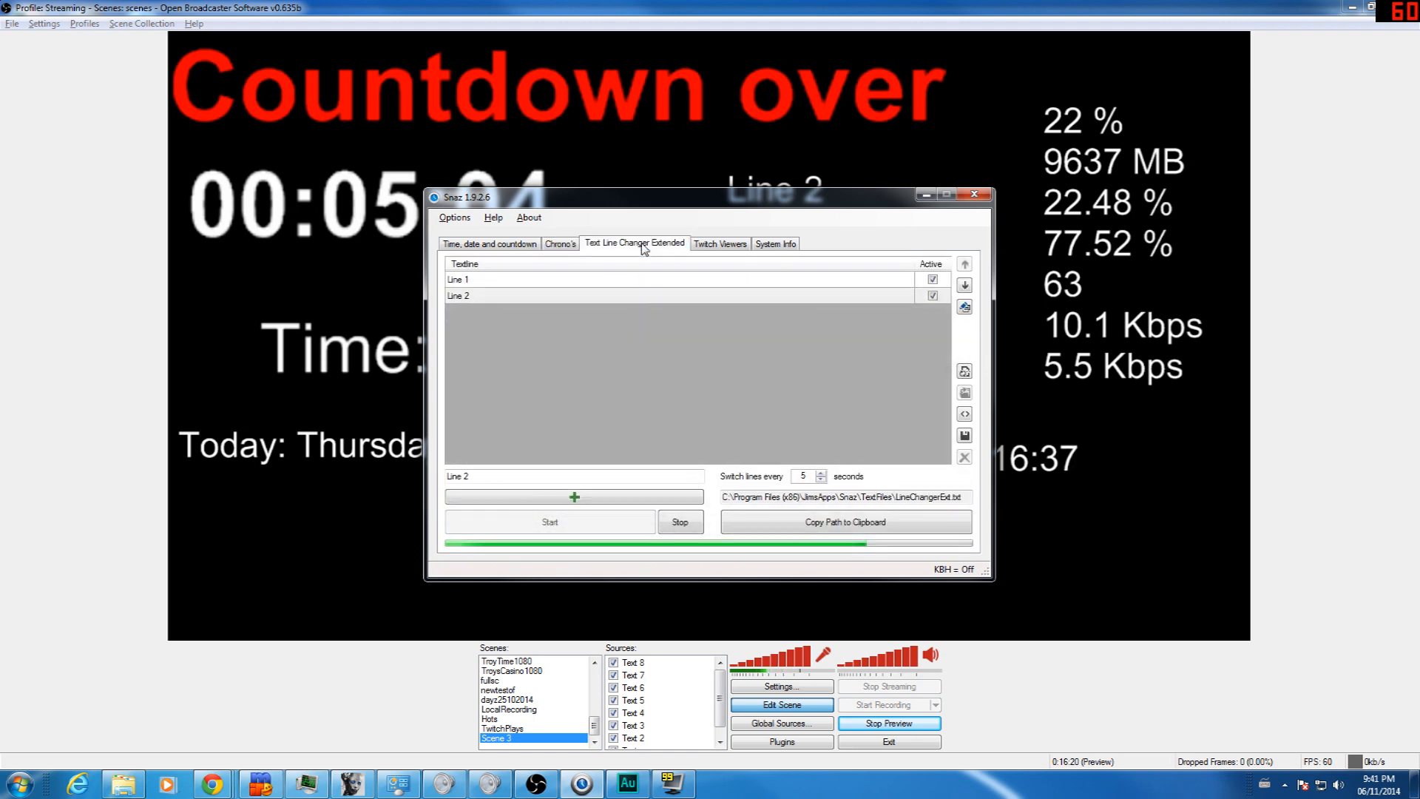
{"action": "left_click", "coordinate": [773, 242]}
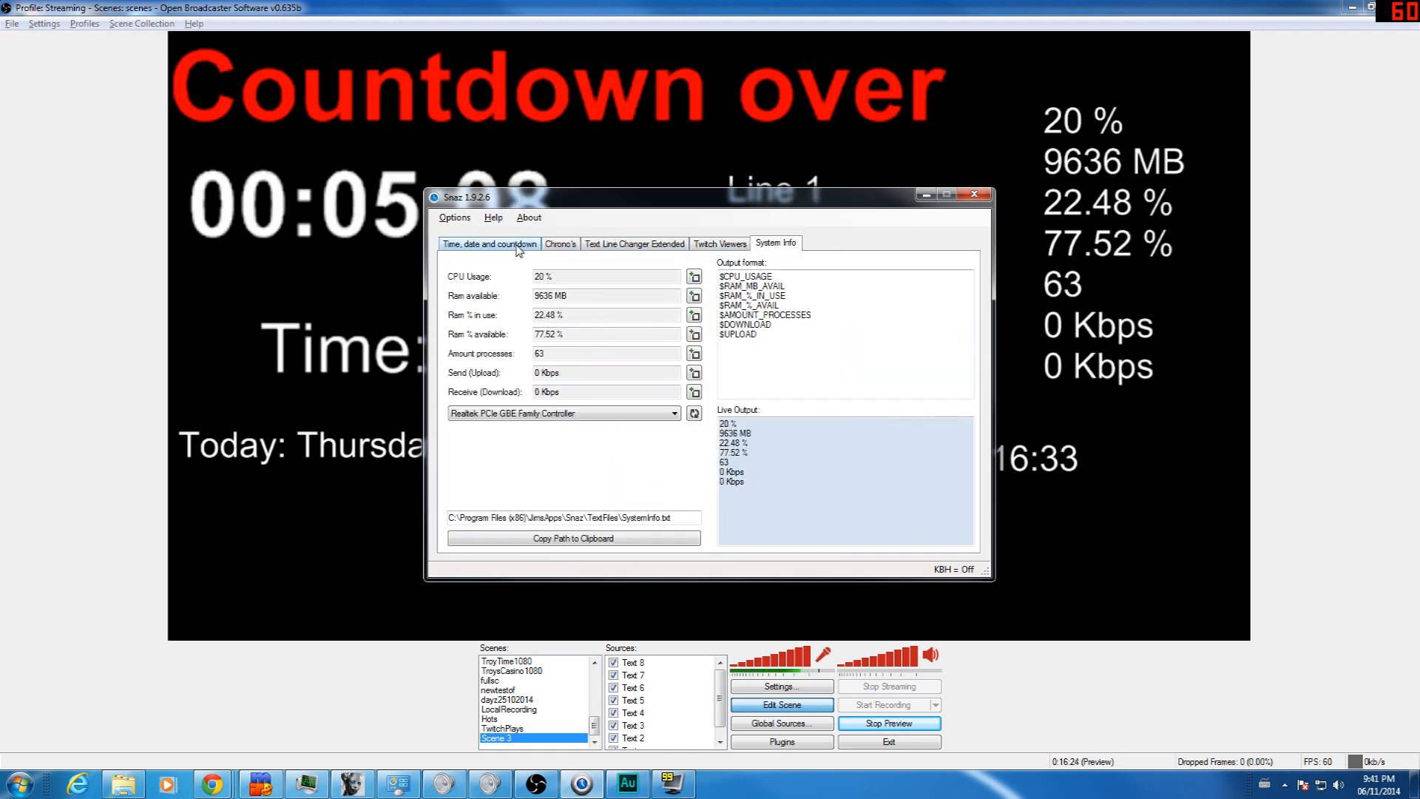
{"action": "left_click", "coordinate": [490, 243]}
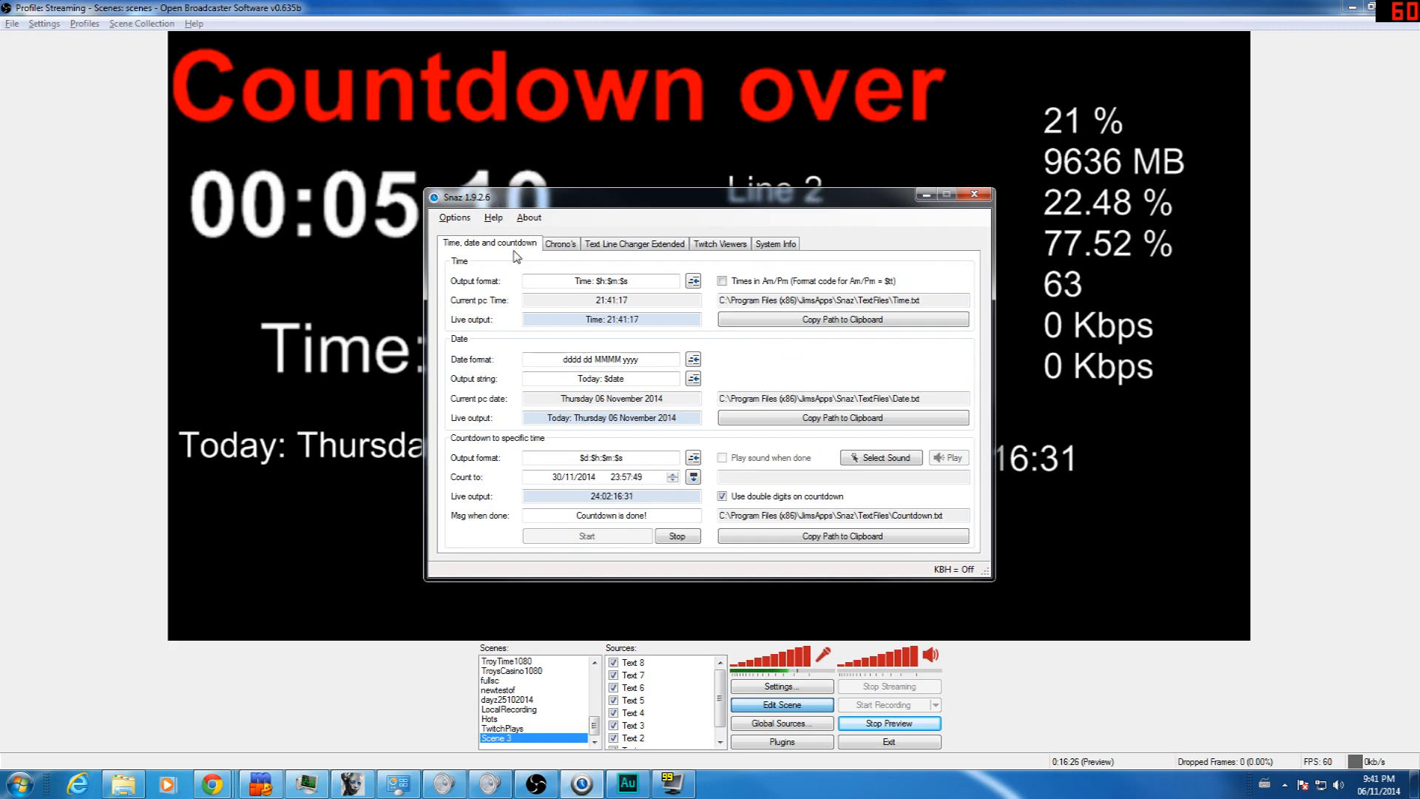